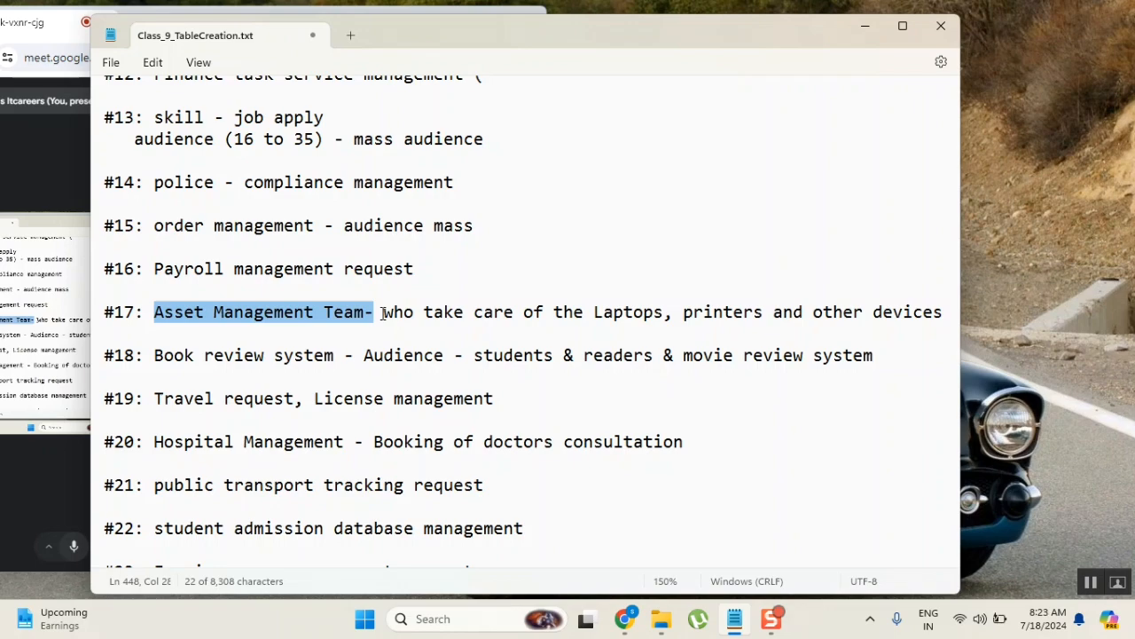
Scroll the class notes down to the 18/7/2024 date heading at the end
scroll(down, 3)
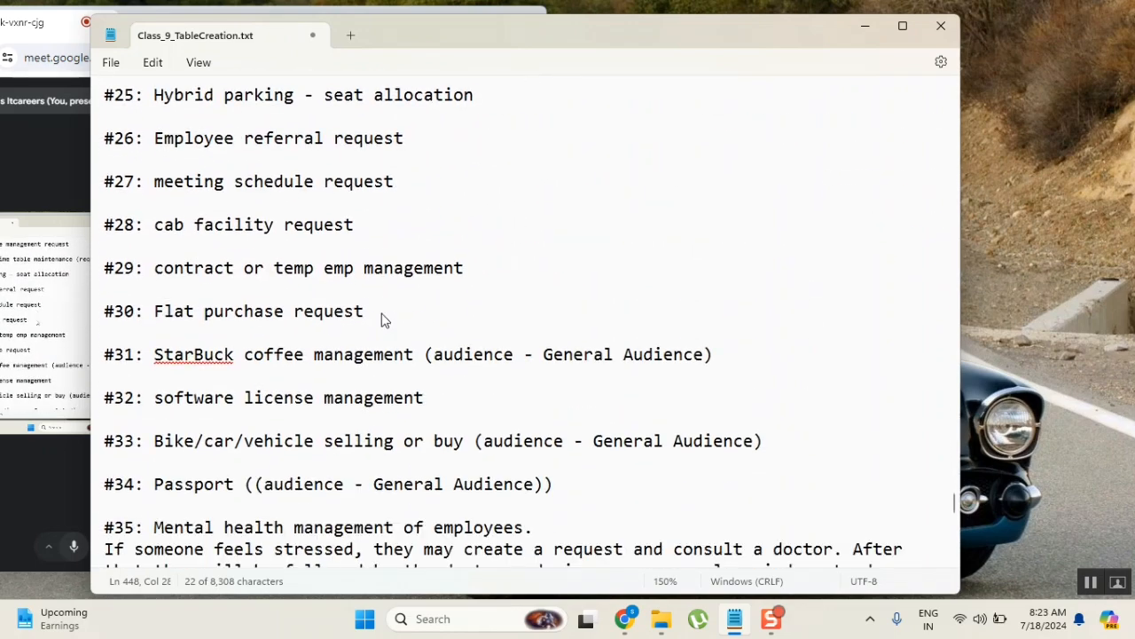
scroll(down, 3)
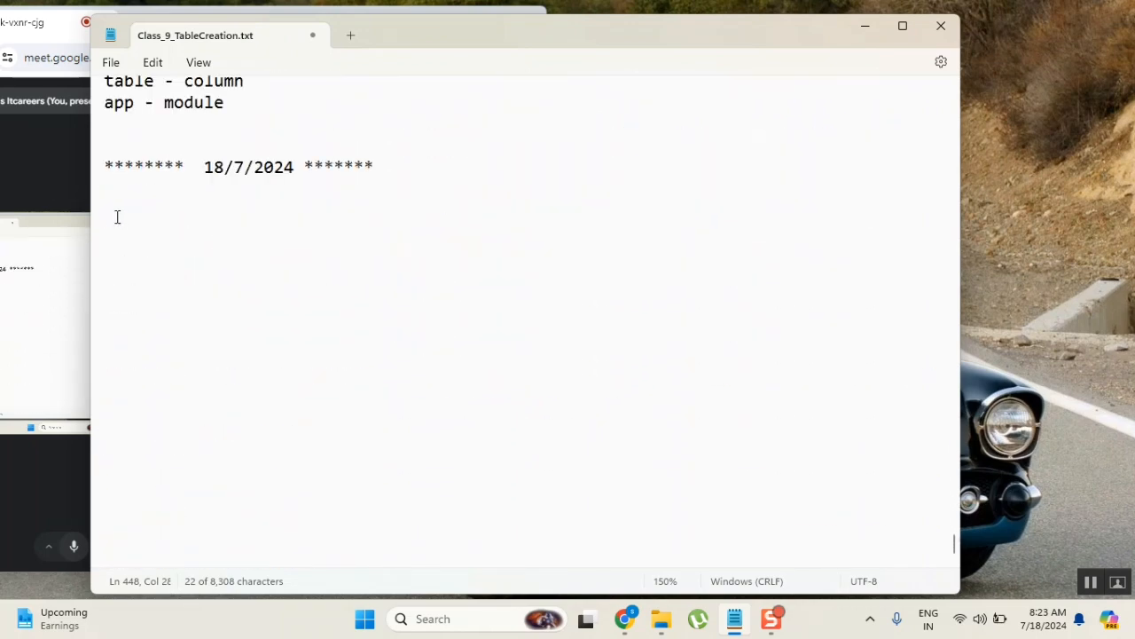
Write the heading 'asset managment (cmdDB)' under the 18/7/2024 date
text(ass)
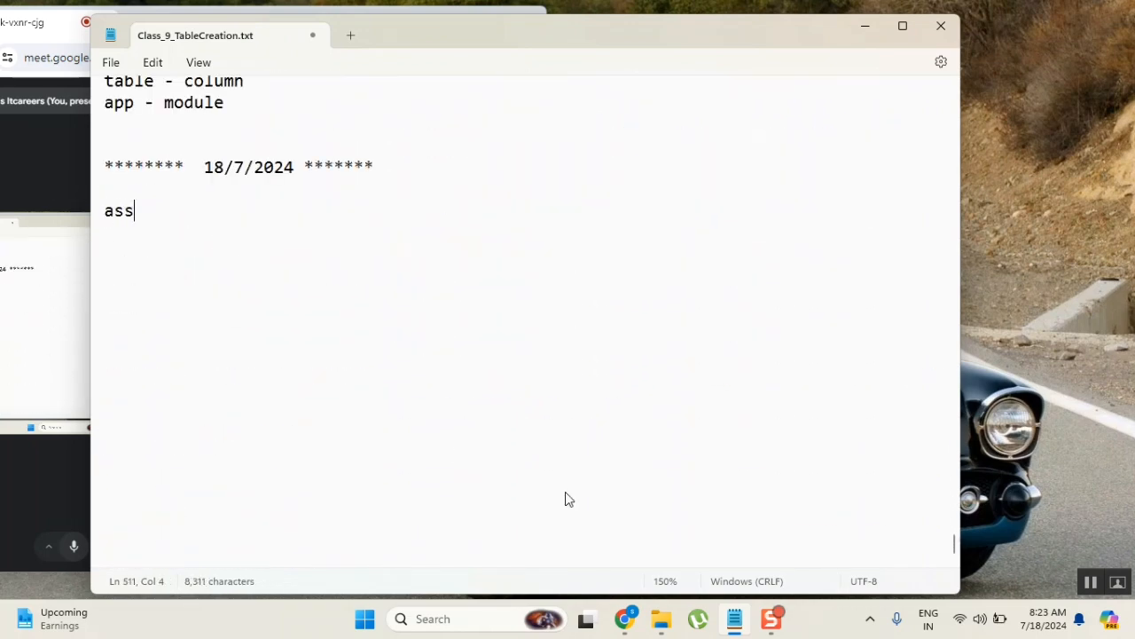
text(et)
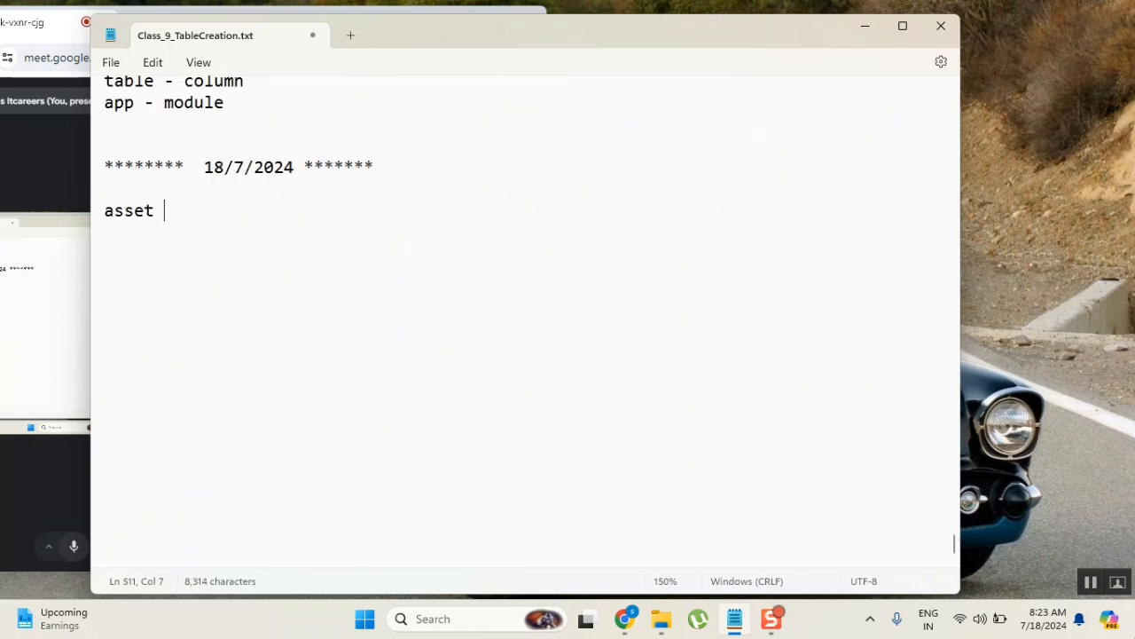
text(managmen)
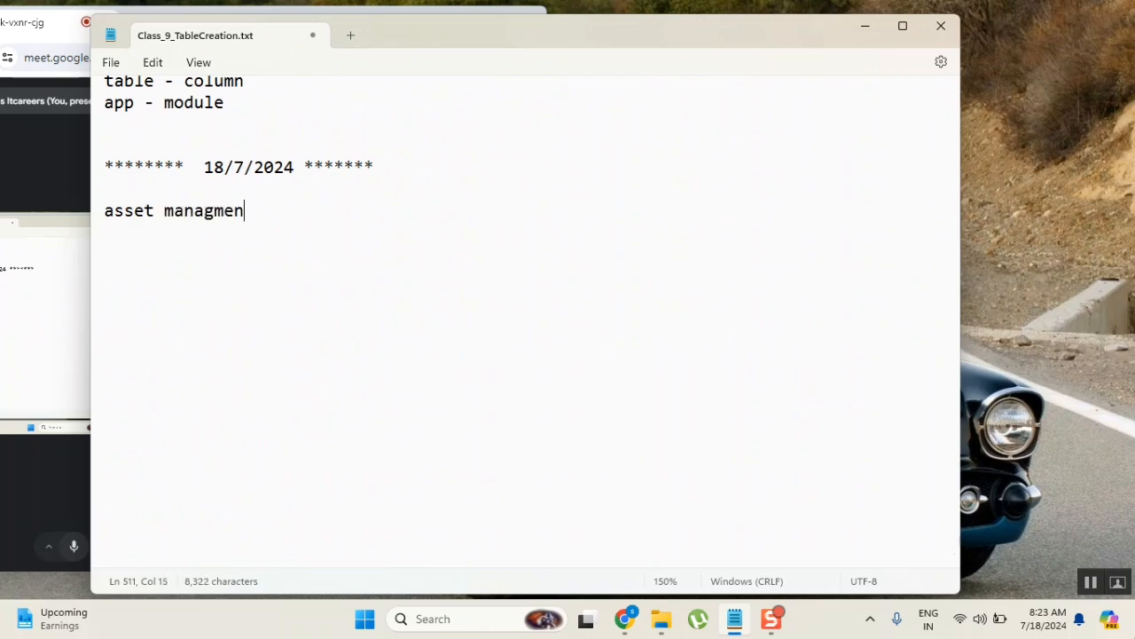
text(t ()
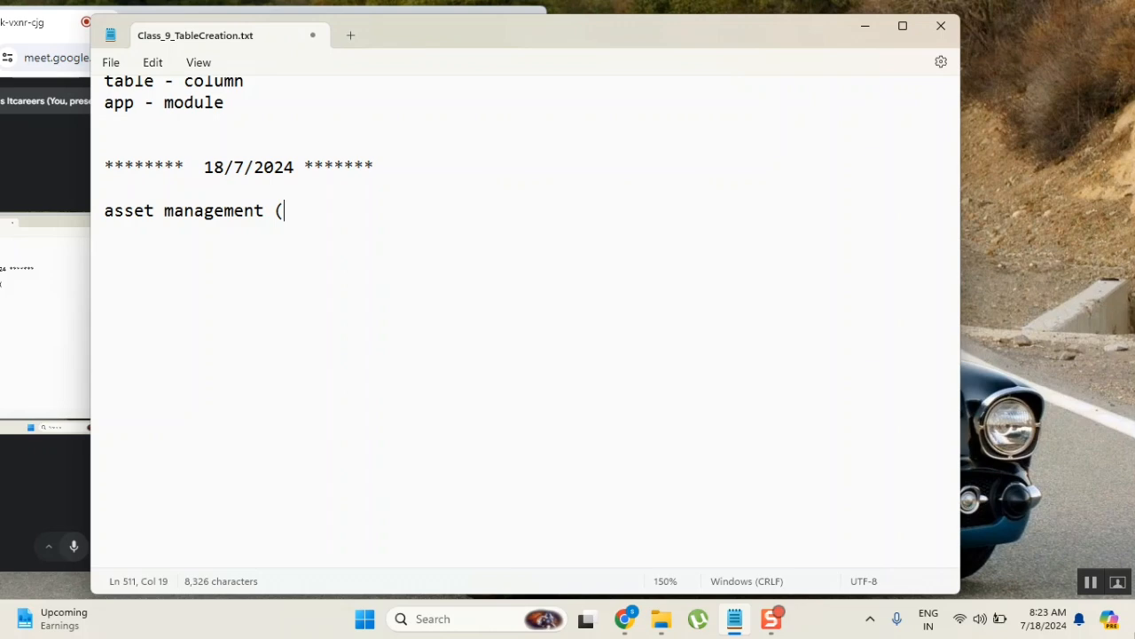
text(cmd)
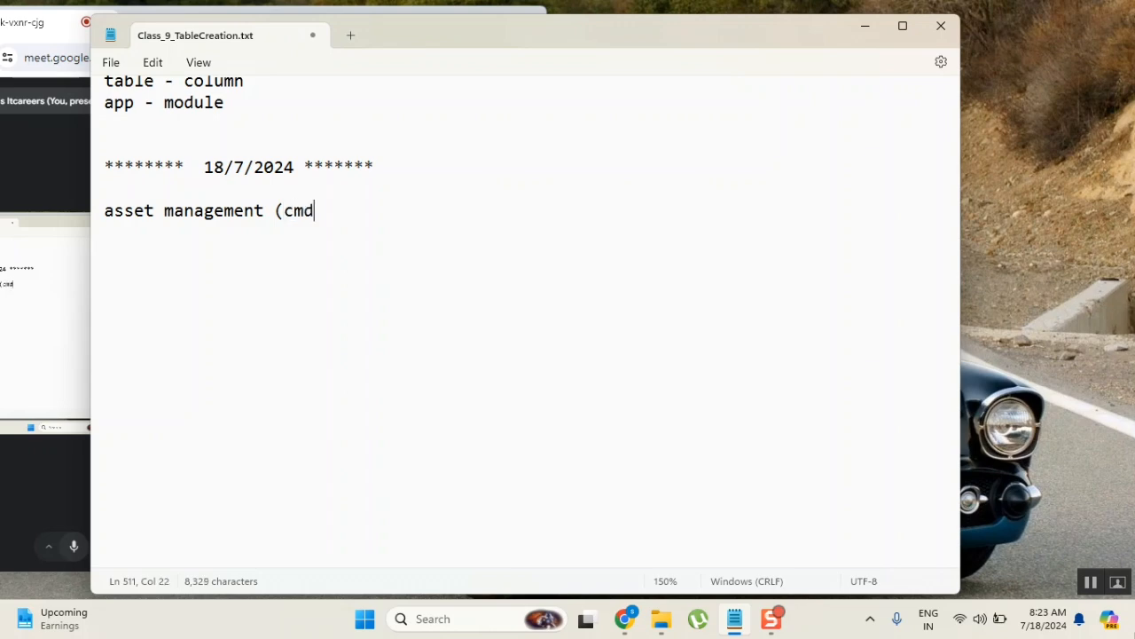
text(DB))
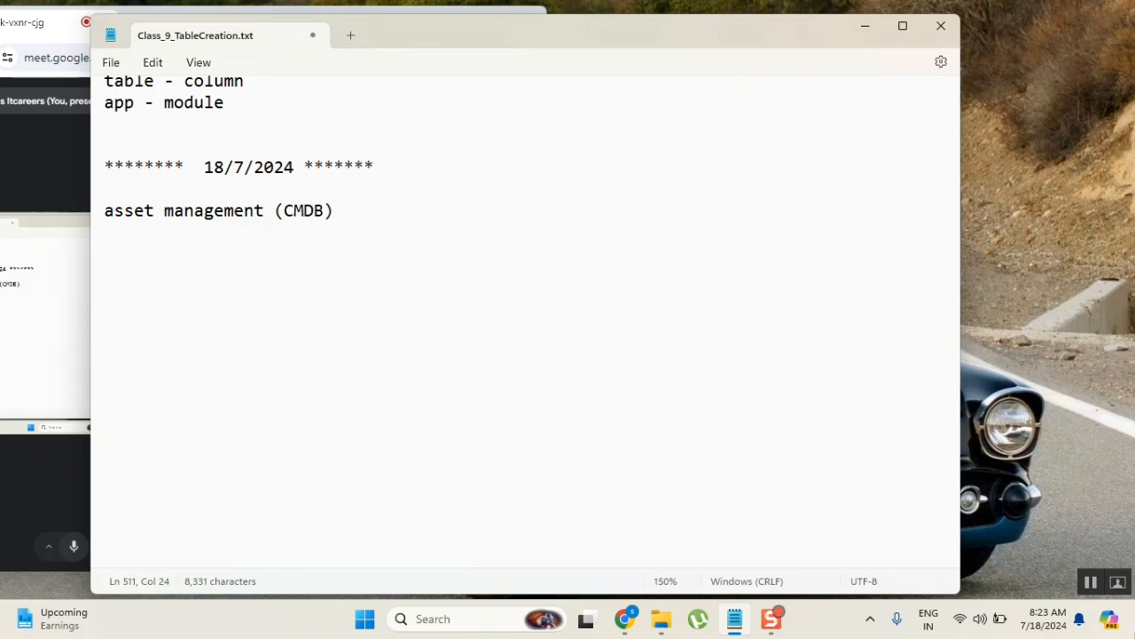
click(333, 210)
text(car)
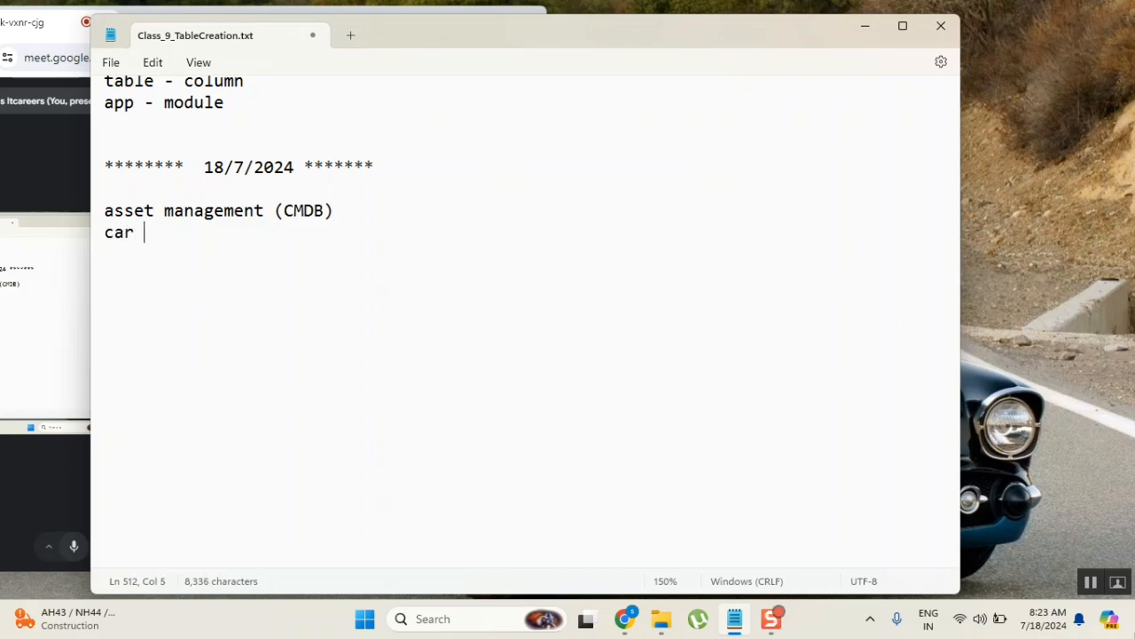
List example assets tv, gas, house, mixy, lands and furniture, removing the misspelled 'mixure'
text(tv)
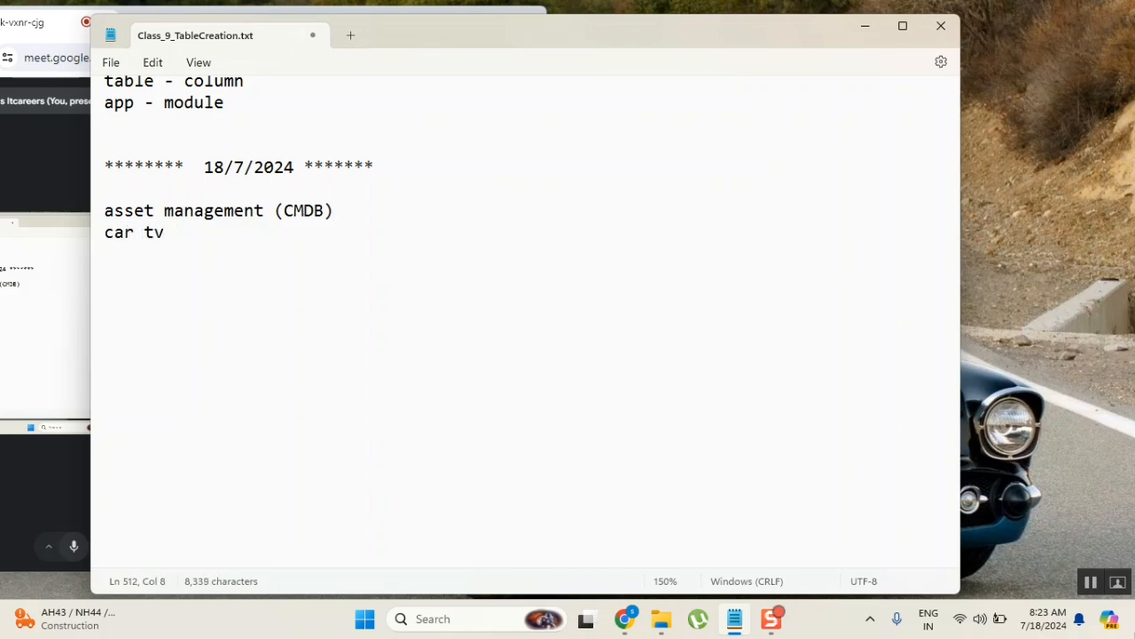
text(gas)
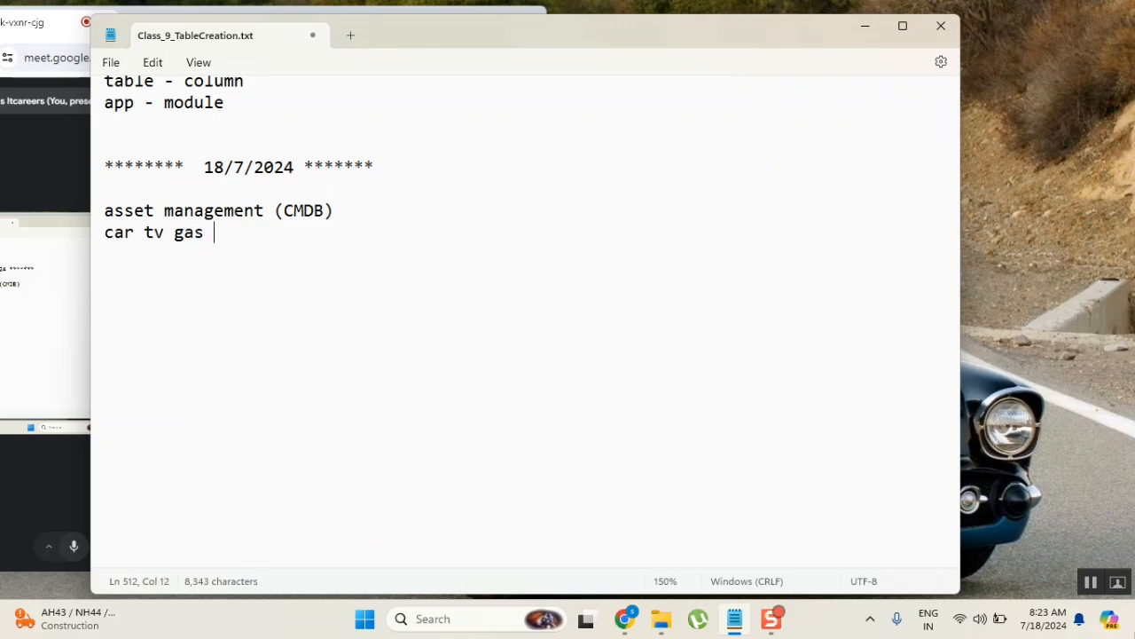
text(house)
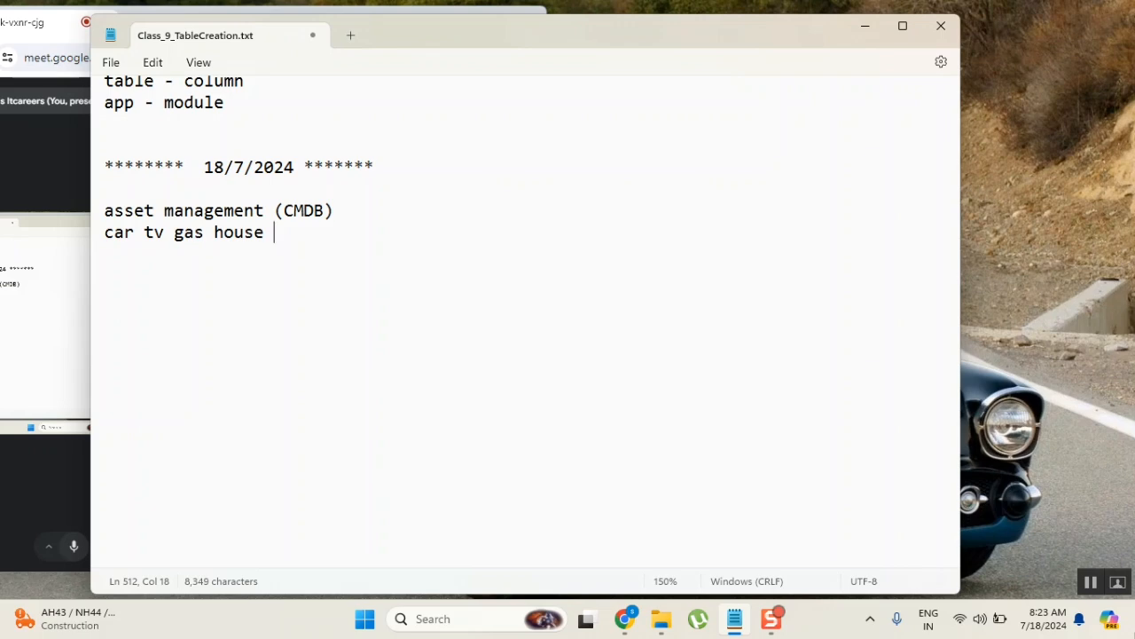
text(mix)
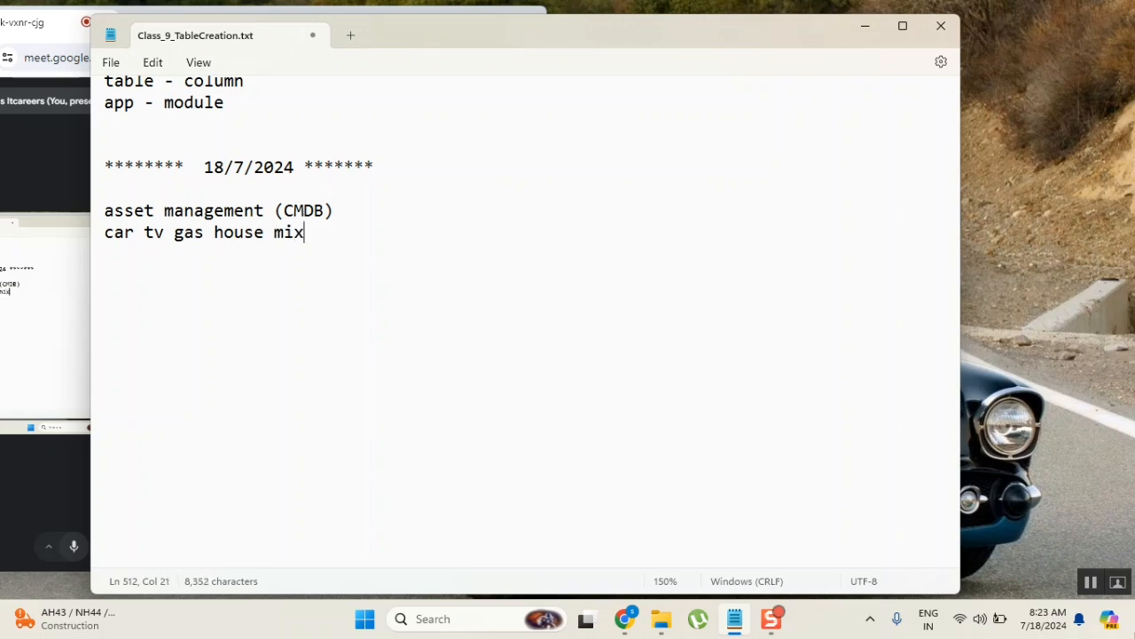
text(ure)
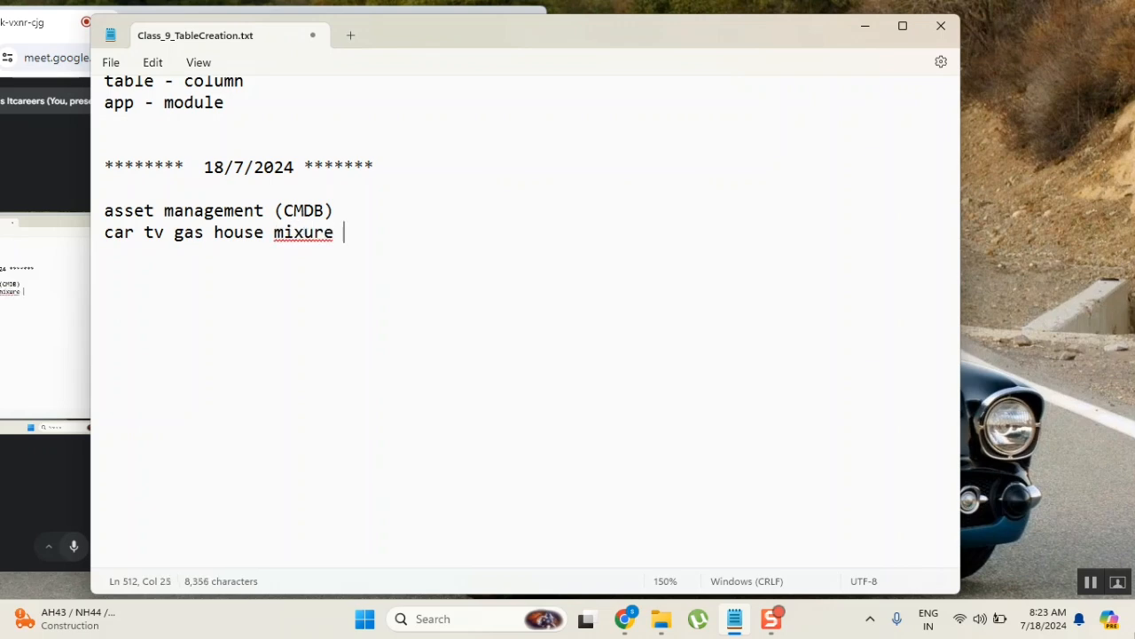
key(BackSpace)
text(y)
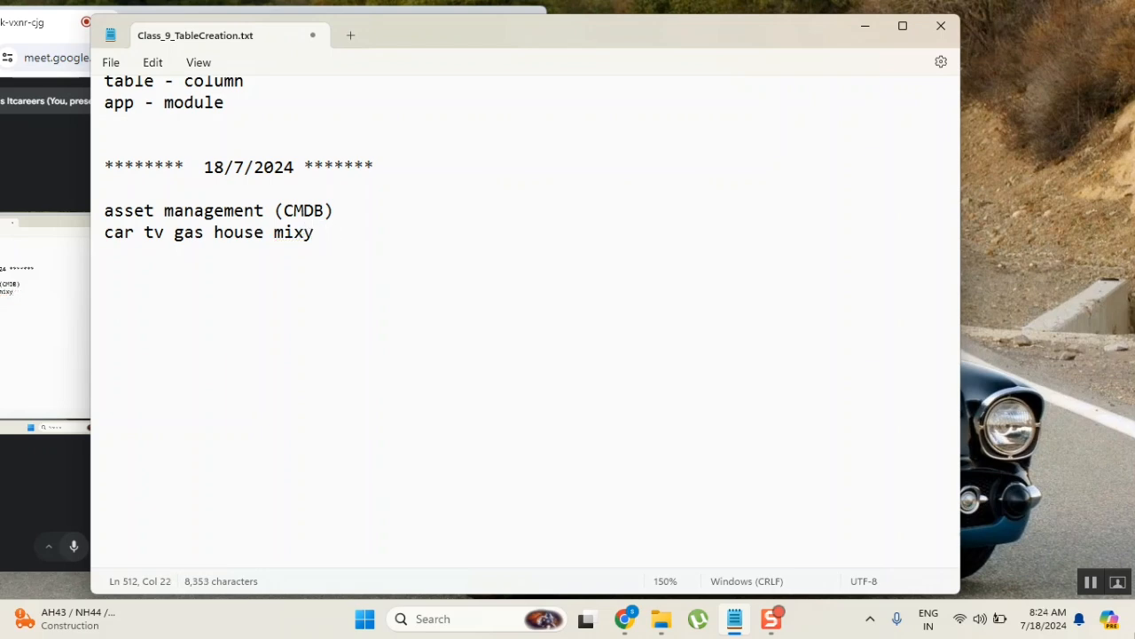
text(lan)
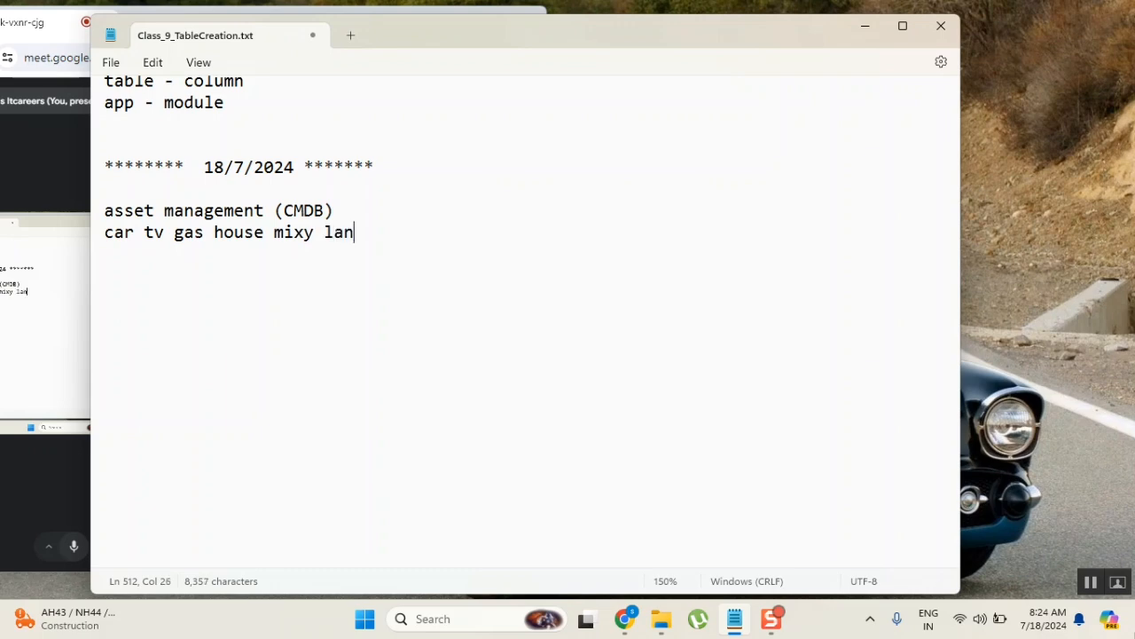
text(d)
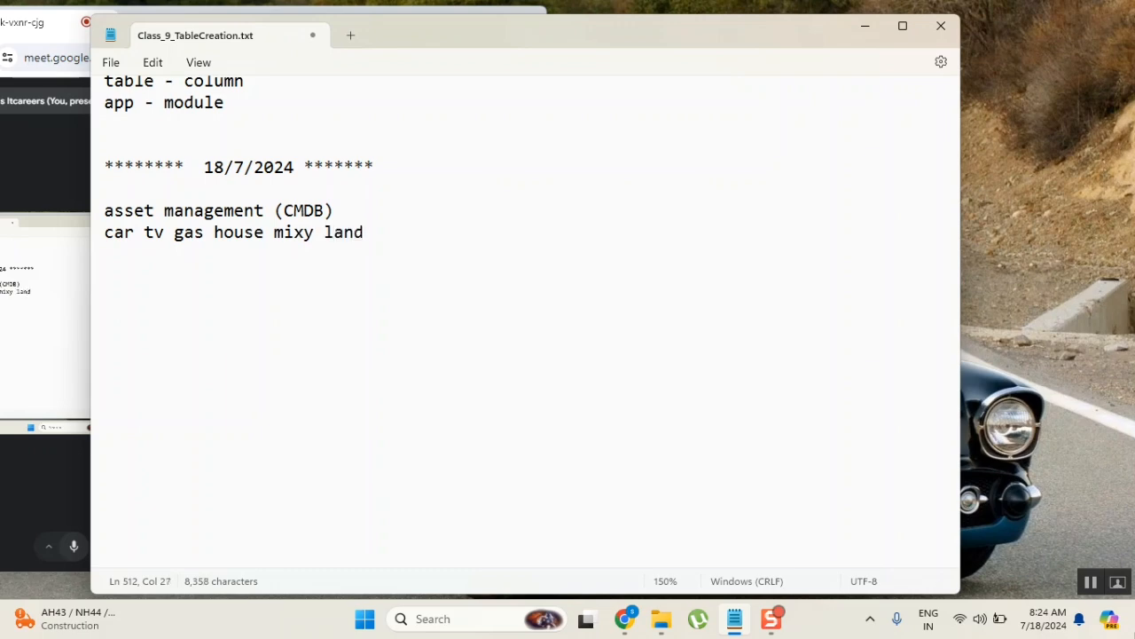
text(s furn)
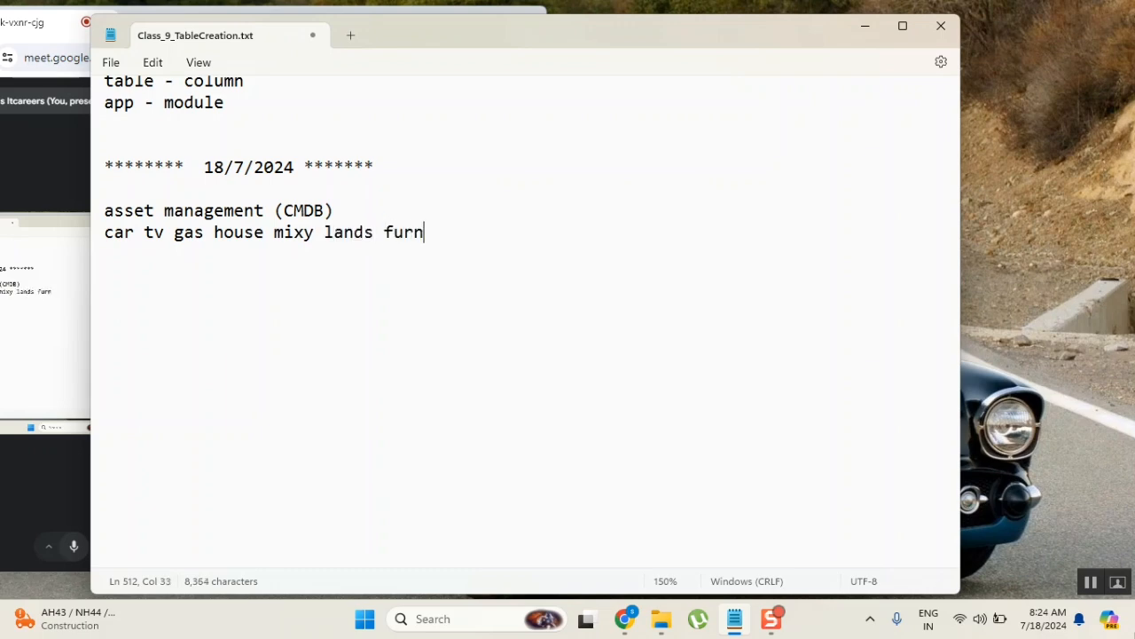
text(iture)
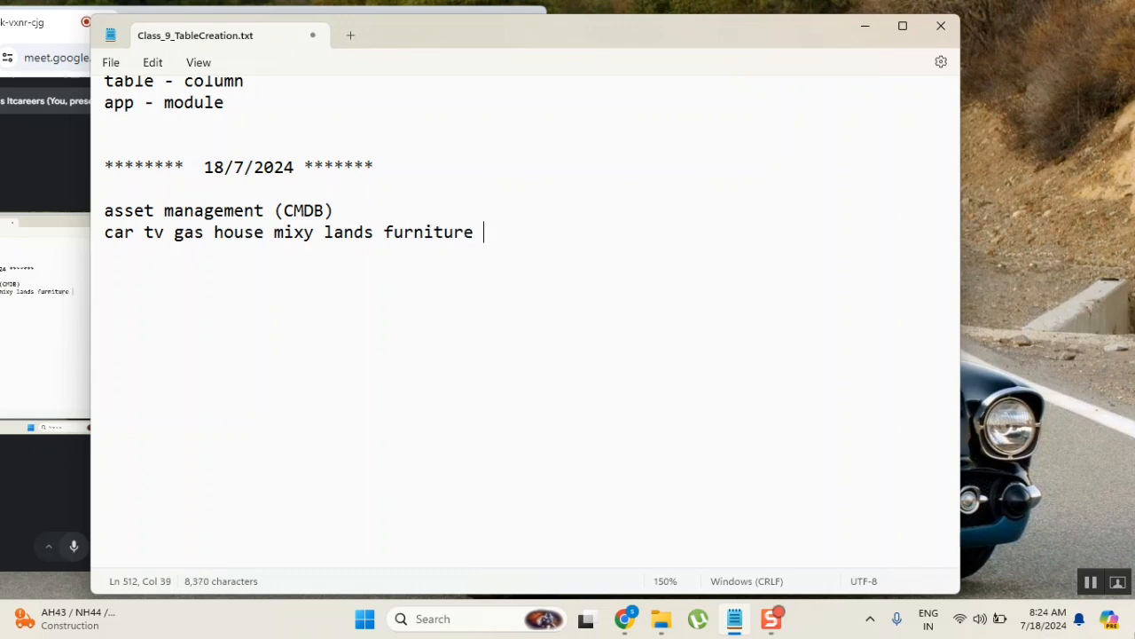
Continue the asset line with vehicles, gold, appliances and "pin", fixing the spelling of appliances
text(ve)
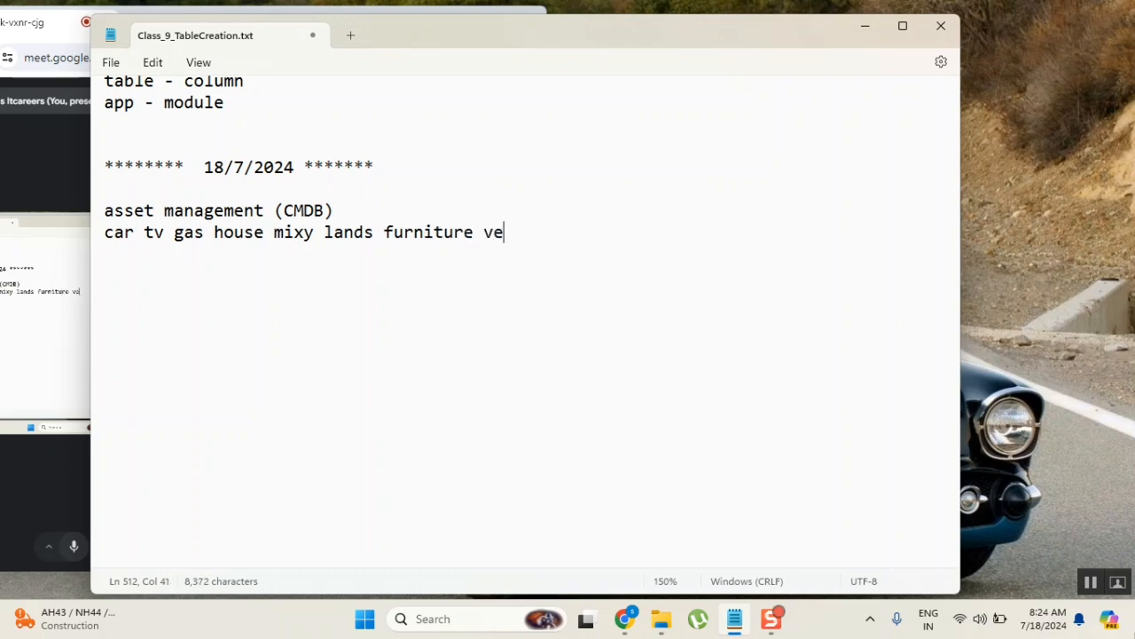
text(hicles)
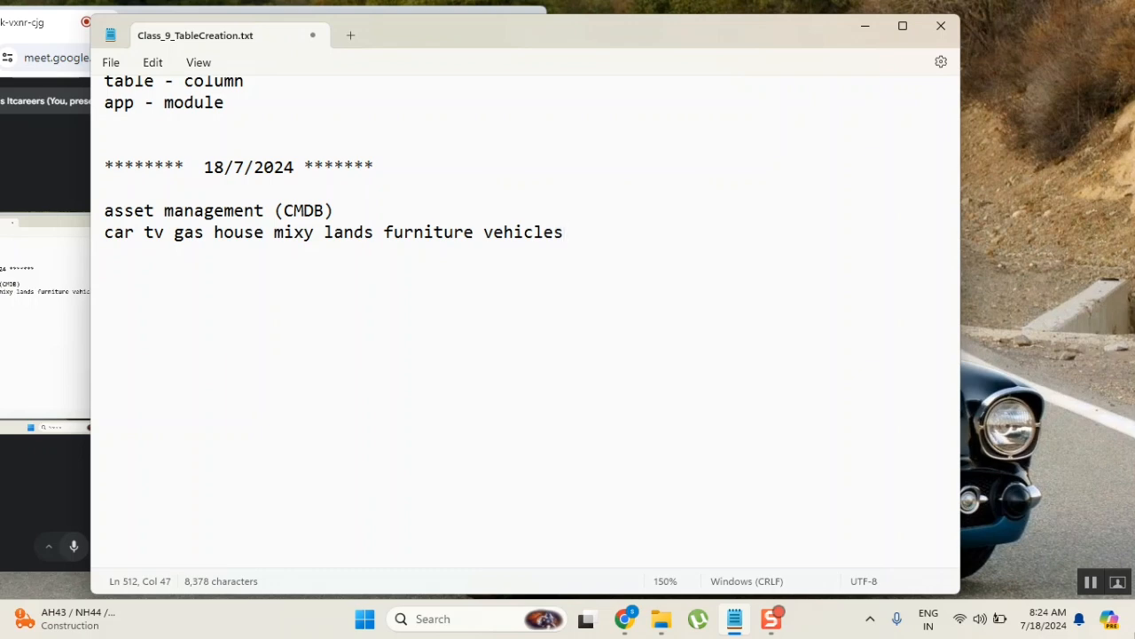
text(gold)
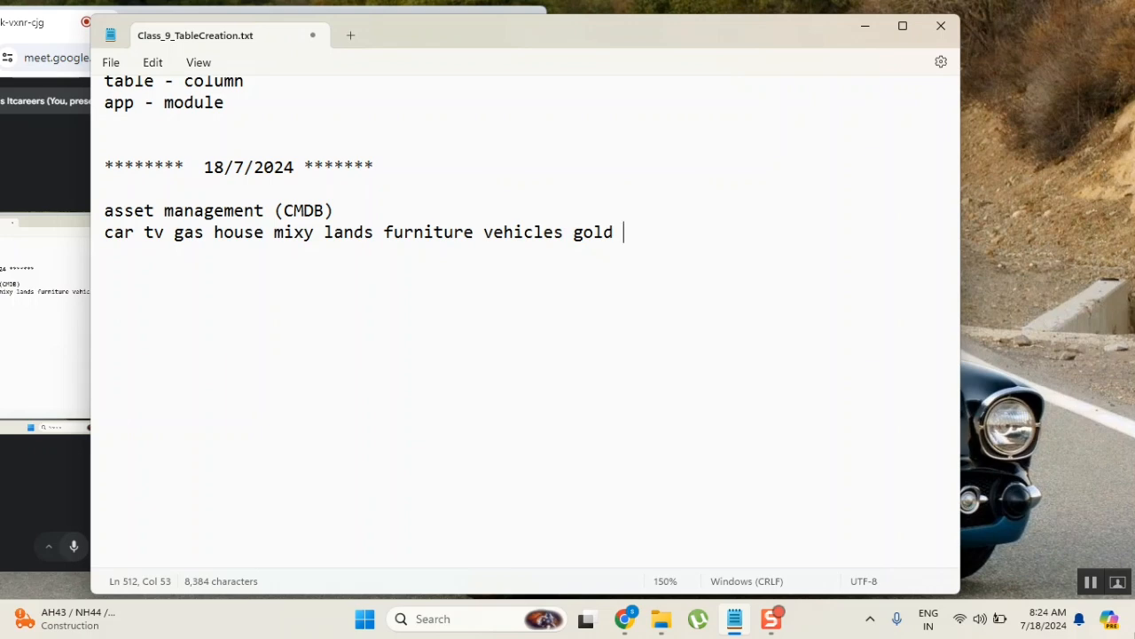
text(appli)
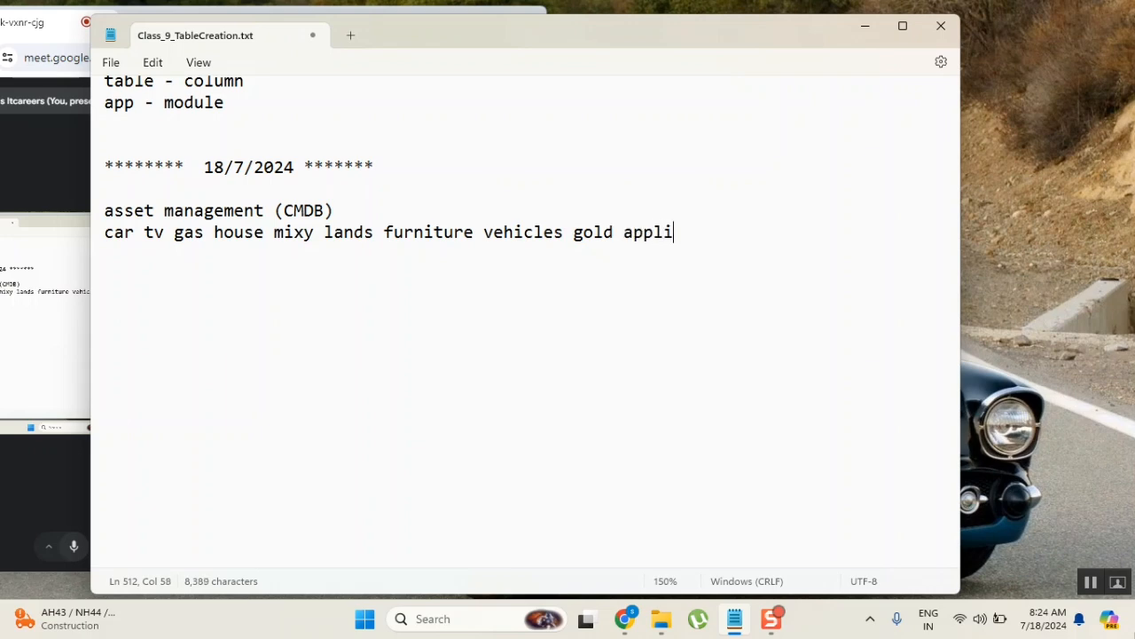
text(enc)
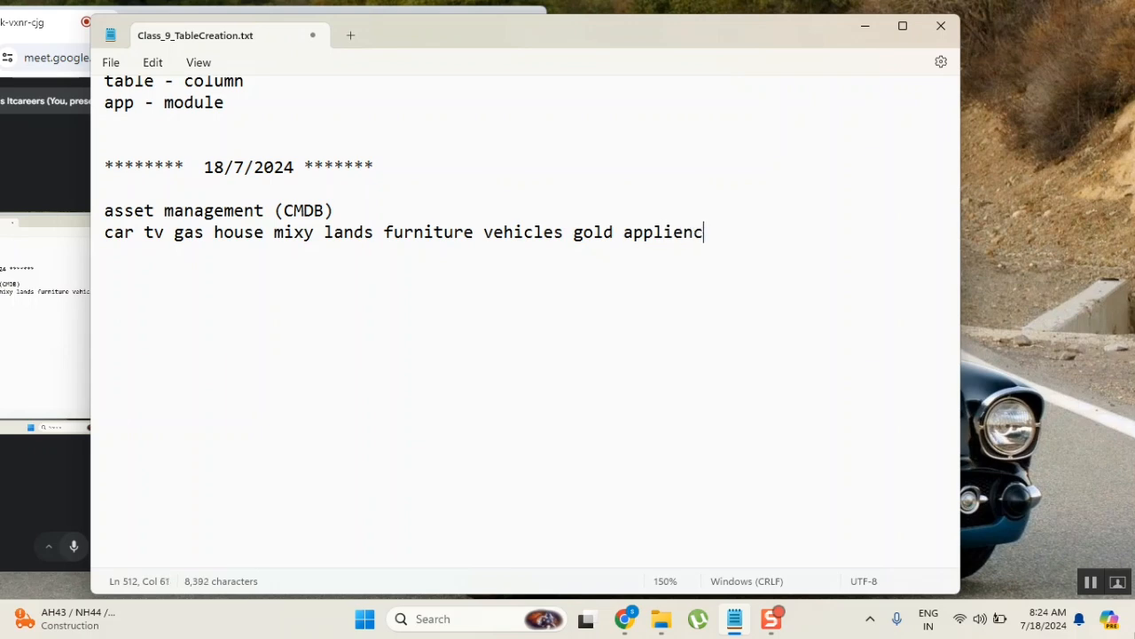
text(es)
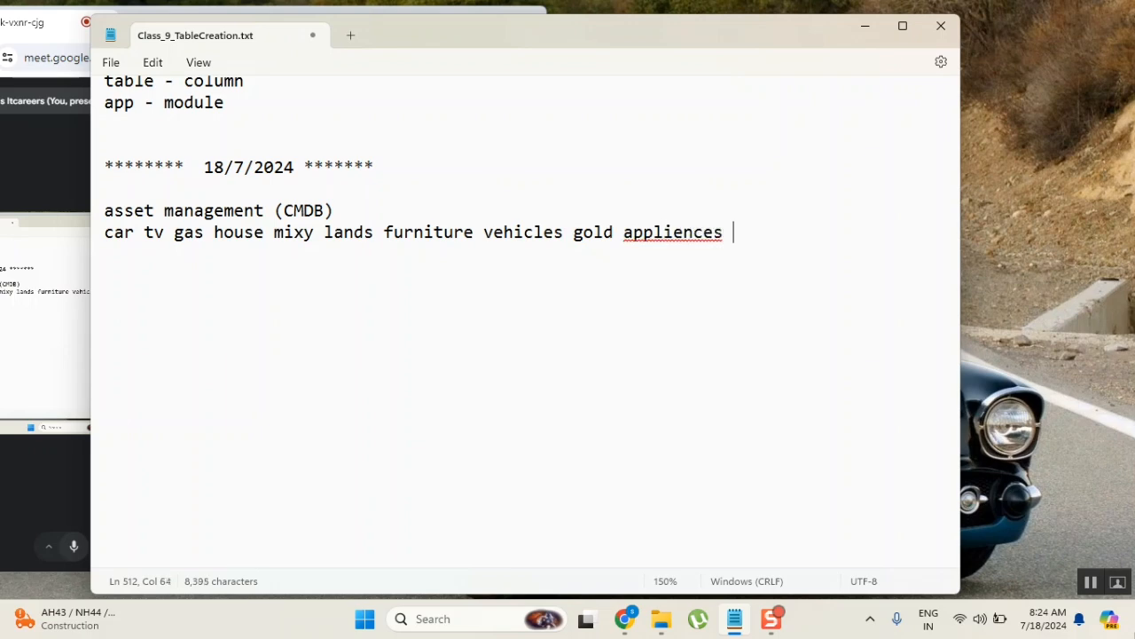
click(666, 231)
text(a)
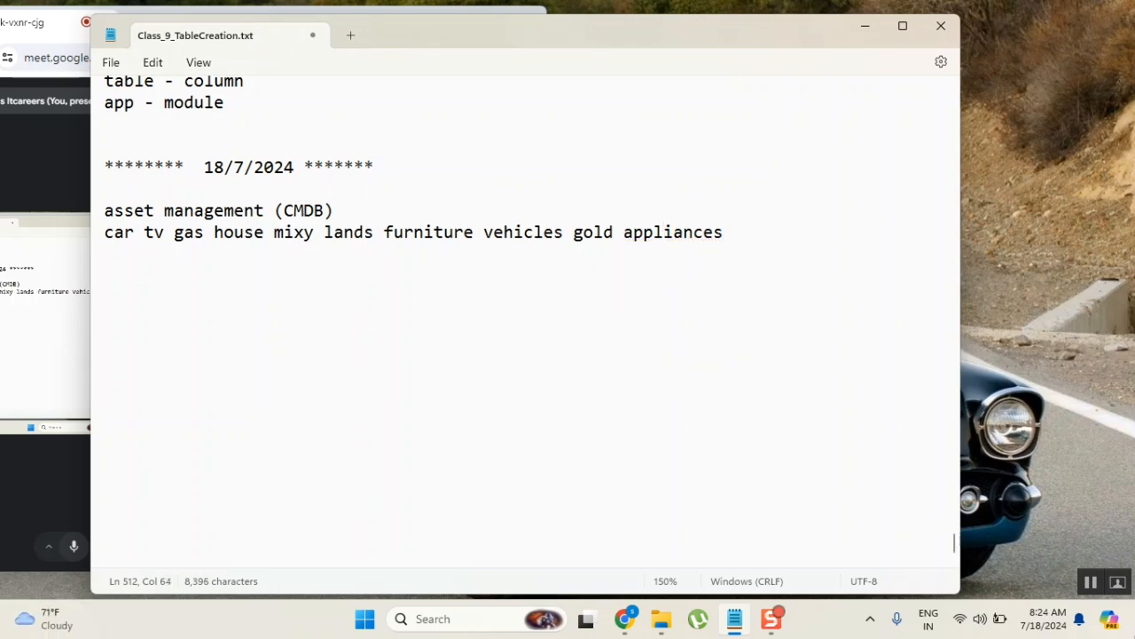
text(pin)
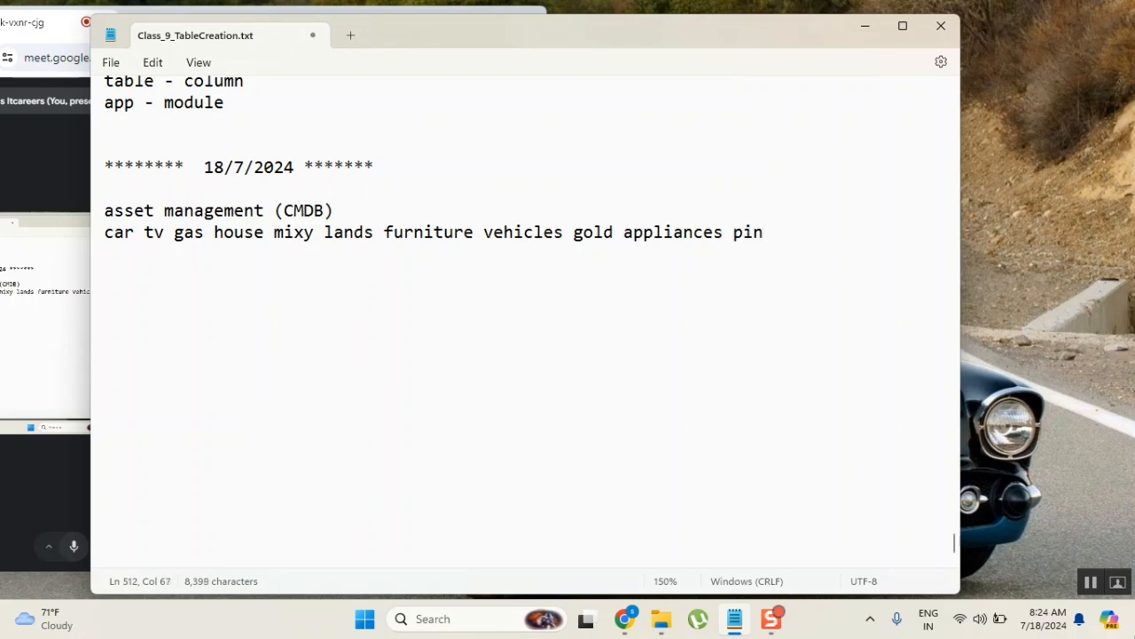
text(")
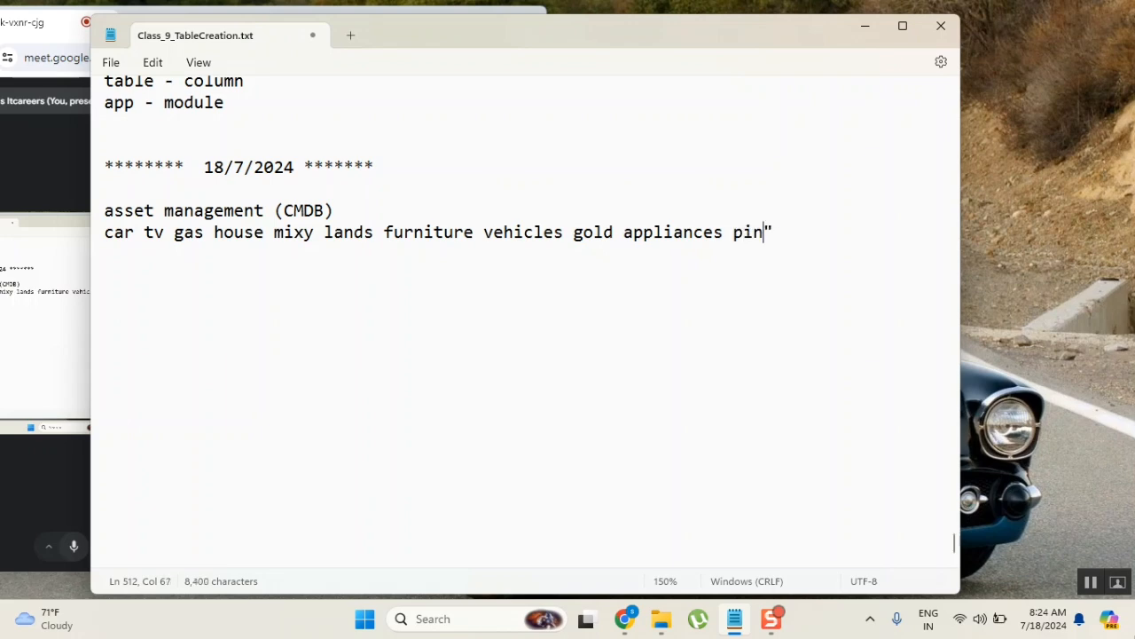
text(")
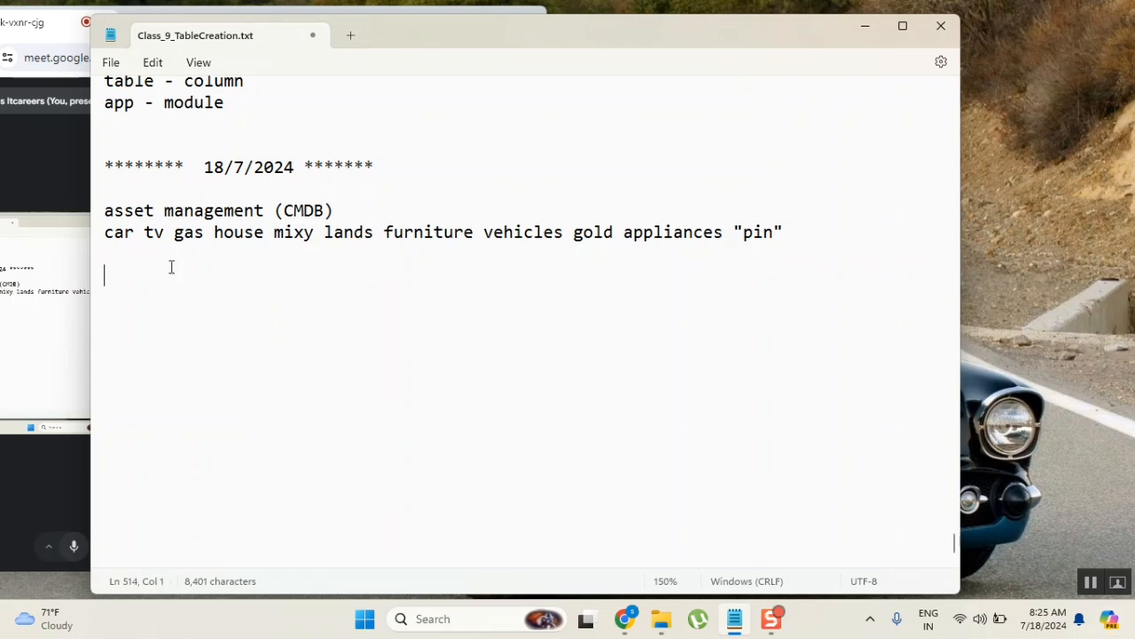
Add the line 'skfacts banking' below the asset list and start a new line
text(s)
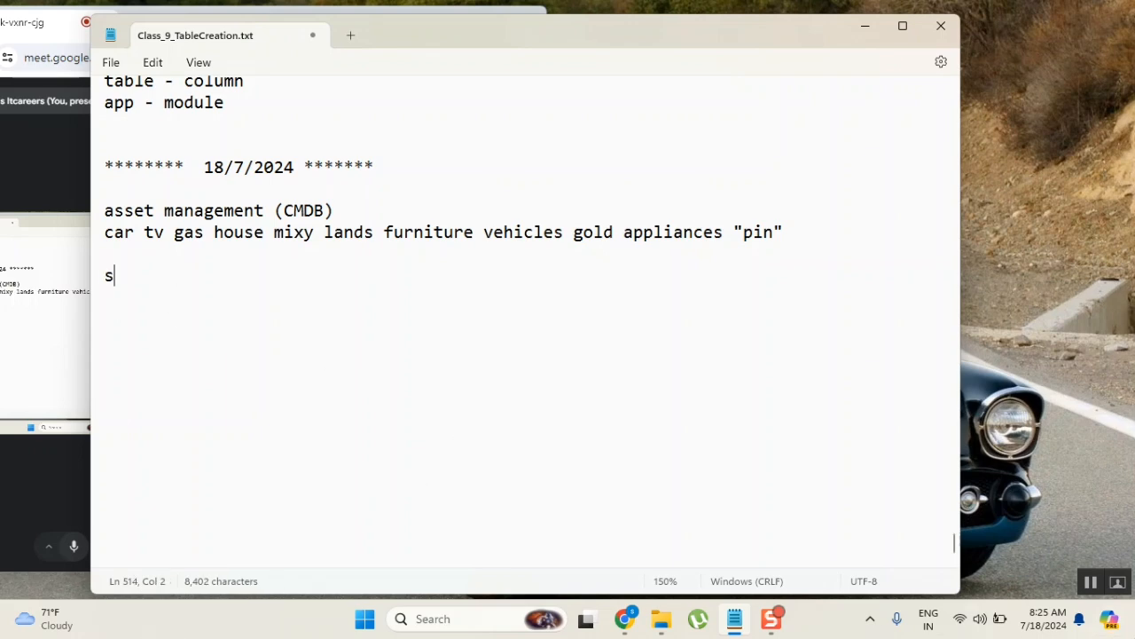
text(kfacts)
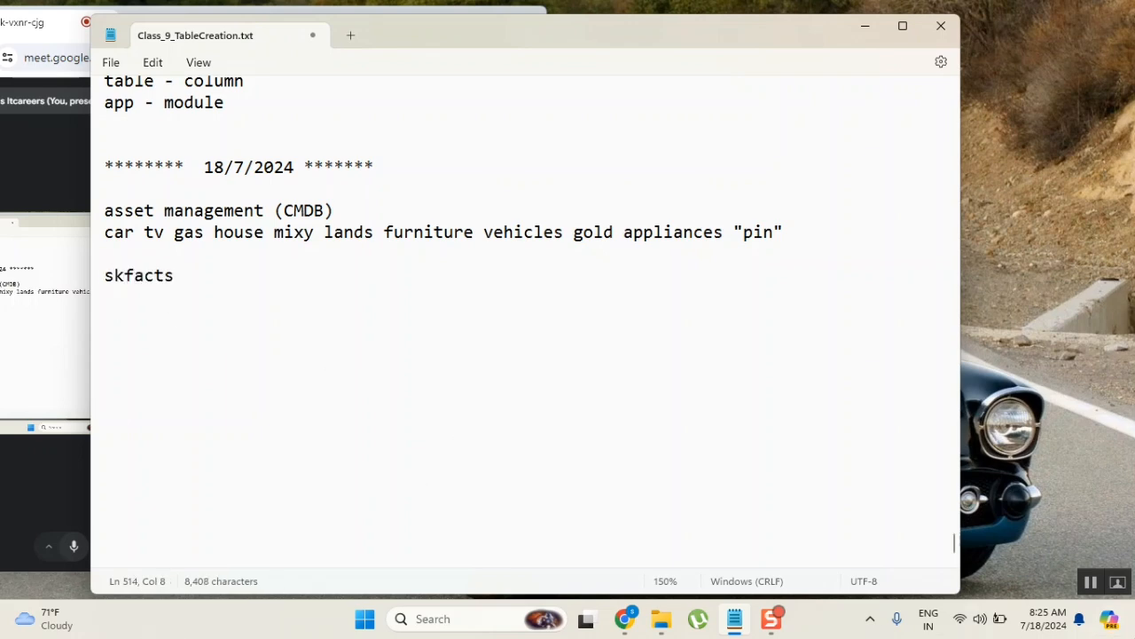
text(ban)
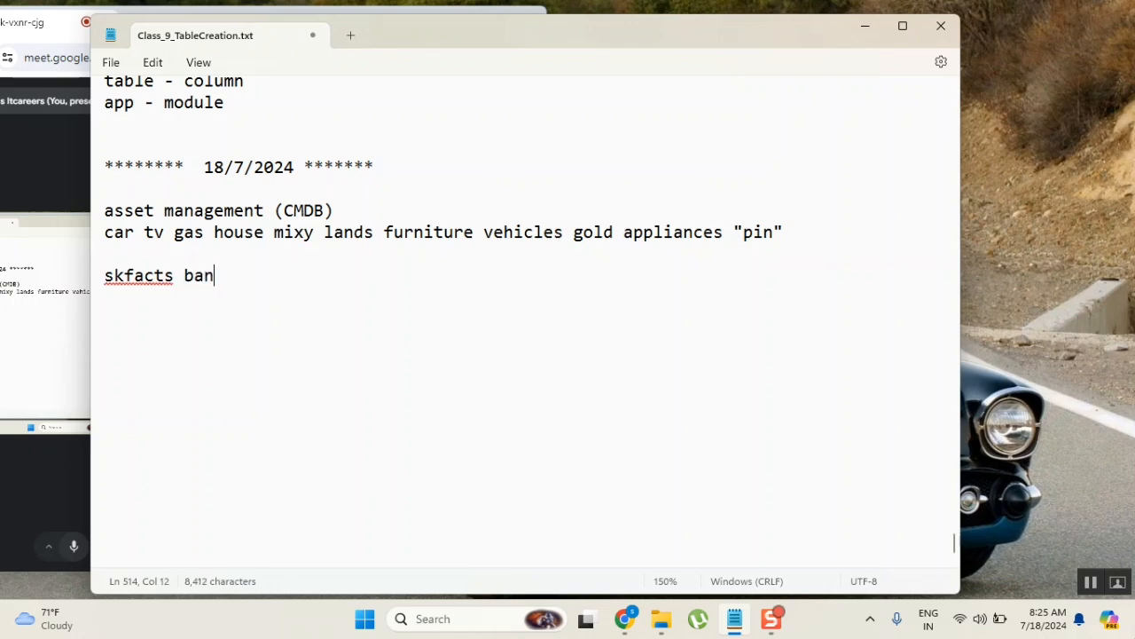
text(king)
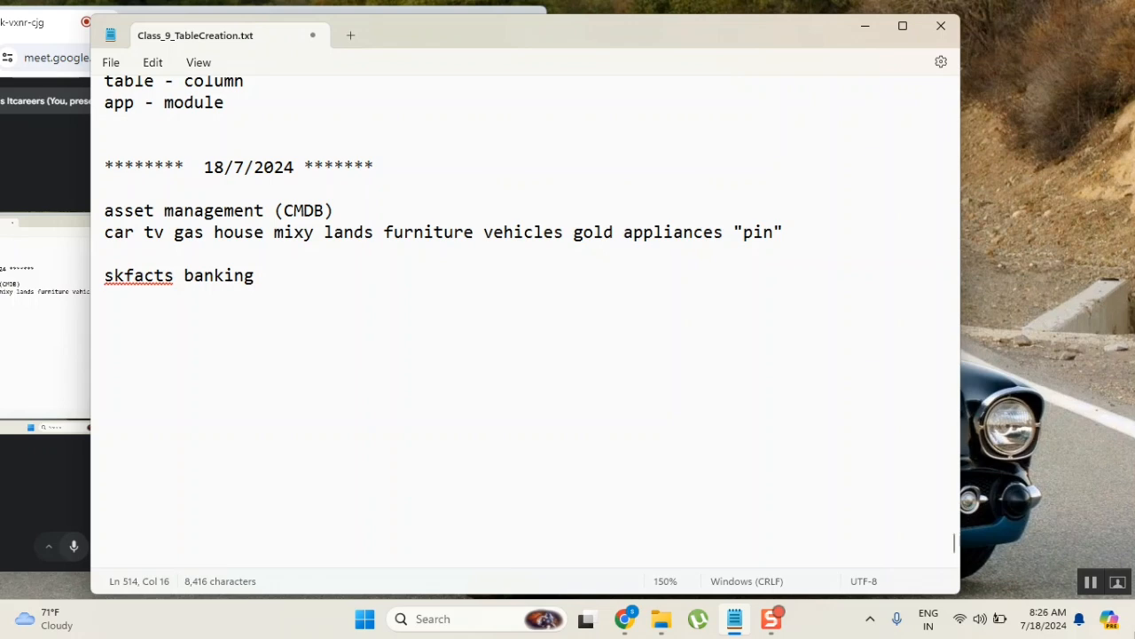
key(Return)
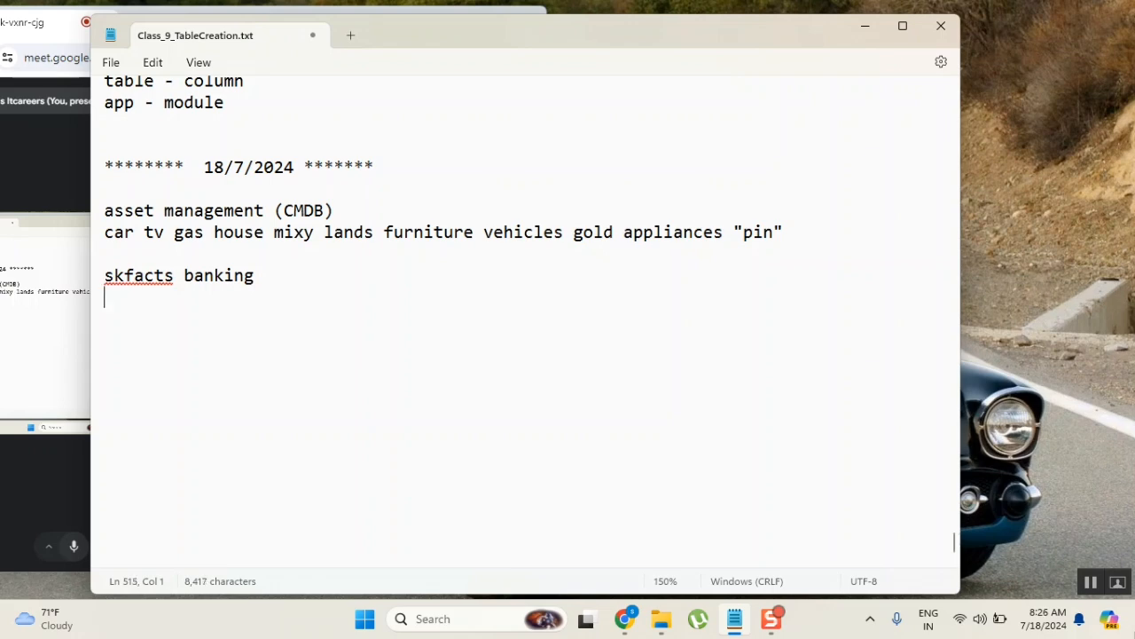
Write the company IT assets 'software / comupers / hardwa laptops desktops'
text(sof)
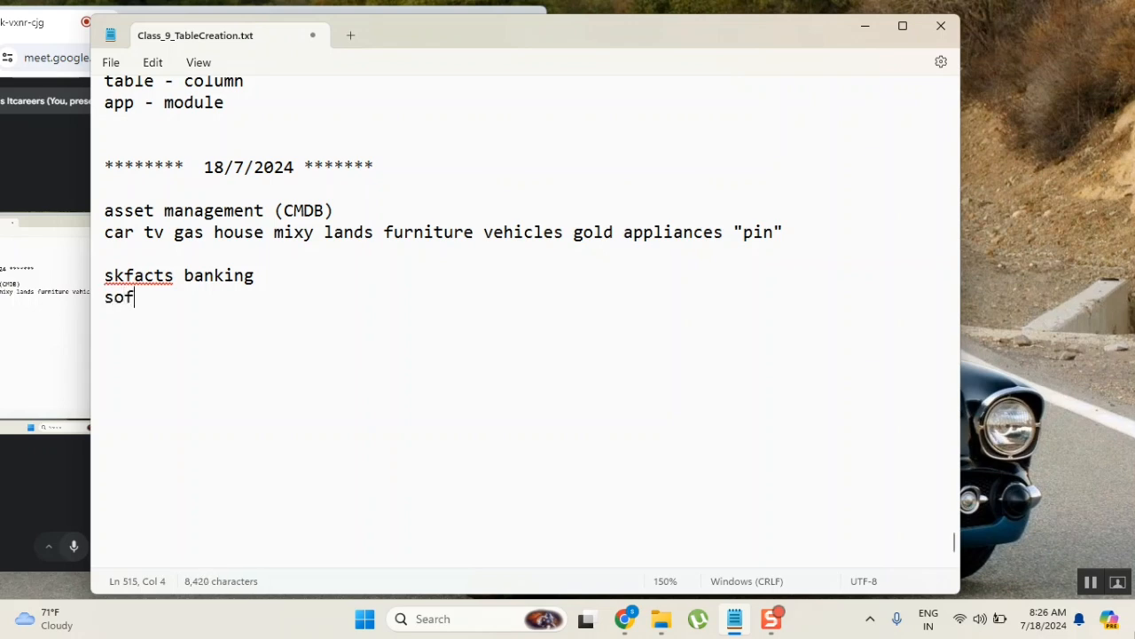
text(tware)
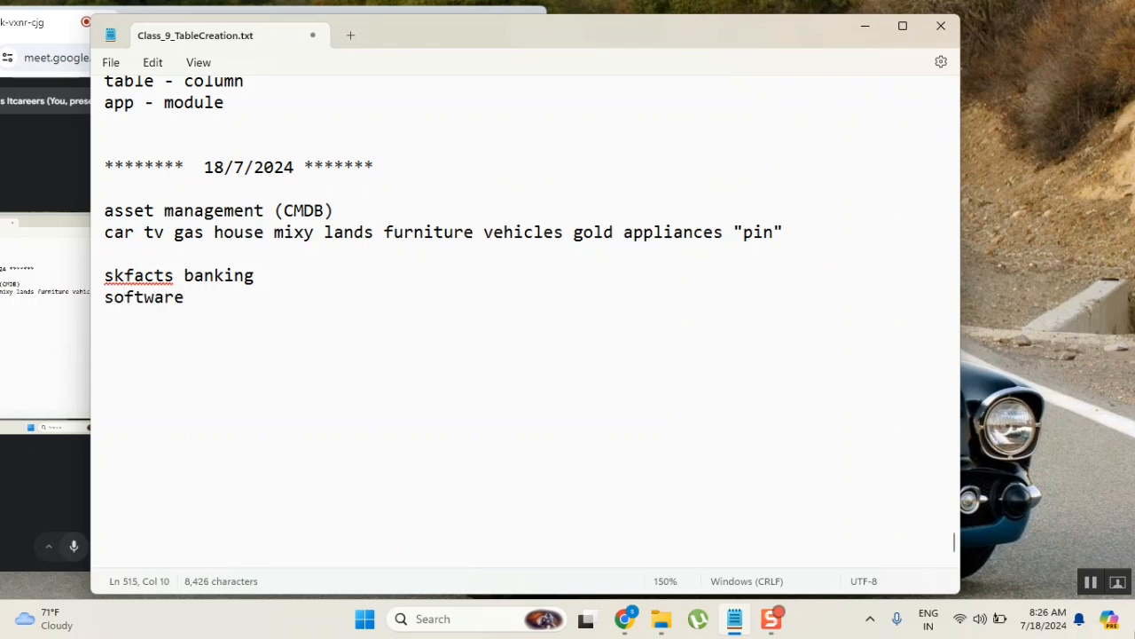
text(/ comup)
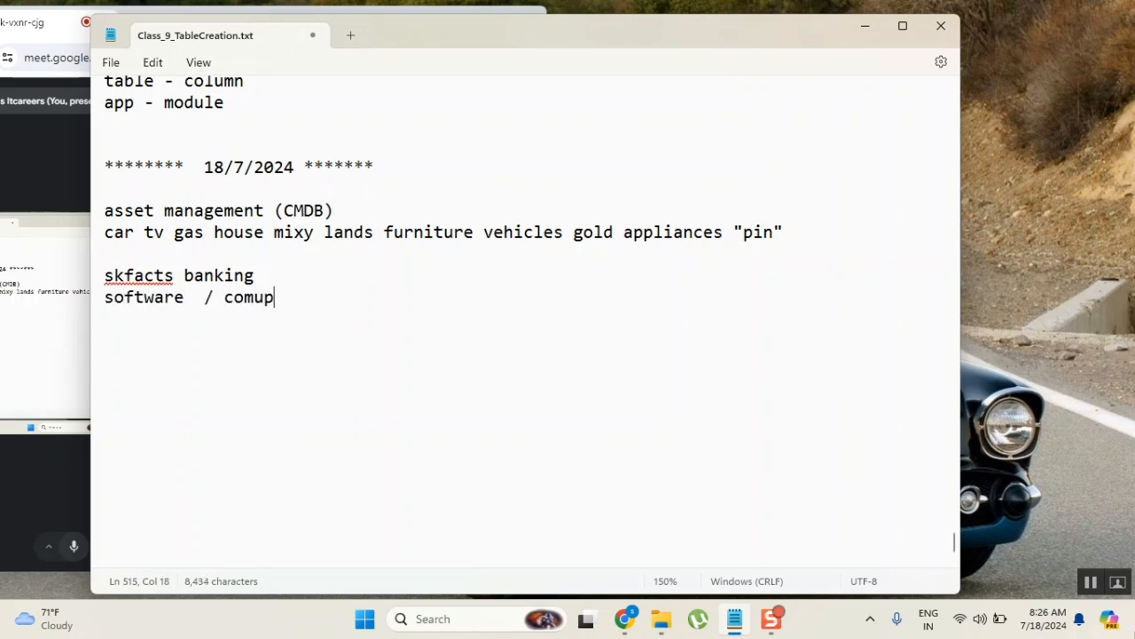
text(ers)
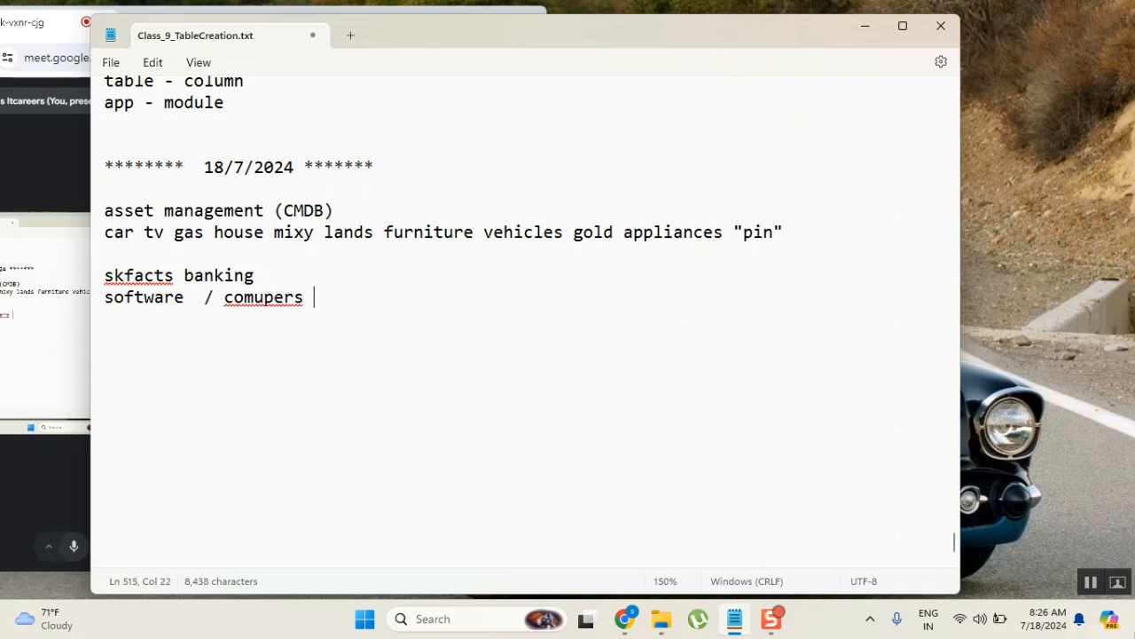
text(/ hardwares /)
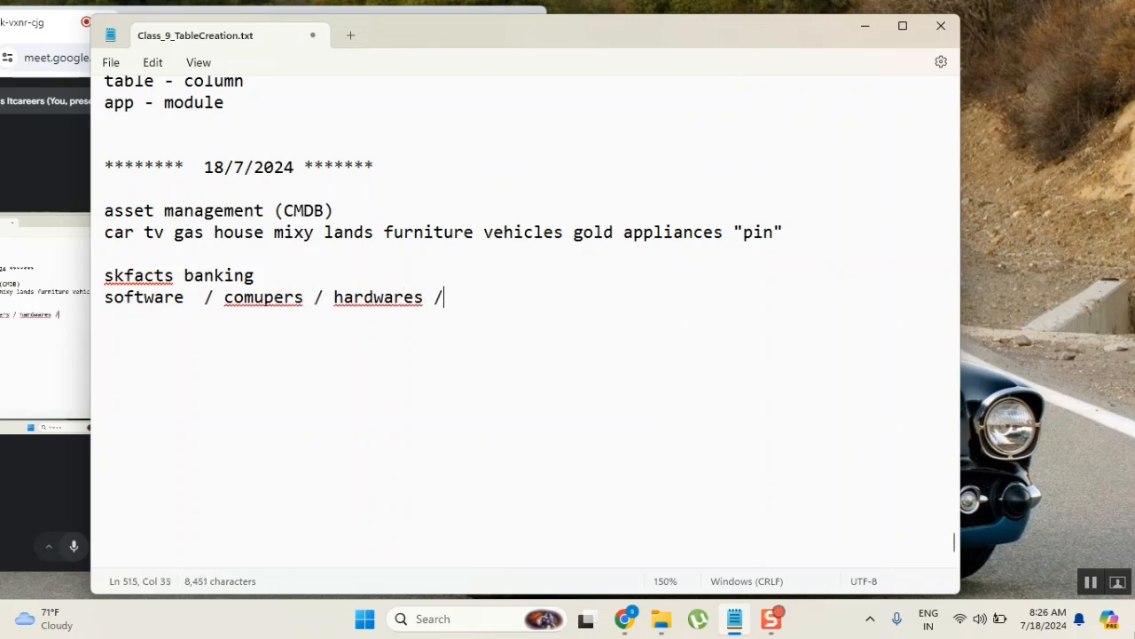
text(lapto)
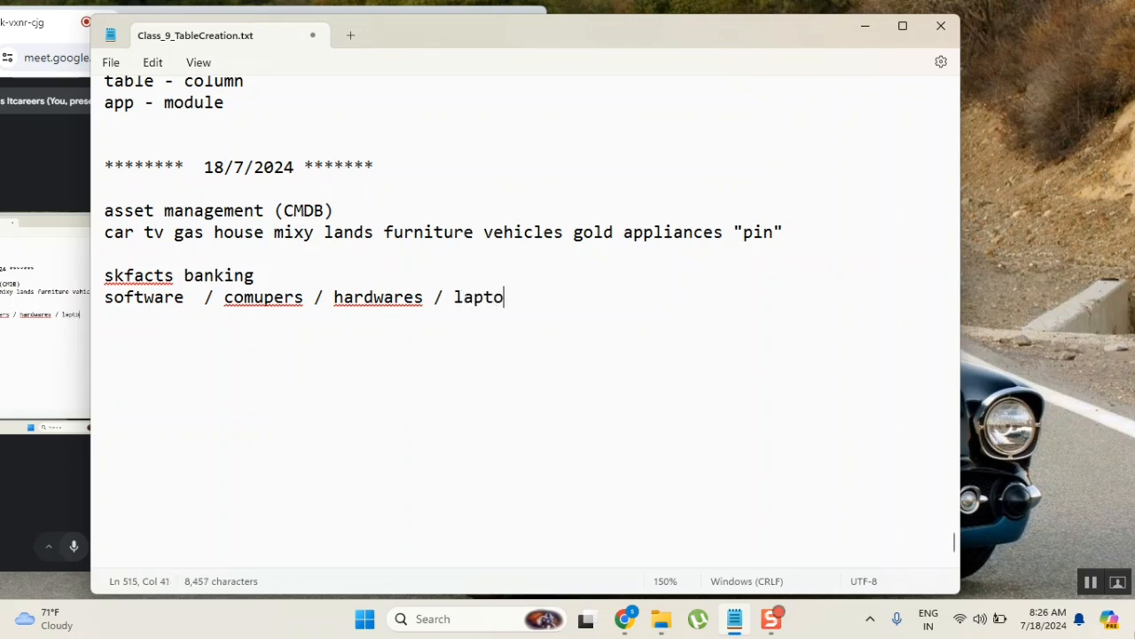
text(ps de)
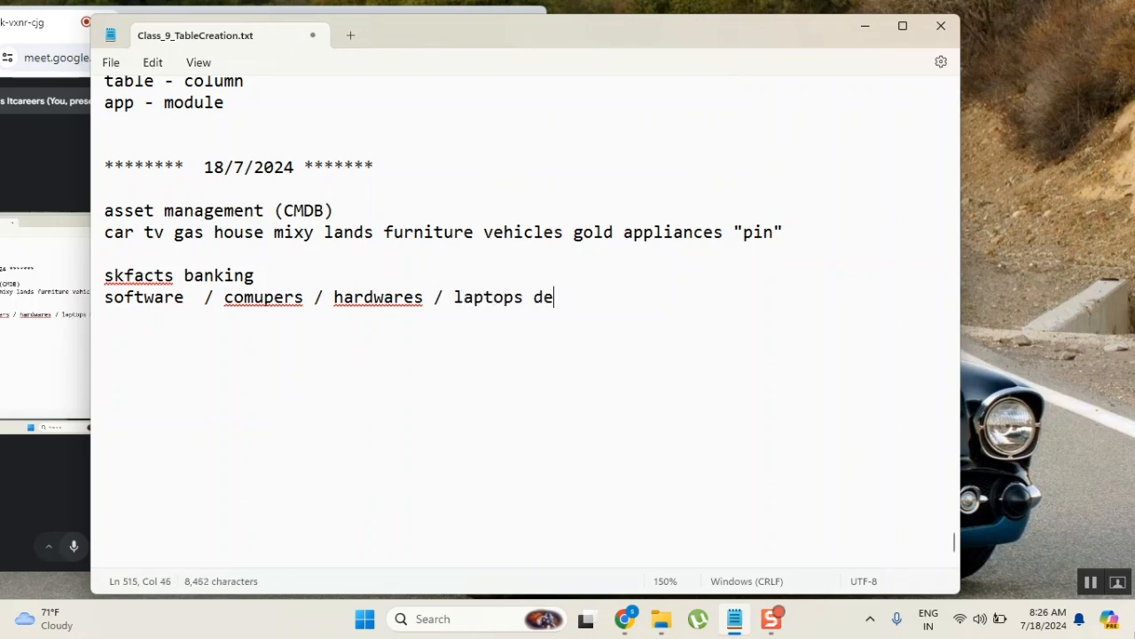
text(sktops)
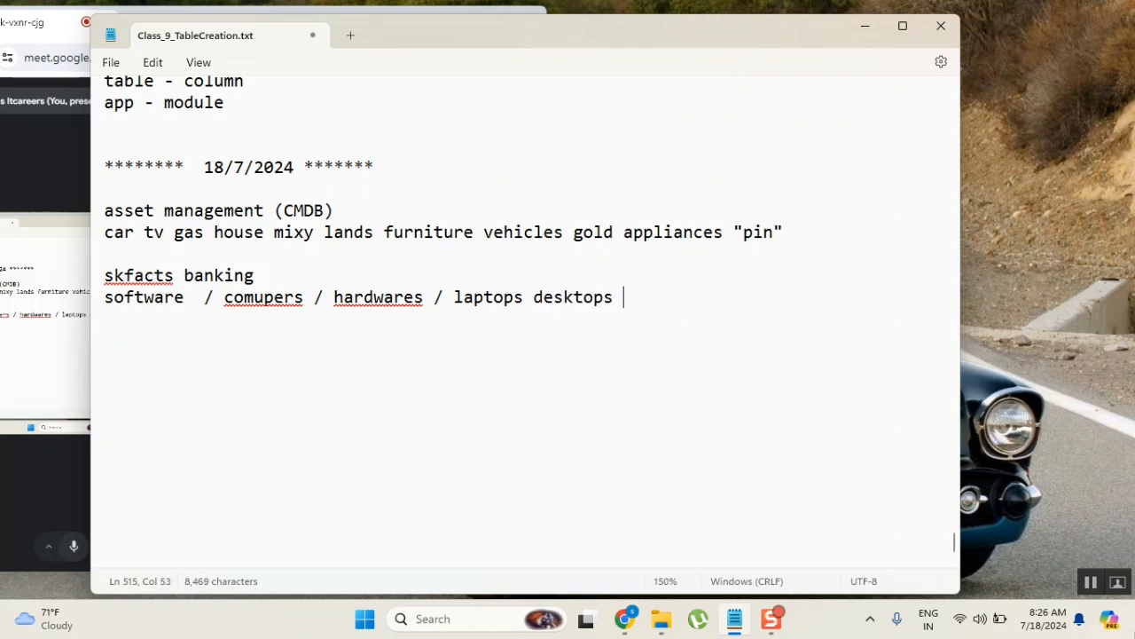
Finish the line with '....licenses ....' and highlight the word laptops while explaining
text(....)
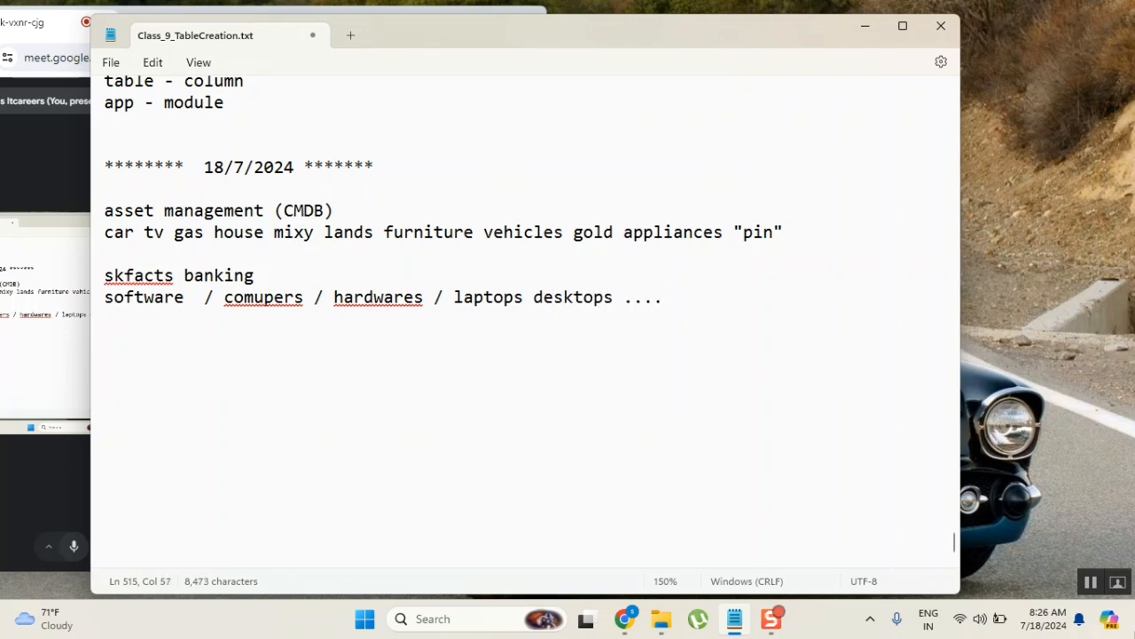
text(licens)
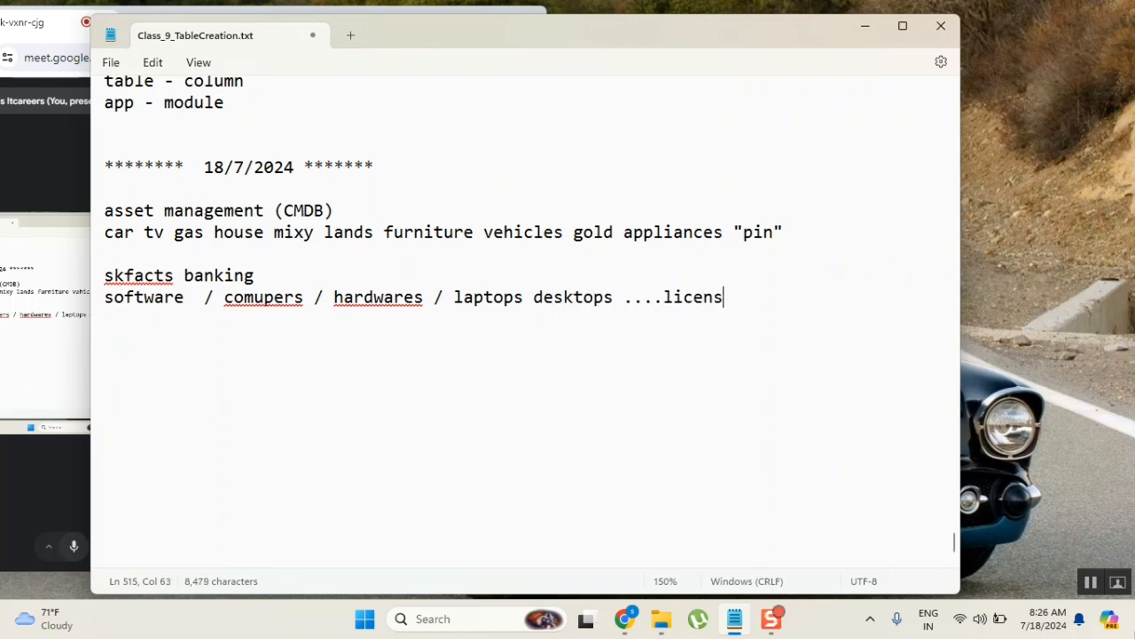
text(es ....)
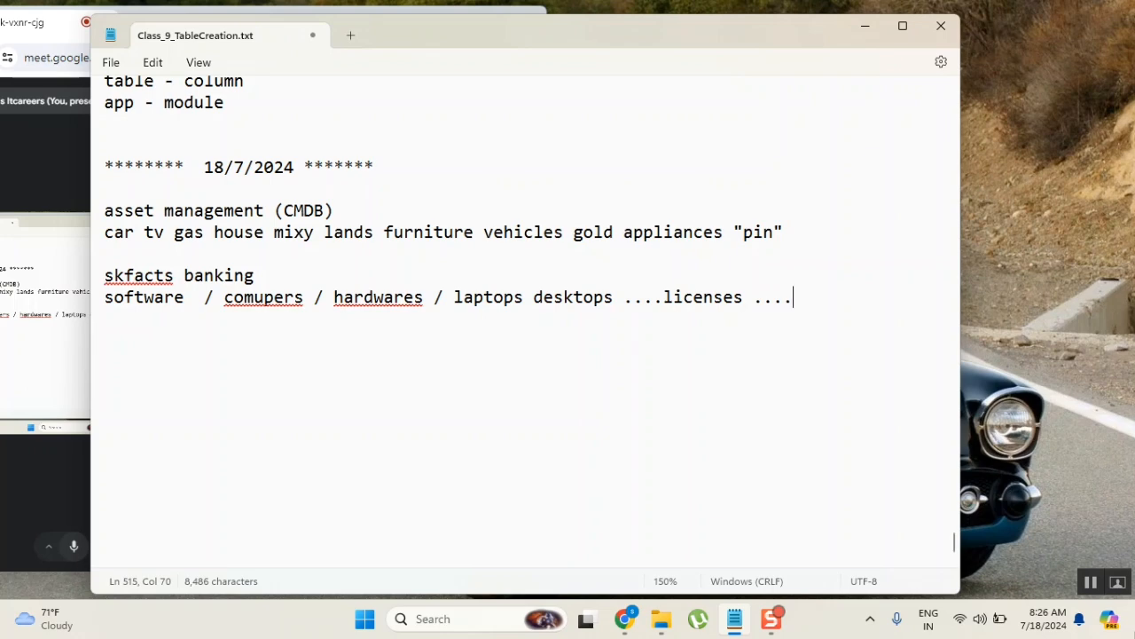
mouse_move(818, 476)
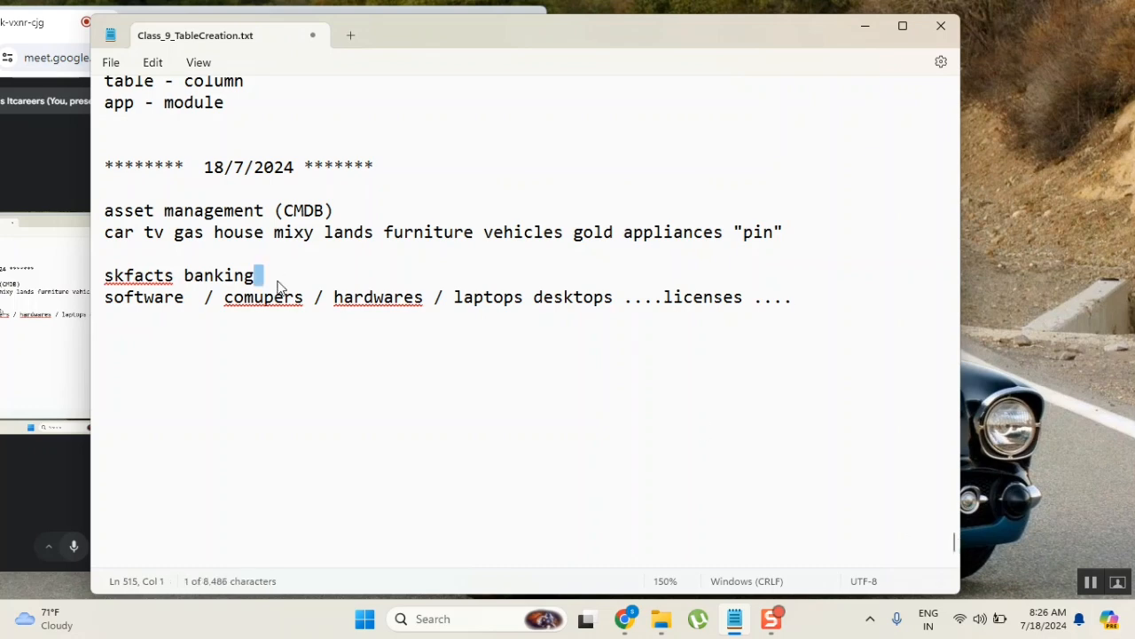
click(258, 275)
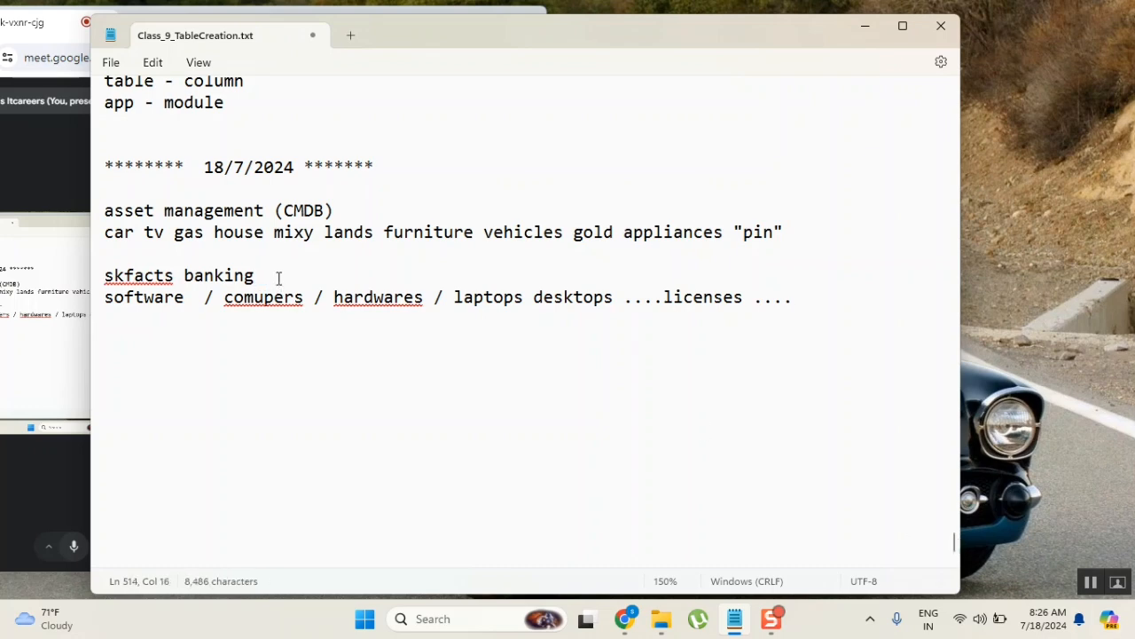
click(256, 275)
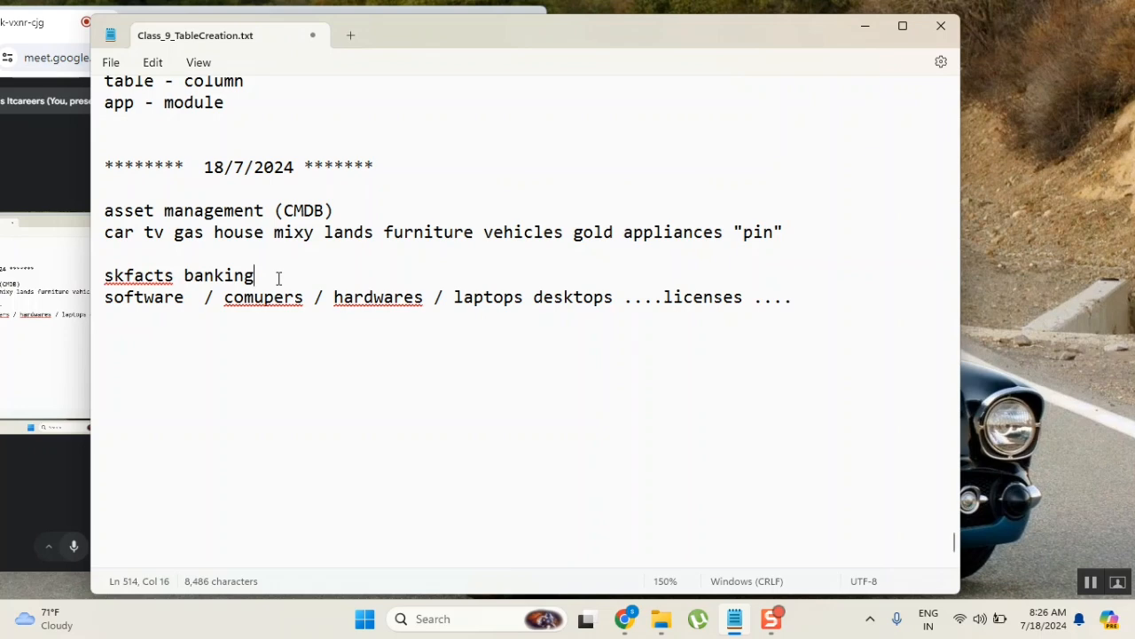
double_click(486, 296)
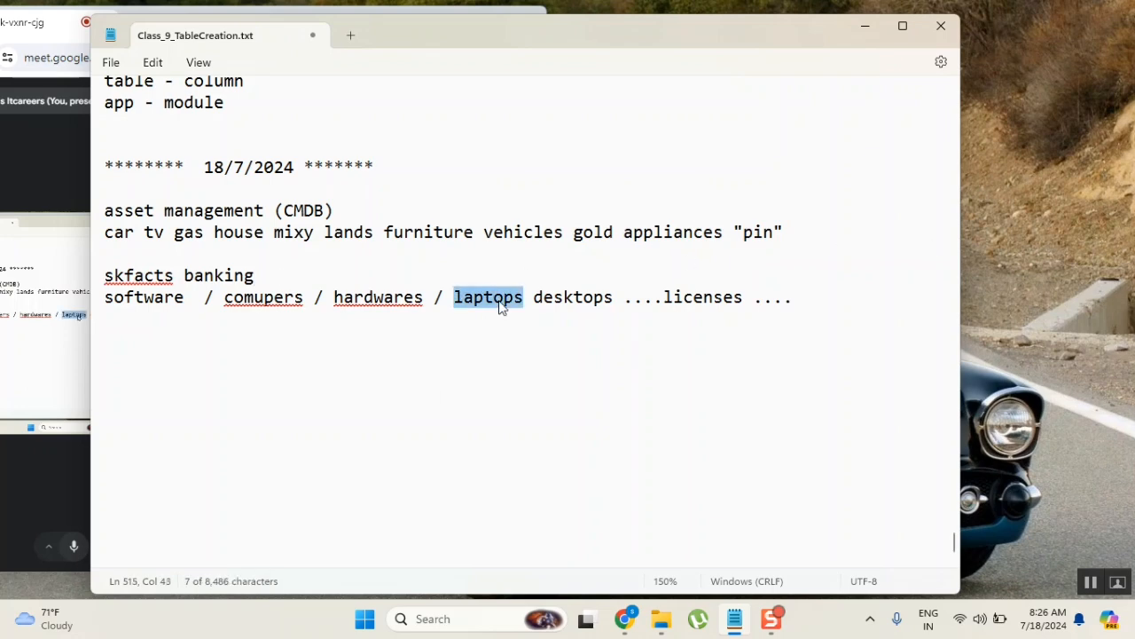
mouse_move(670, 252)
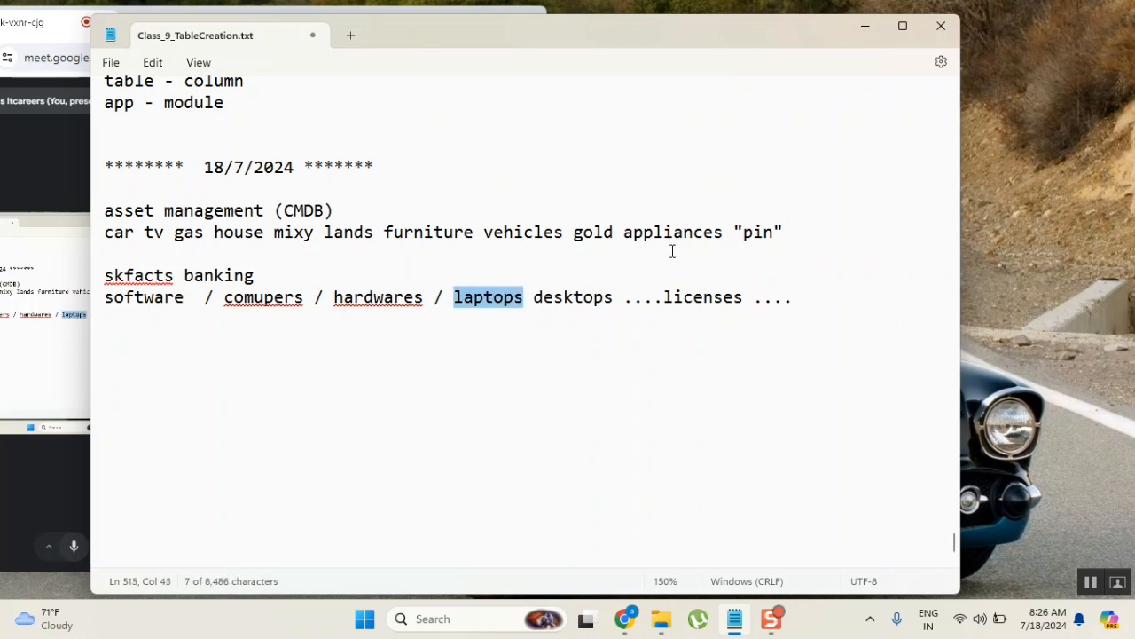
mouse_move(561, 373)
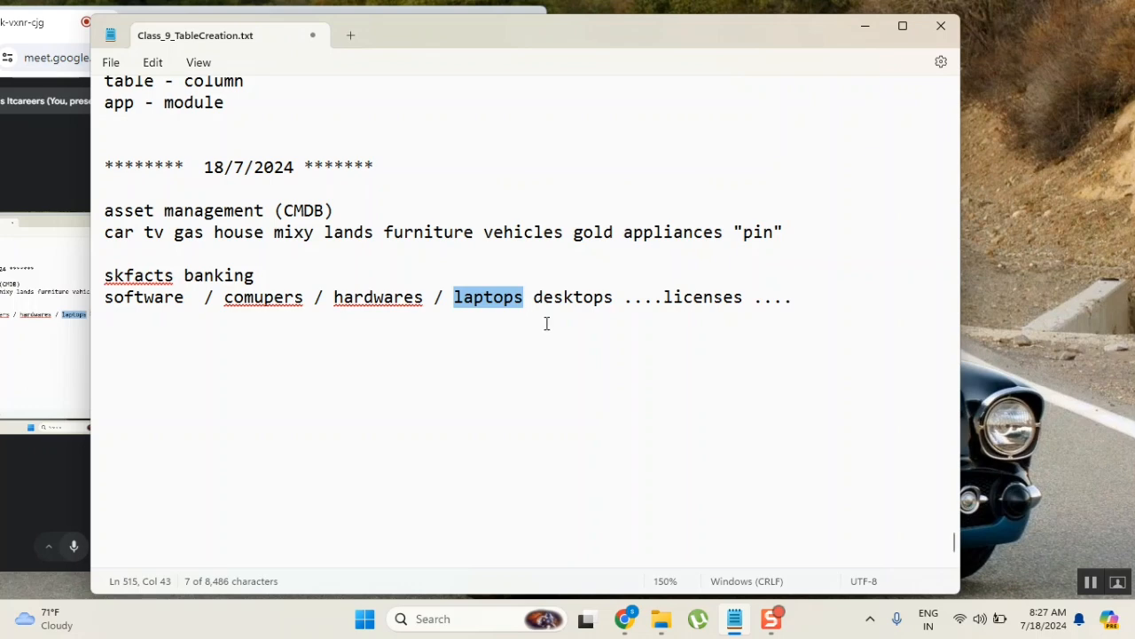
mouse_move(610, 325)
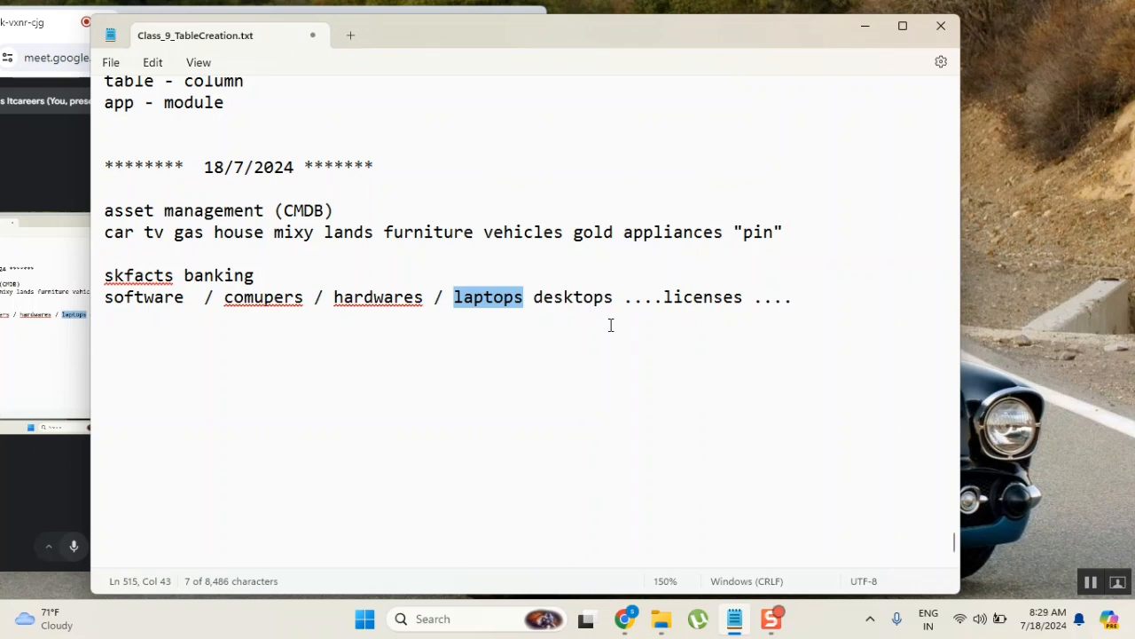
mouse_move(312, 192)
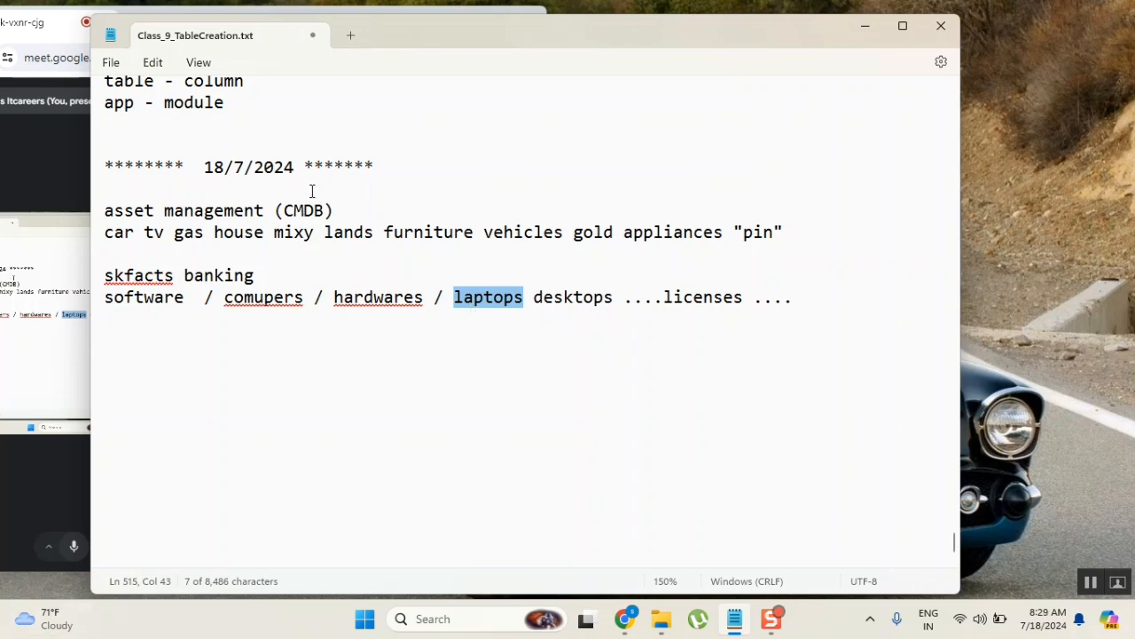
double_click(303, 209)
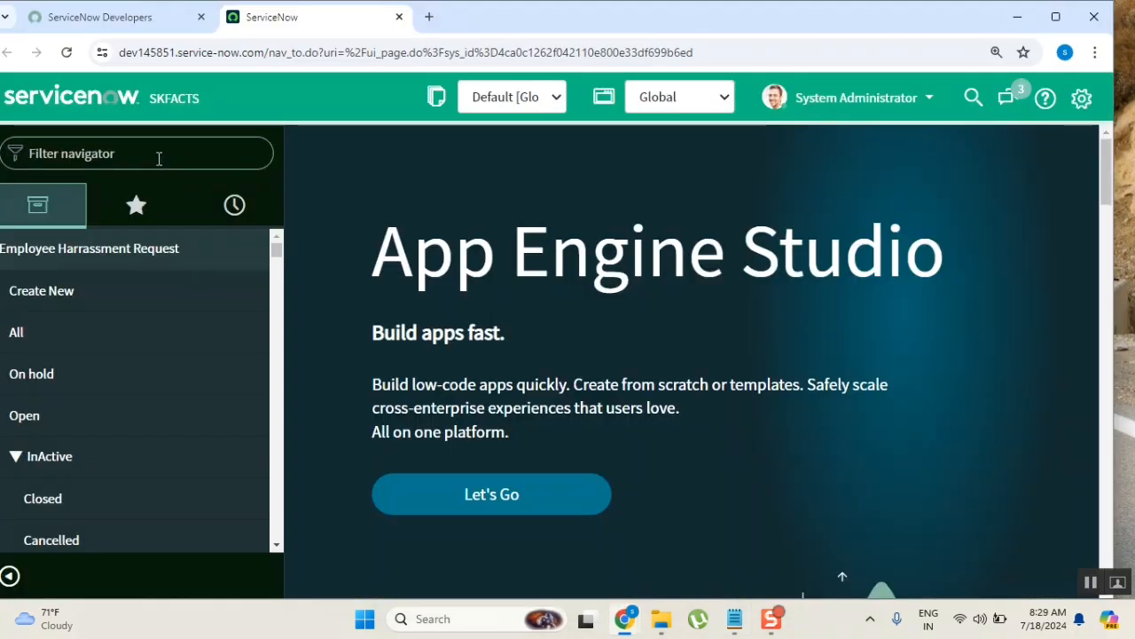
Filter the application navigator by 'cmdb', then clear the filter again
text(cmdb)
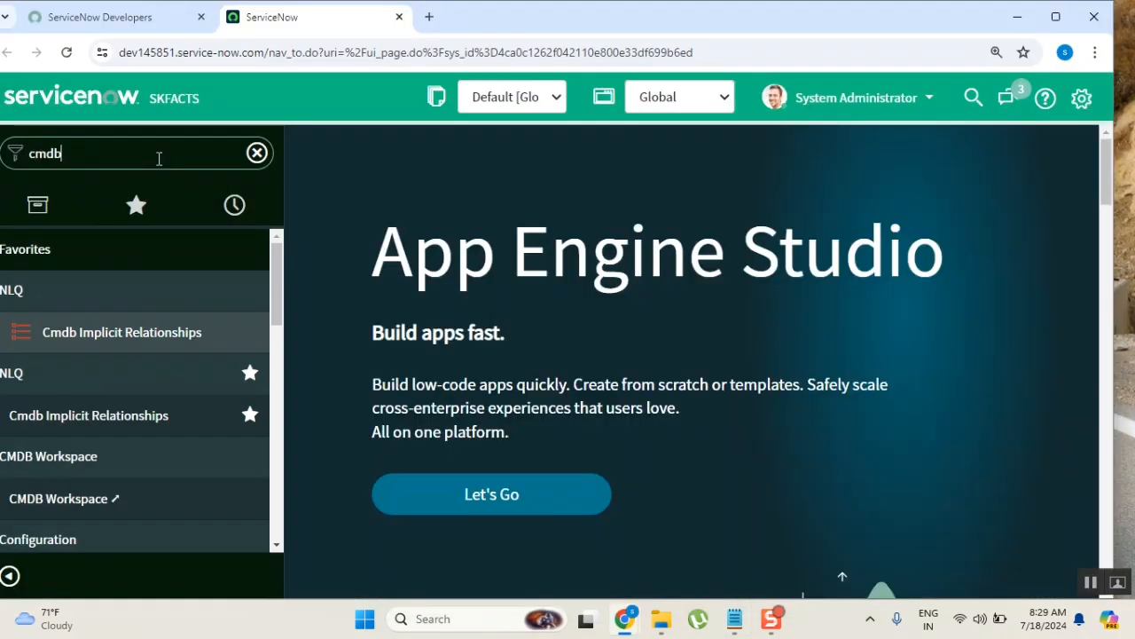
mouse_move(206, 383)
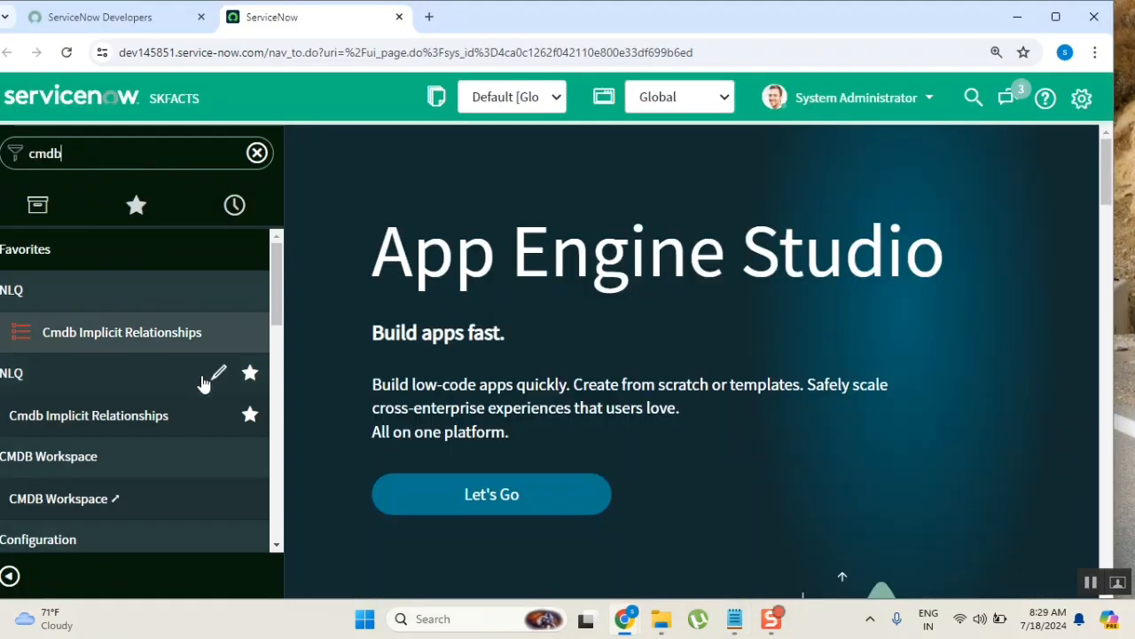
scroll(down, 3)
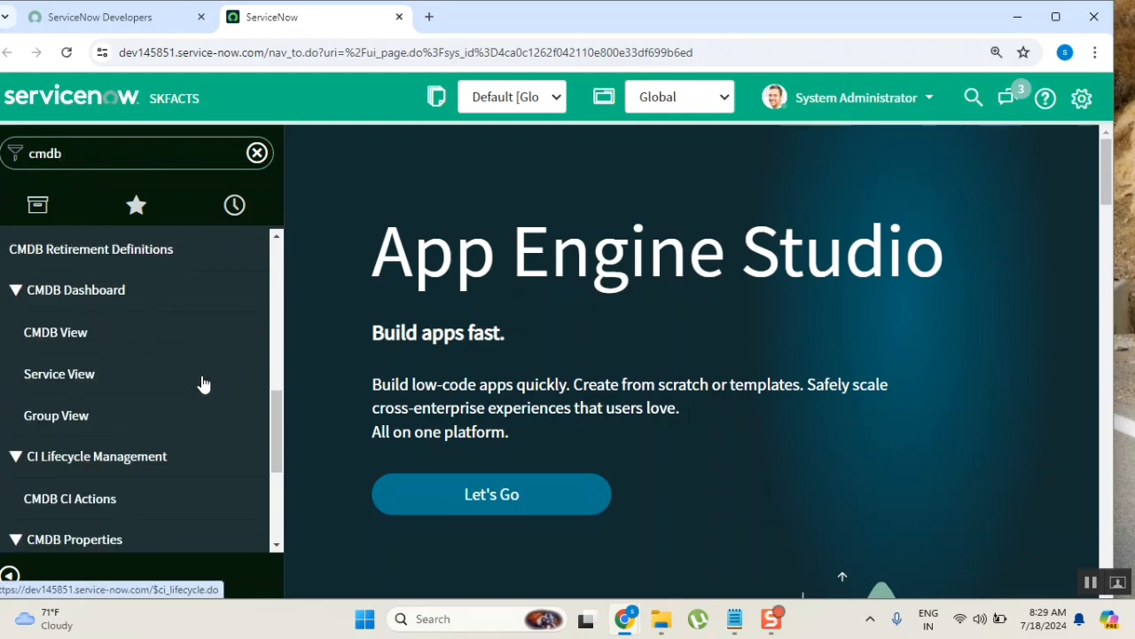
scroll(down, 3)
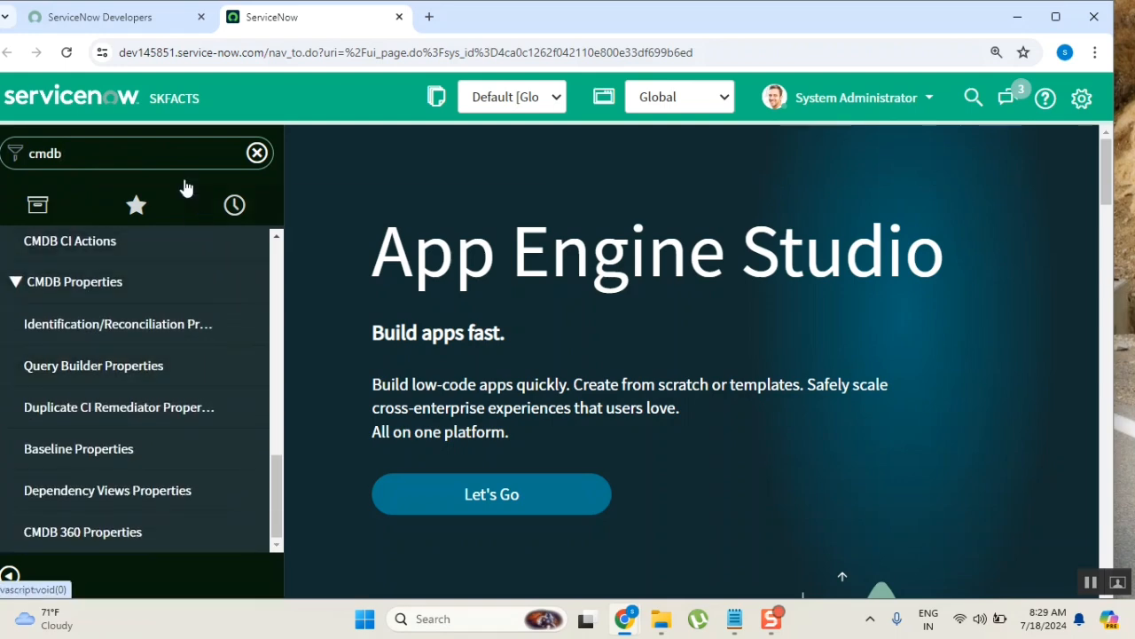
key(Backspace)
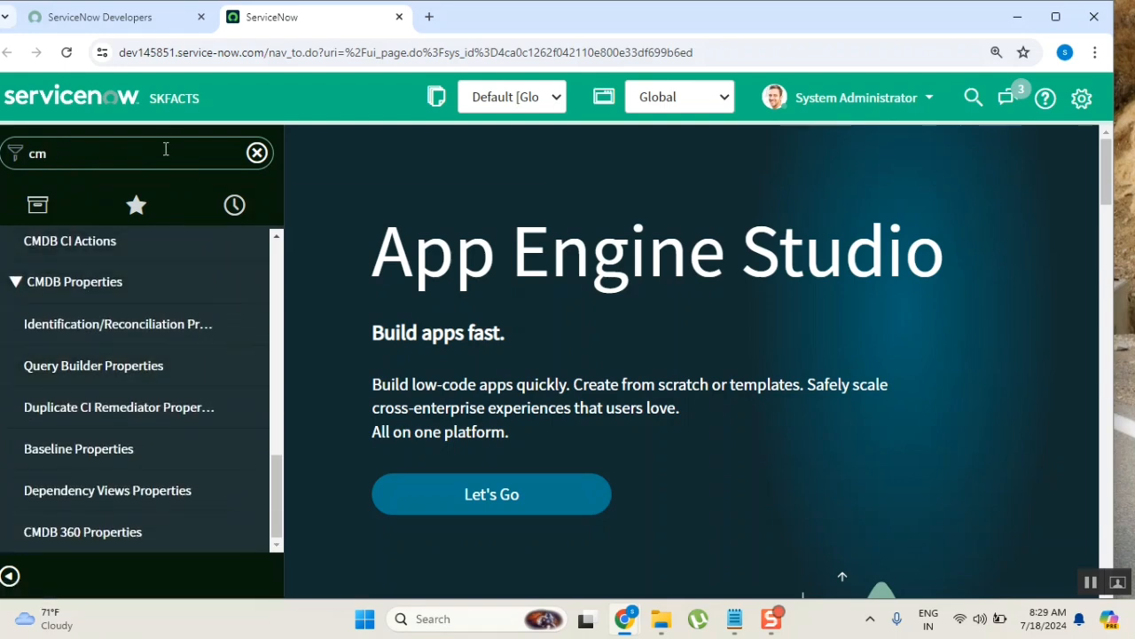
click(257, 152)
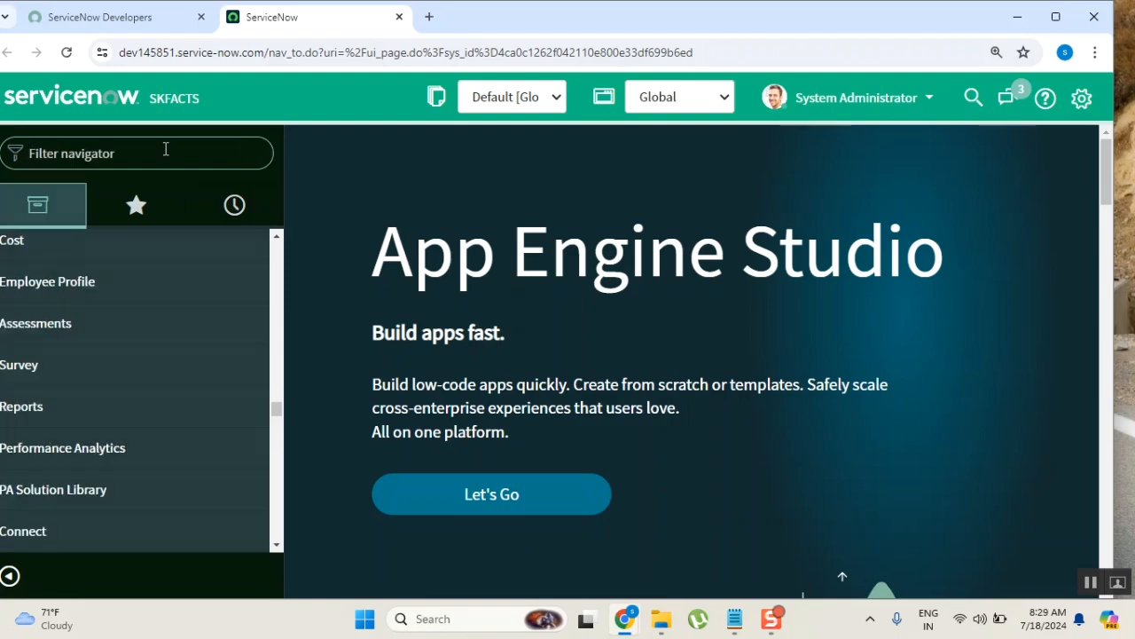
Filter the navigator by computers and open Configuration > Base Items > Computers
text(copu)
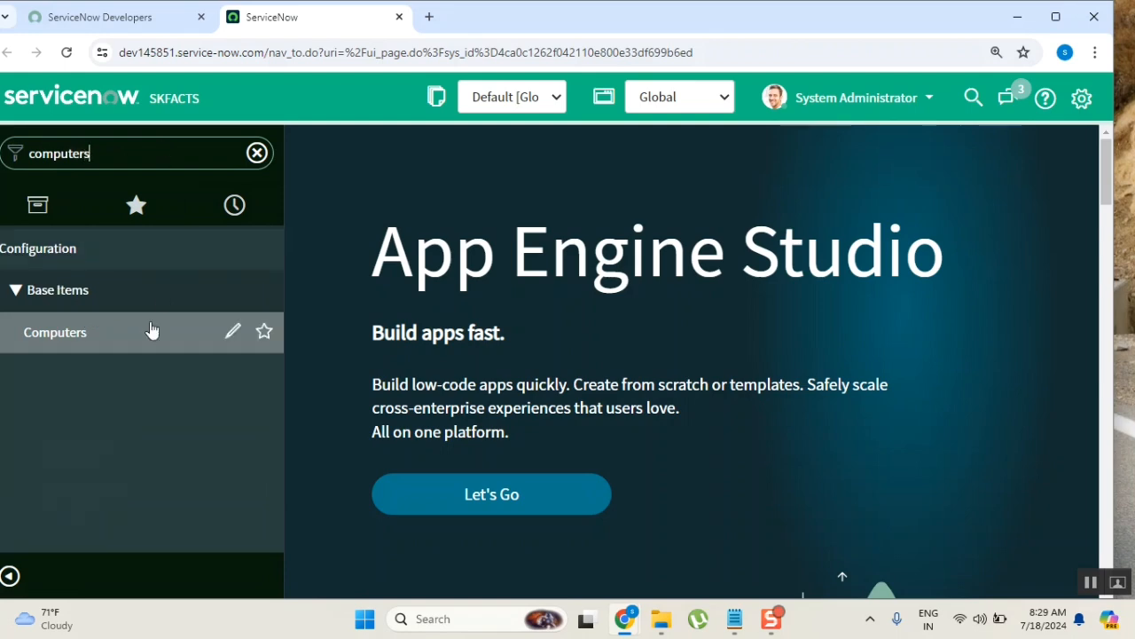
mouse_move(50, 248)
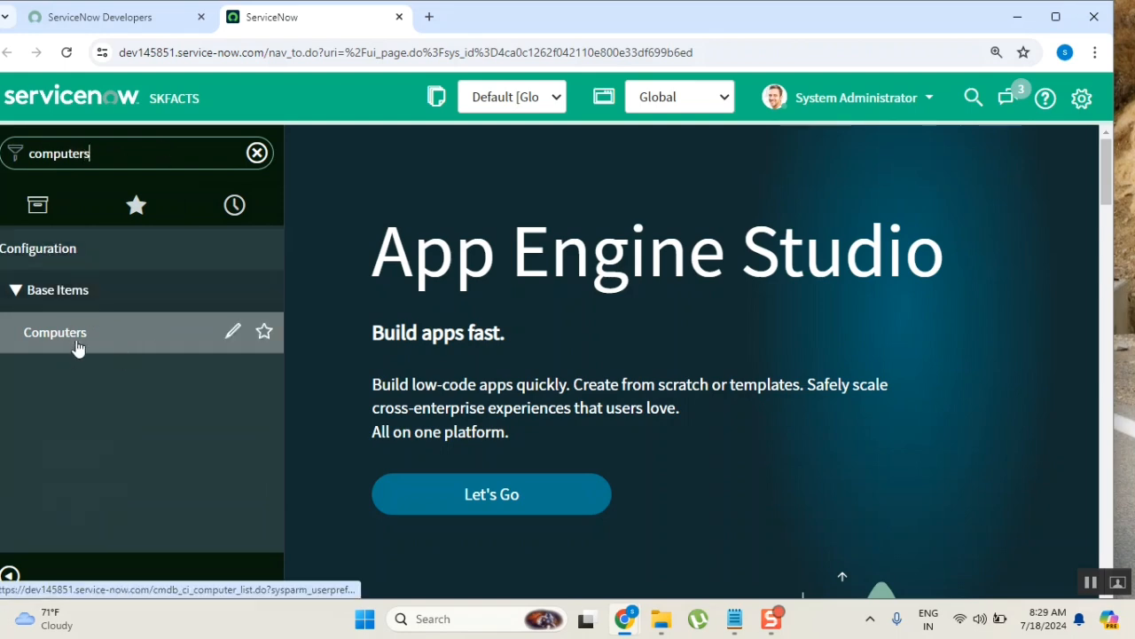
click(55, 332)
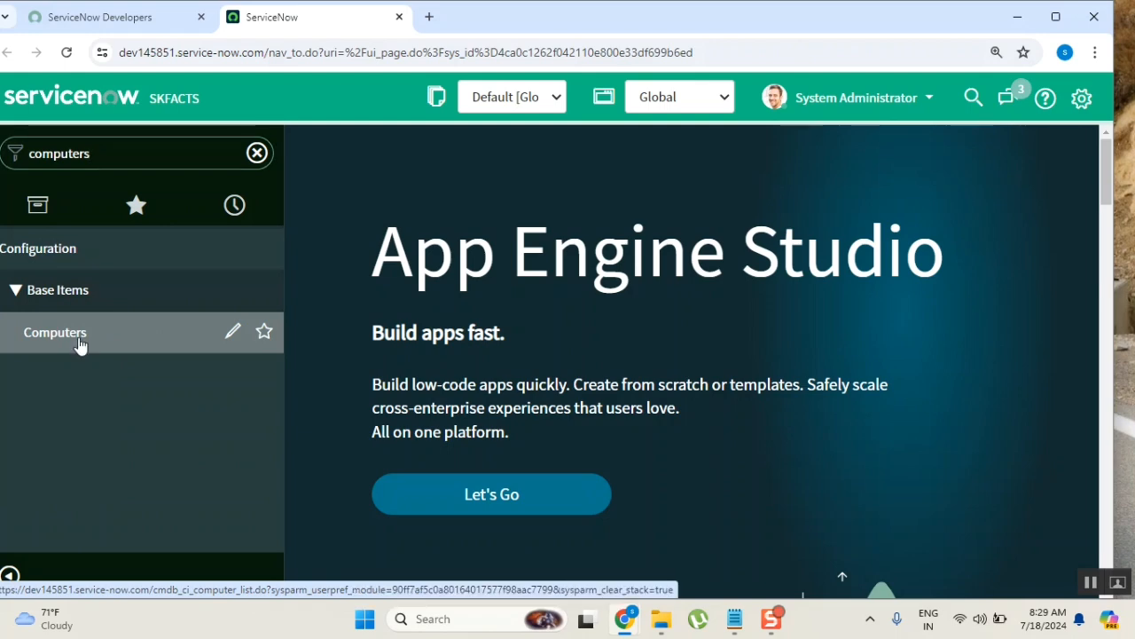
click(55, 332)
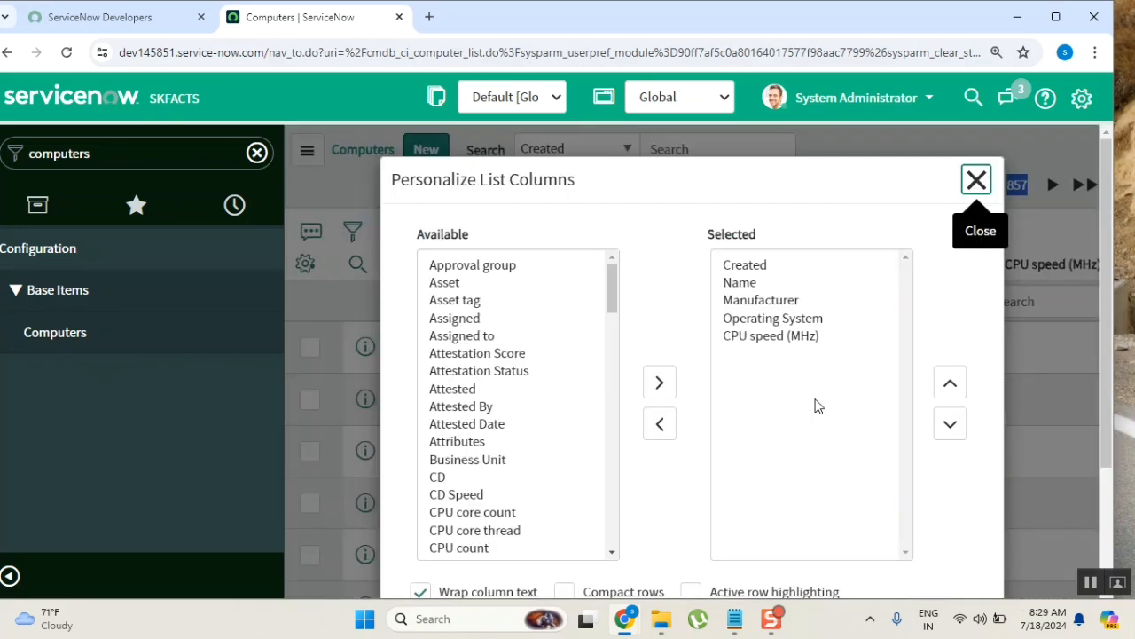
Add the Assigned to column to the Computers list via Personalize List Columns
click(461, 335)
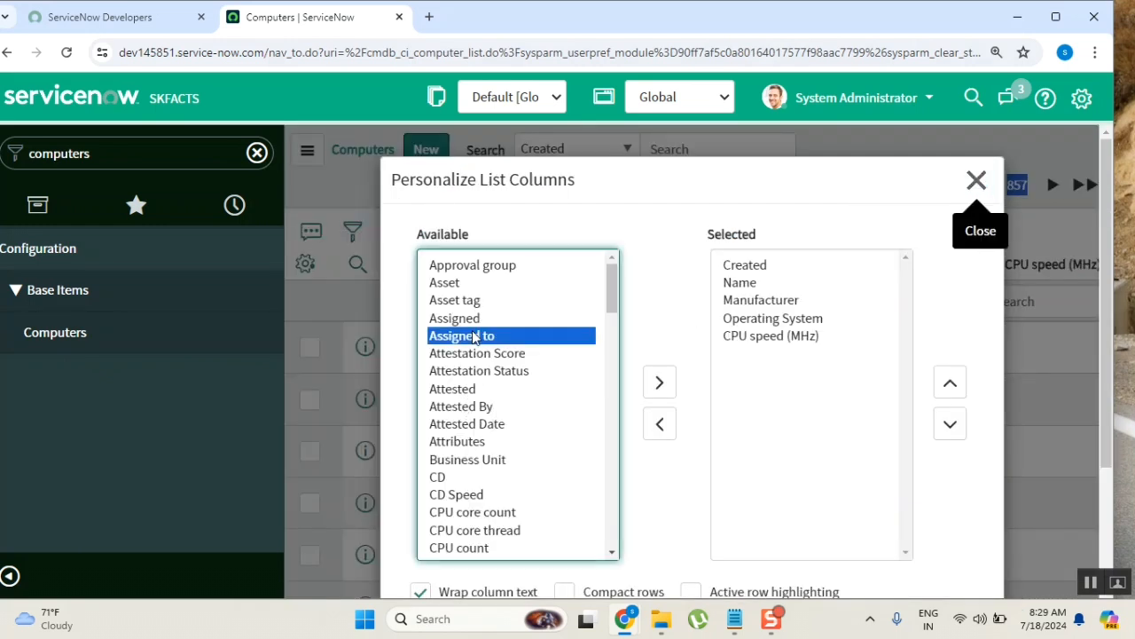
click(660, 381)
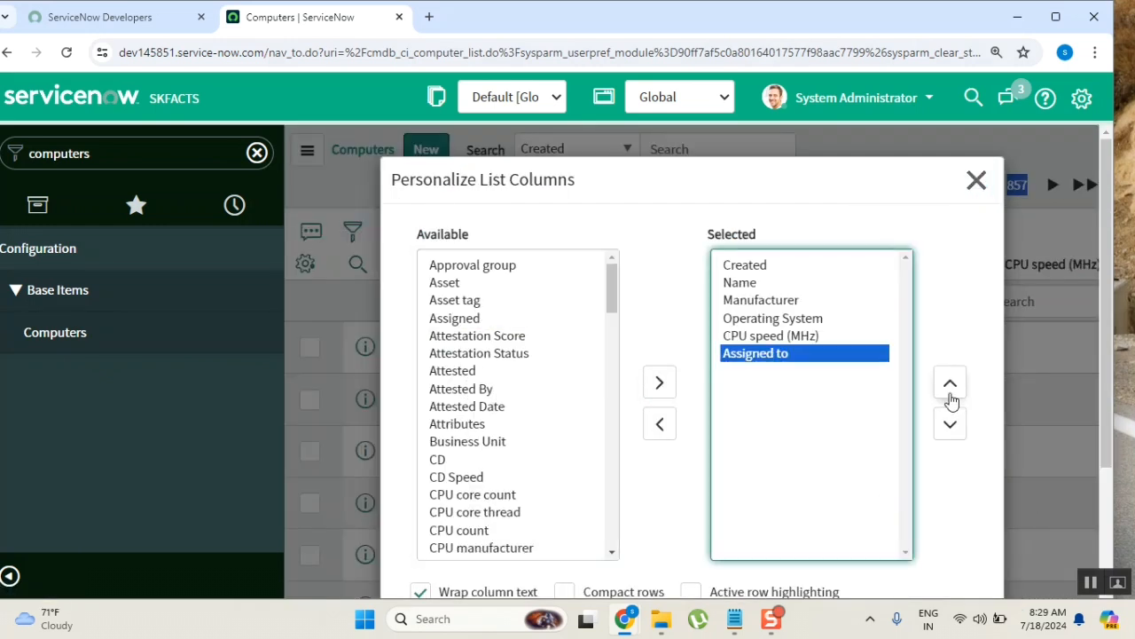
mouse_move(951, 422)
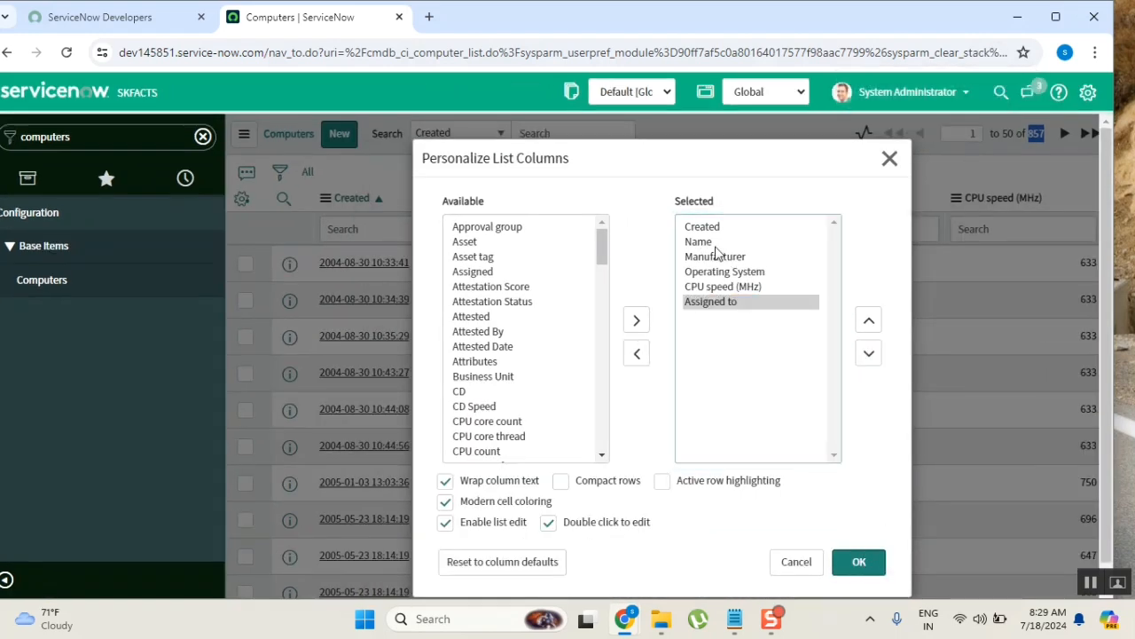
click(859, 561)
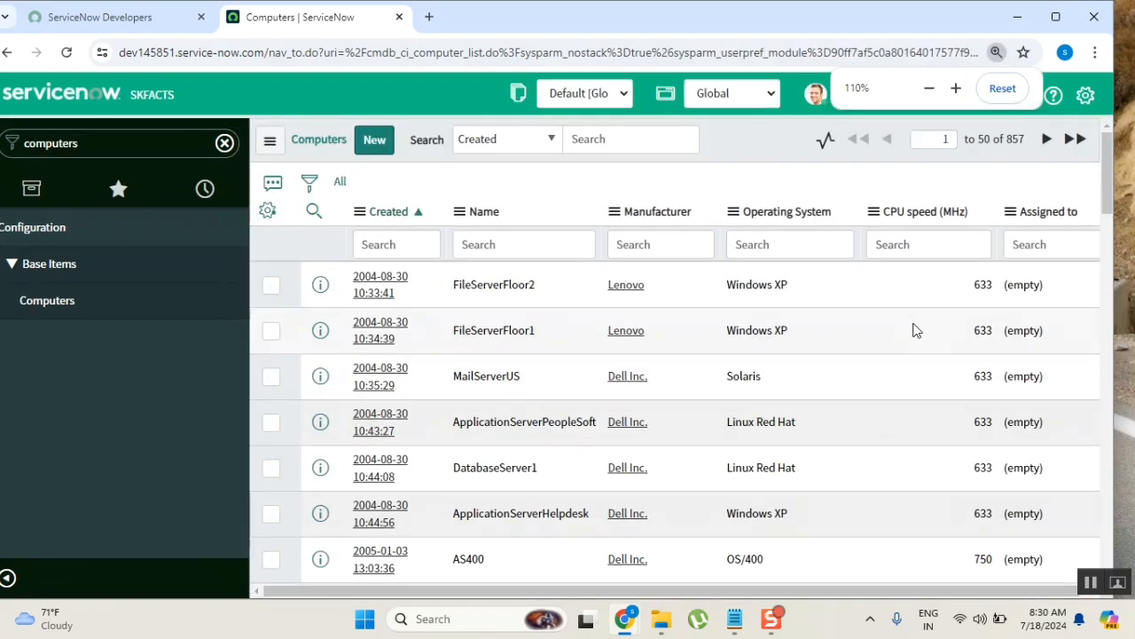
Browse the Computers list and open the DP00408 computer record
click(954, 89)
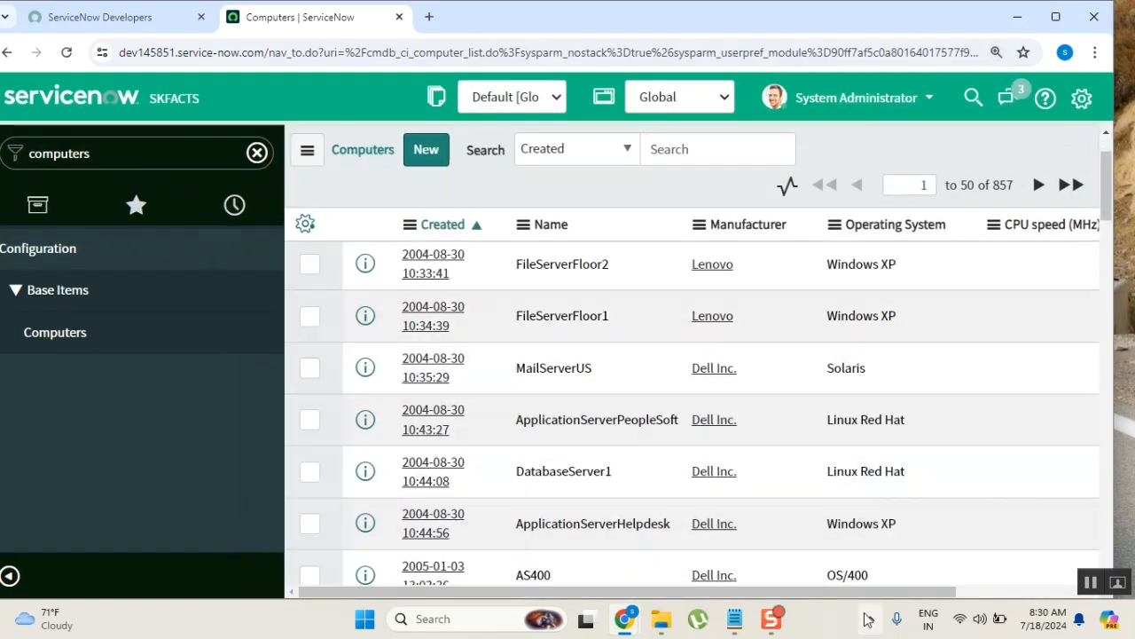
scroll(right, 3)
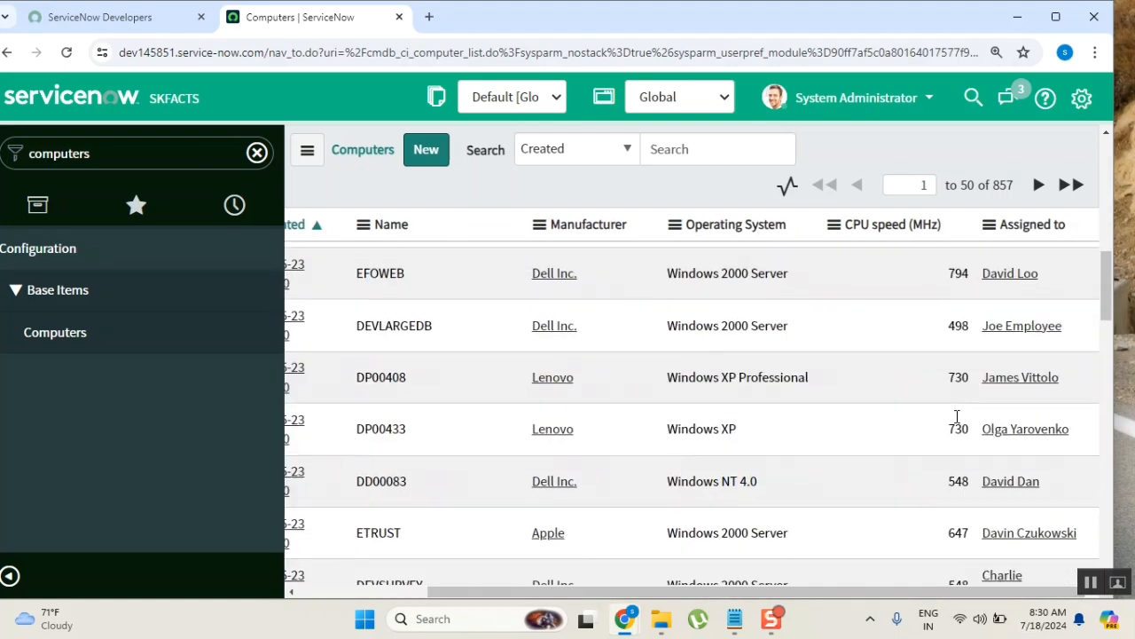
scroll(up, 3)
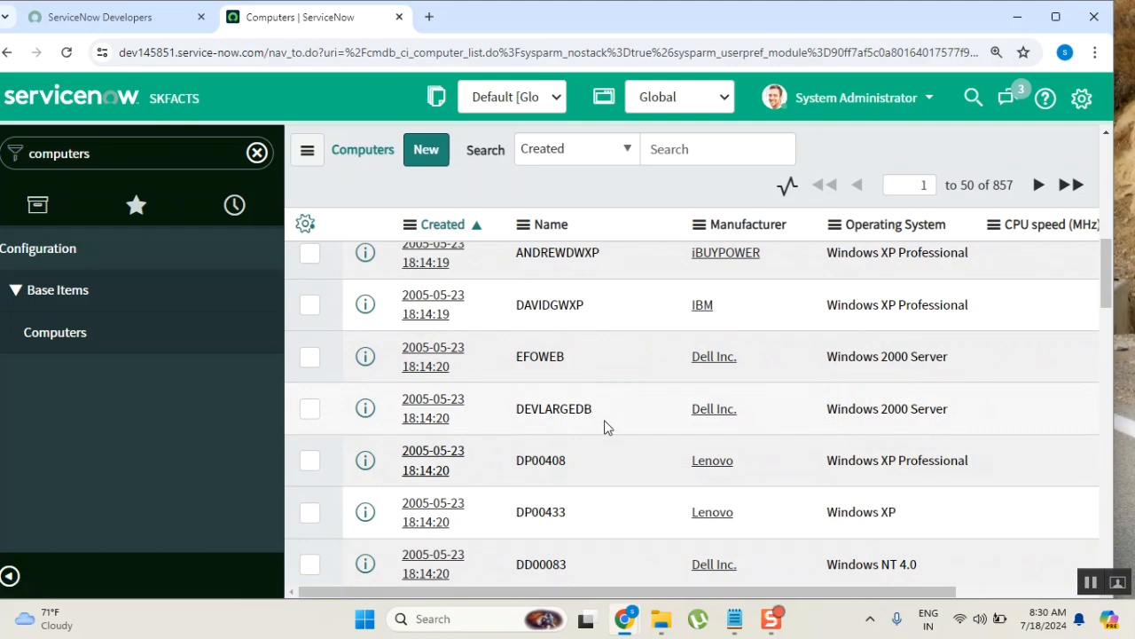
click(539, 460)
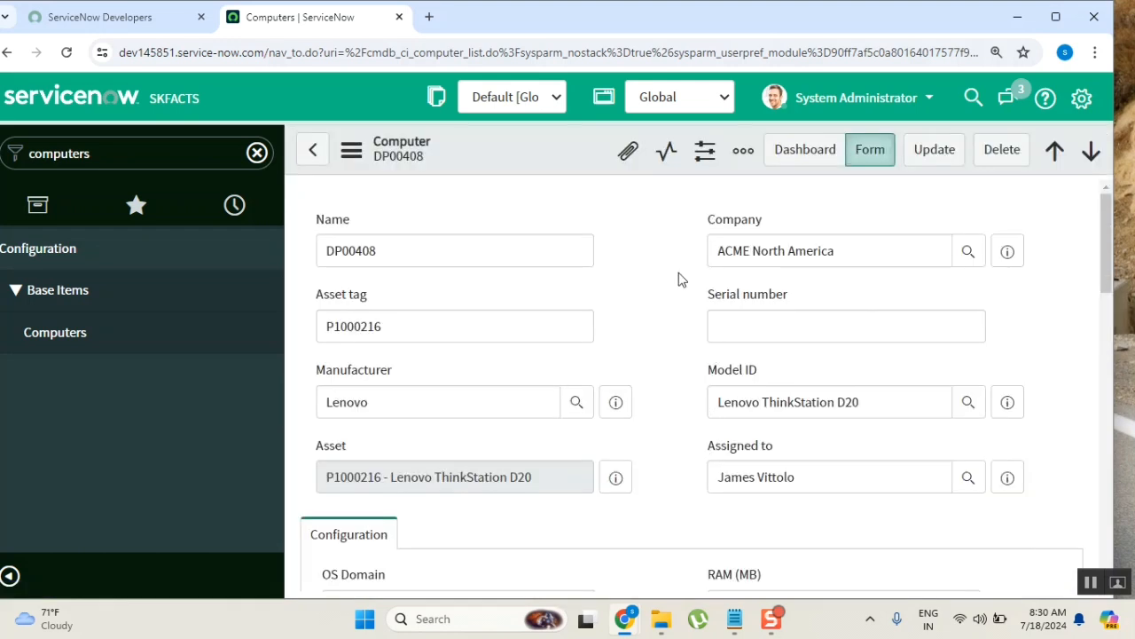
scroll(down, 3)
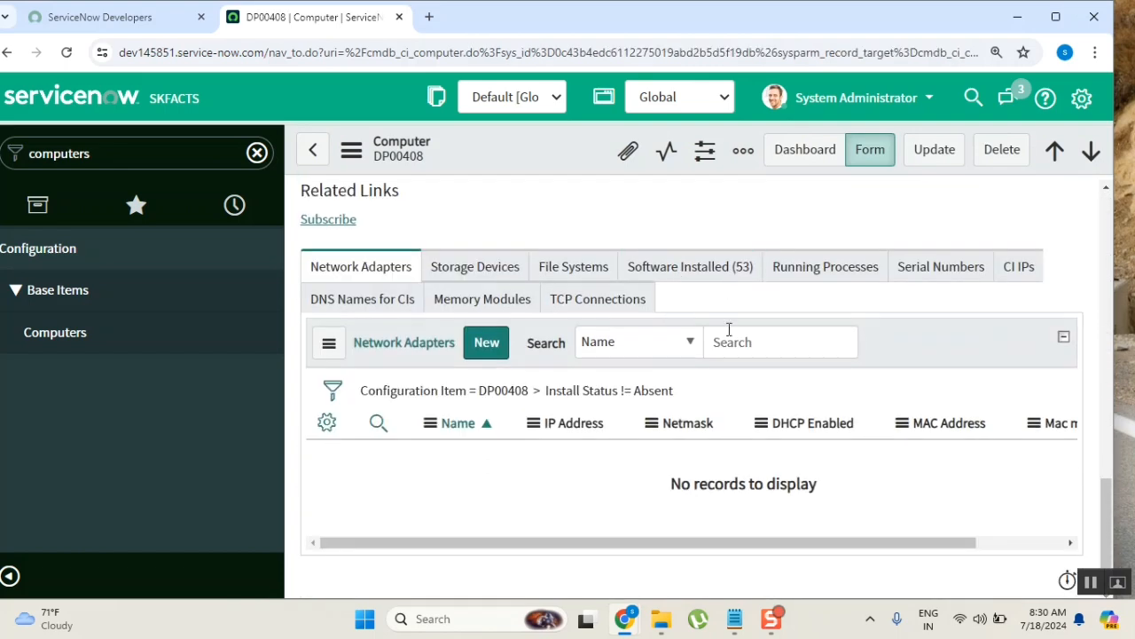
mouse_move(696, 216)
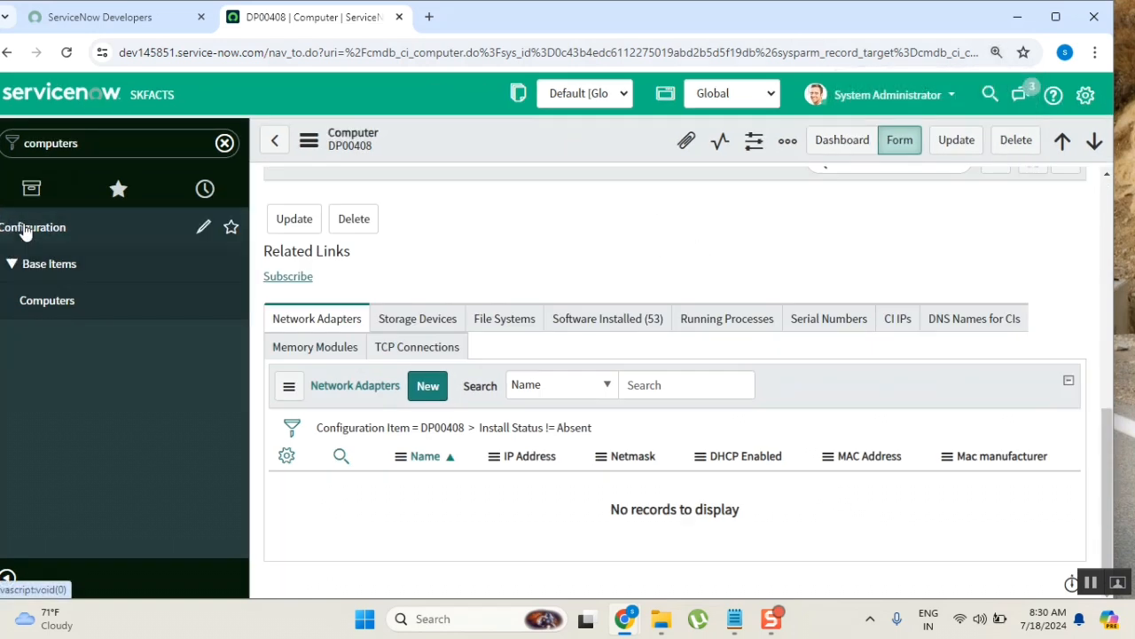
mouse_move(545, 298)
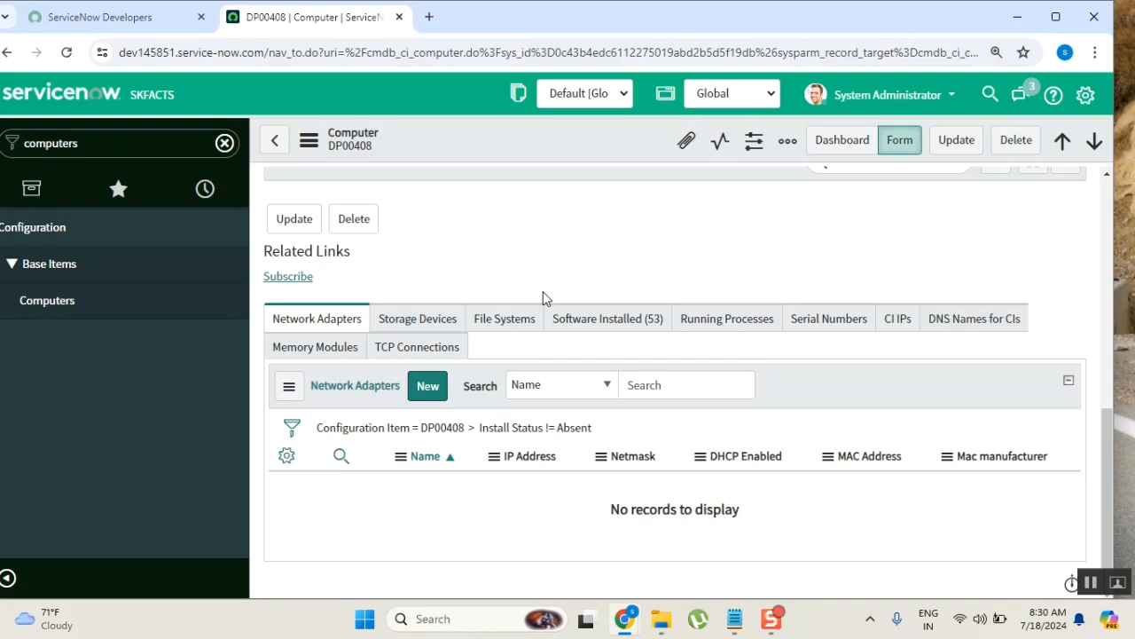
mouse_move(595, 224)
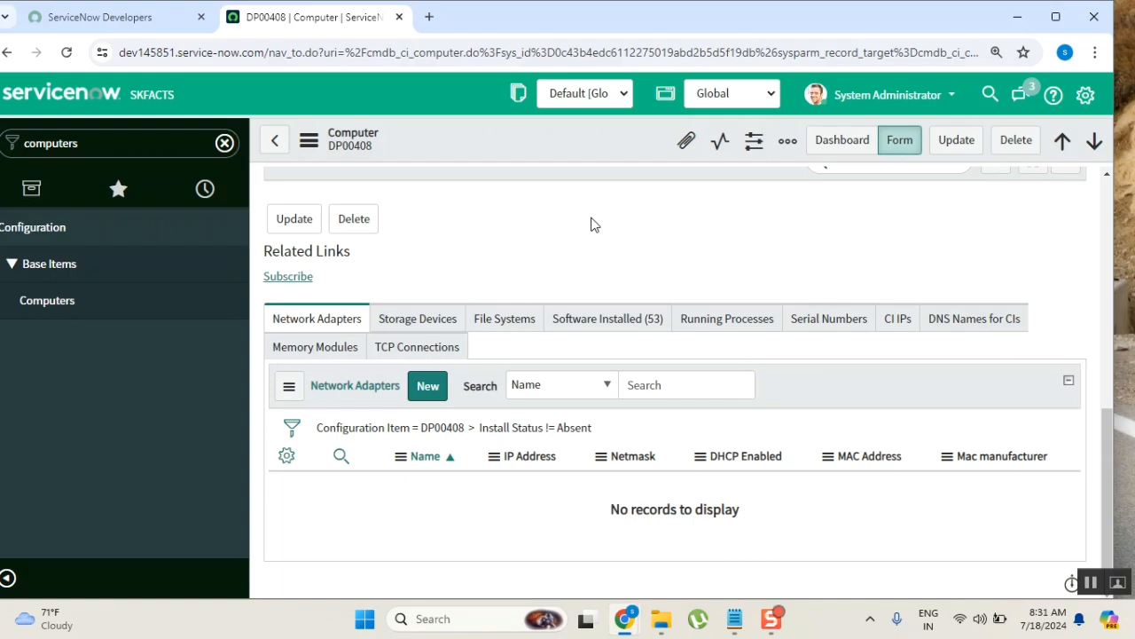
scroll(up, 3)
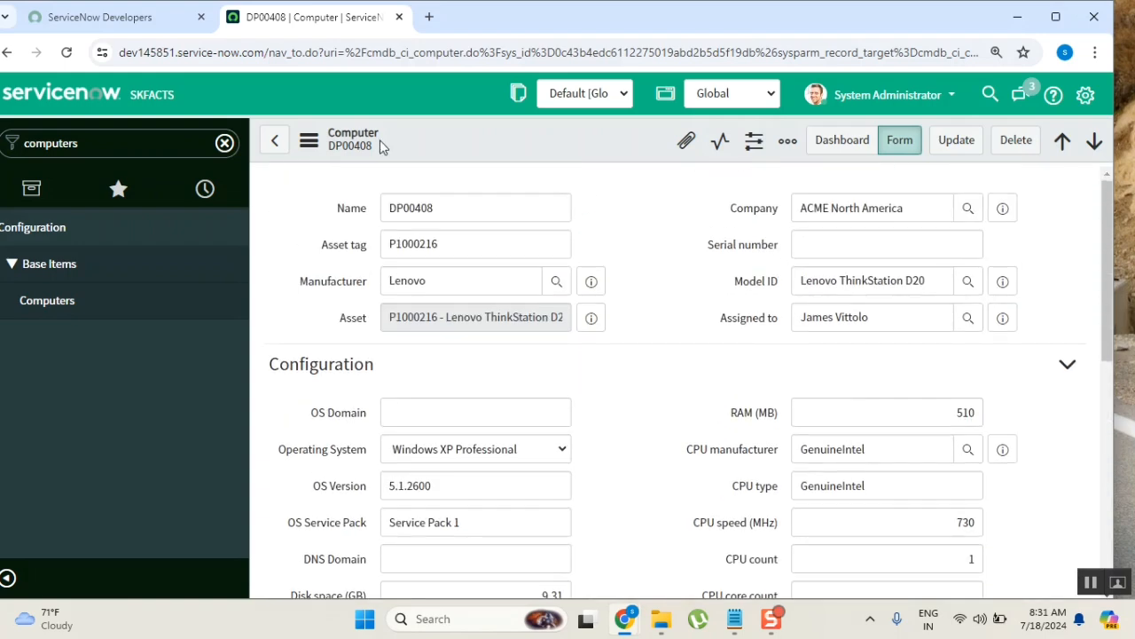
mouse_move(919, 319)
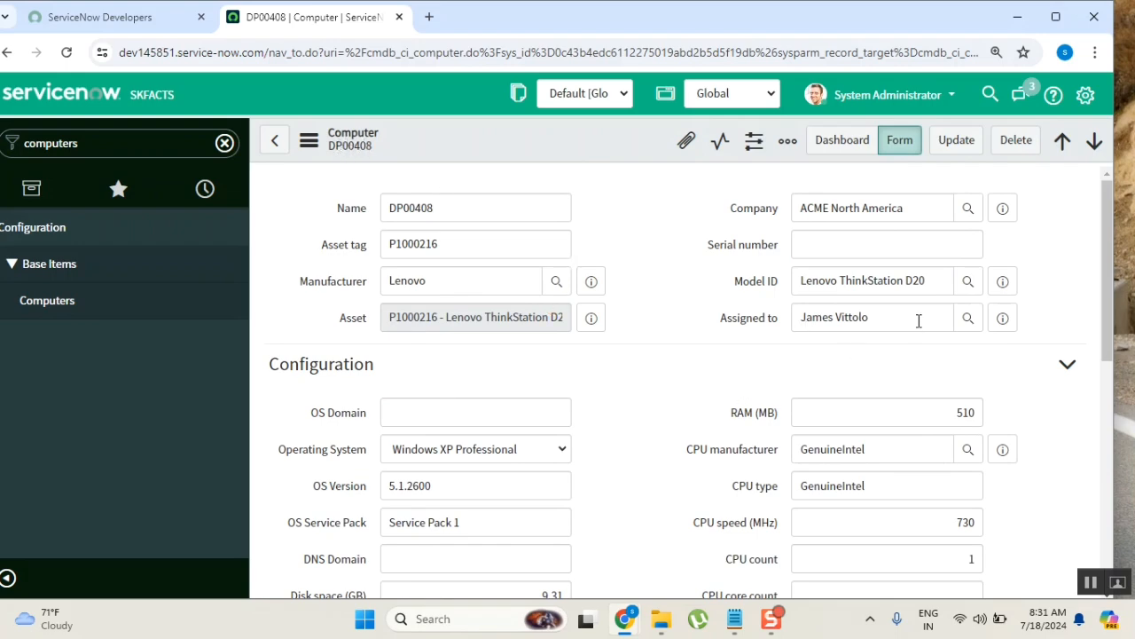
scroll(down, 3)
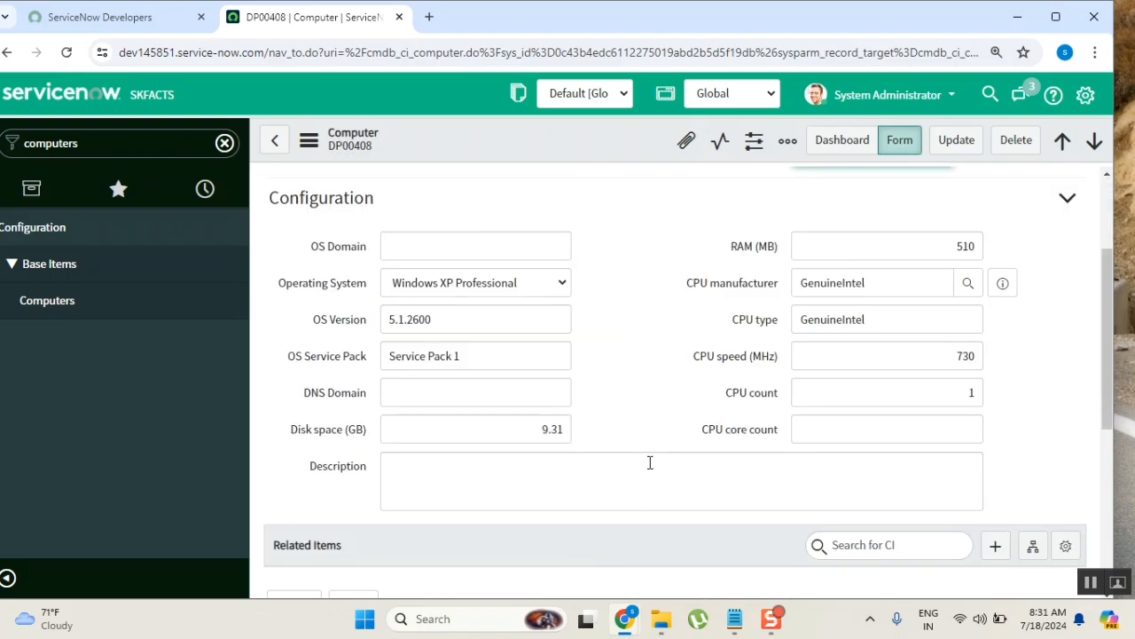
scroll(down, 3)
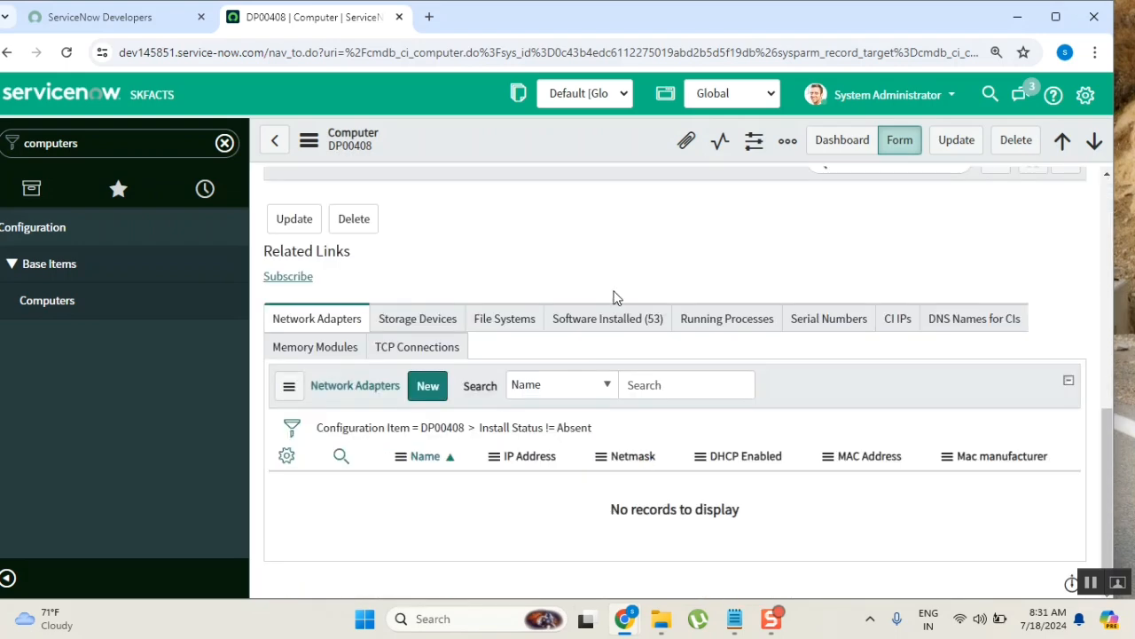
Show the Software Installed (53) related list on DP00408 and pick the .NET Framework 2002 entry
click(606, 317)
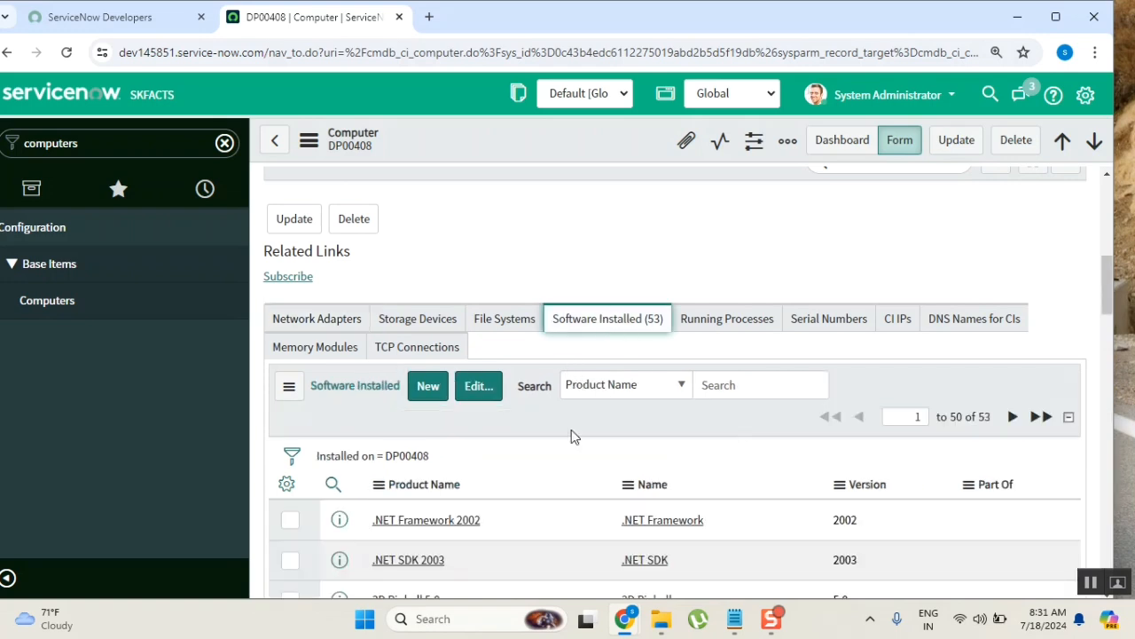
mouse_move(777, 533)
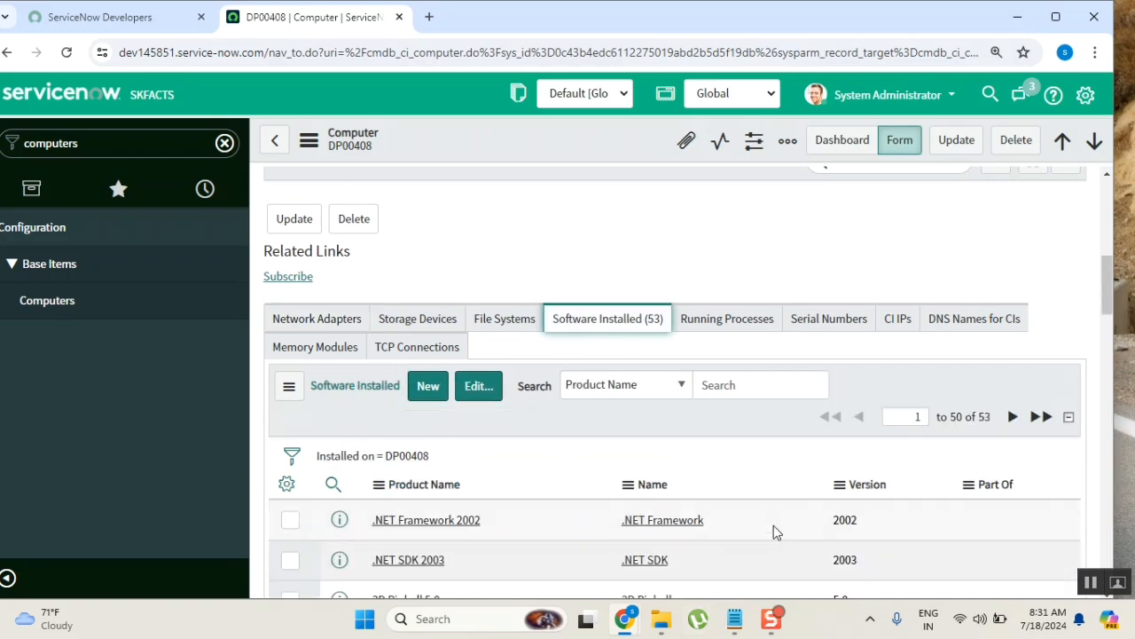
scroll(down, 3)
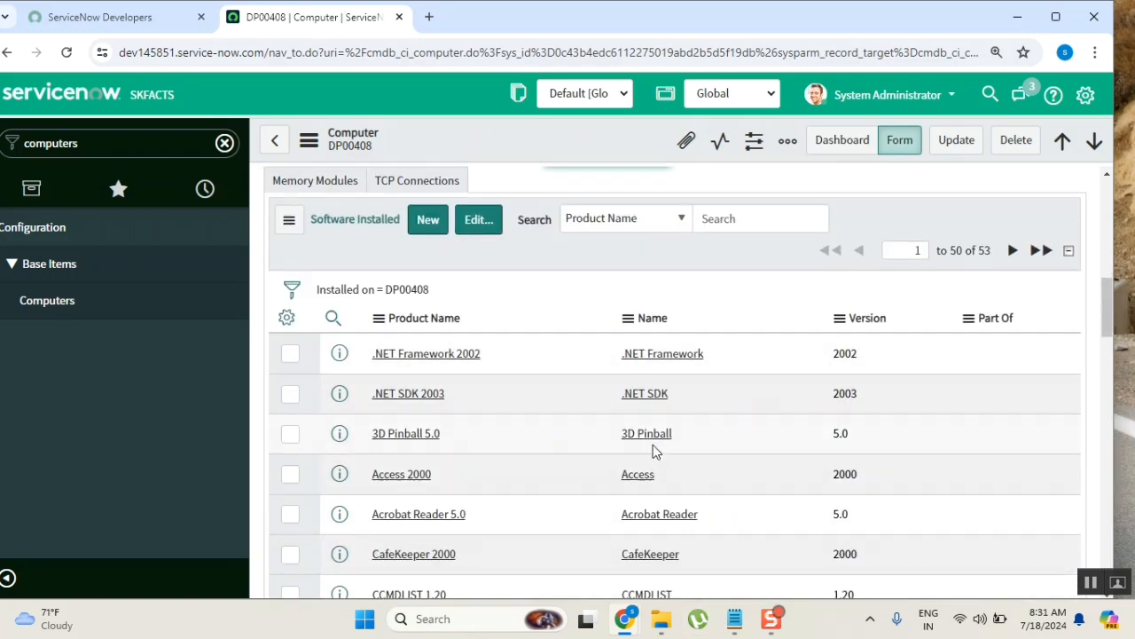
scroll(up, 3)
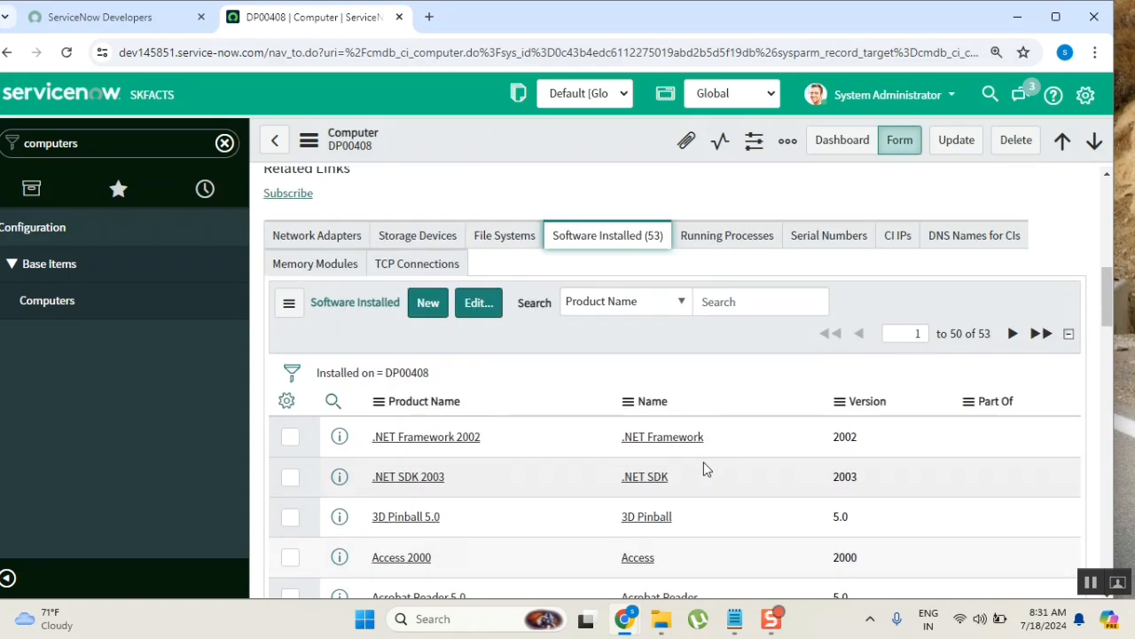
scroll(down, 3)
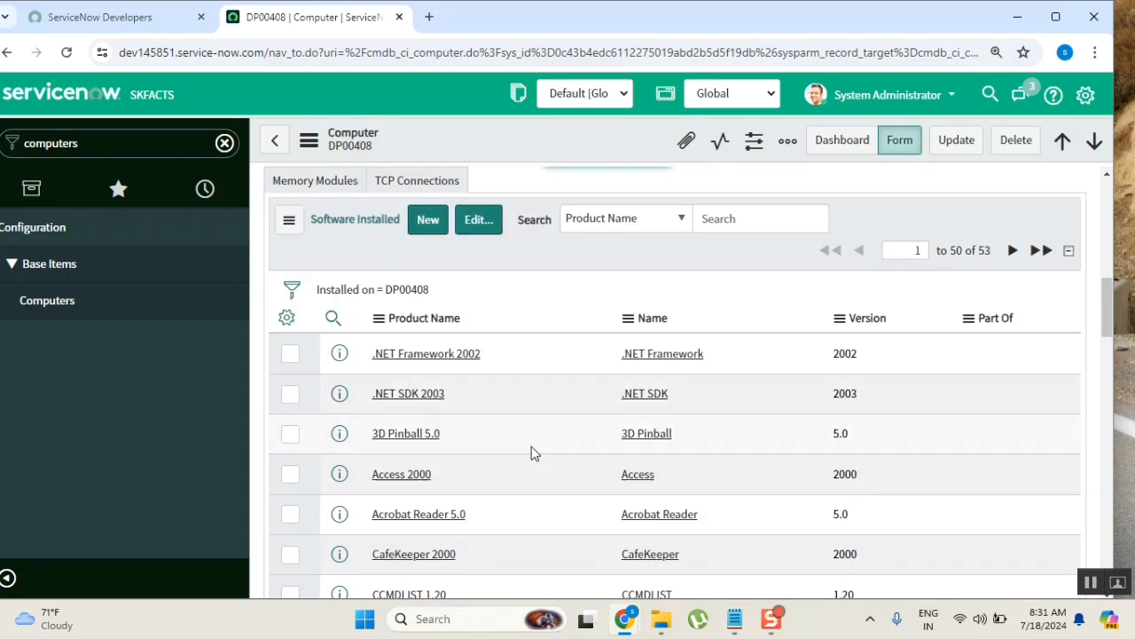
click(426, 353)
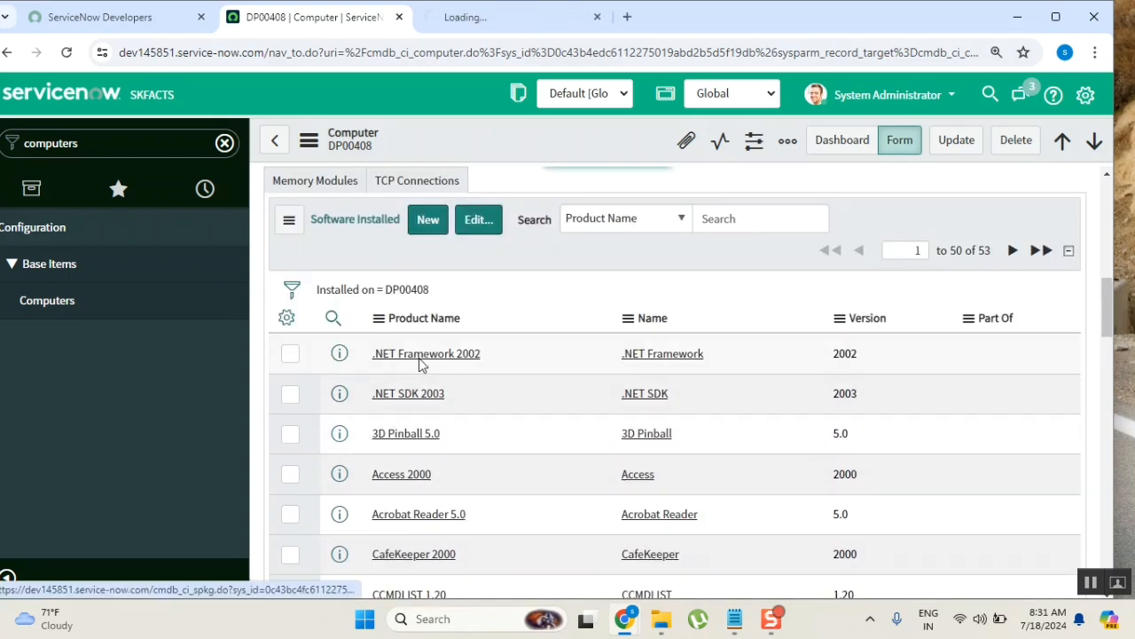
From the 'Installed on = DP00408' breadcrumb, open the Software Instances list in a new window, then return to the notes
click(426, 353)
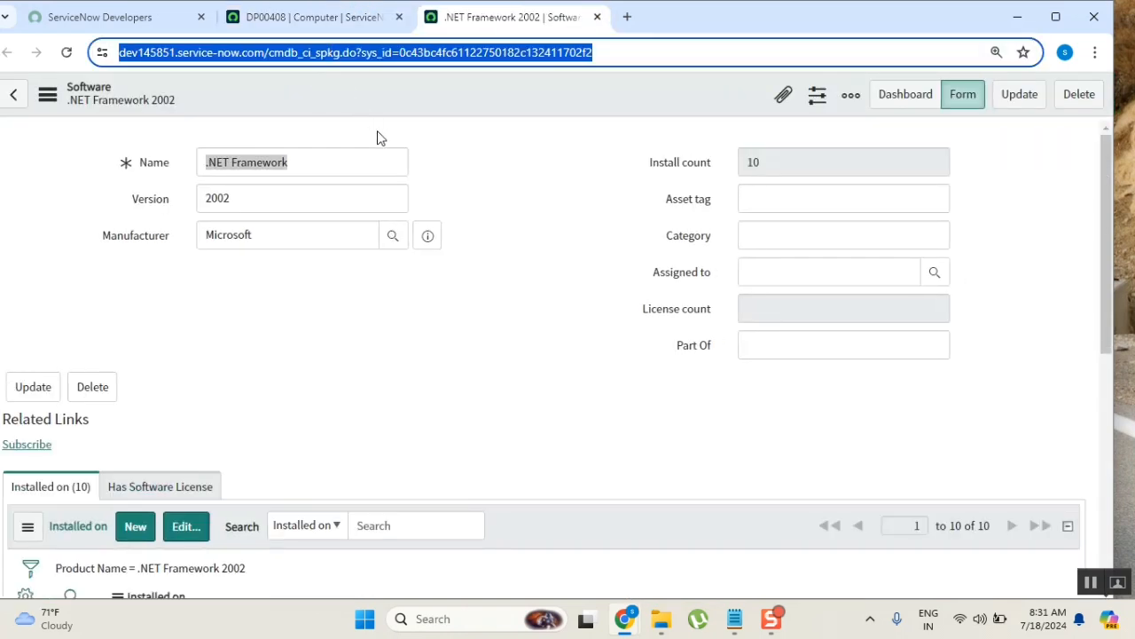
mouse_move(346, 34)
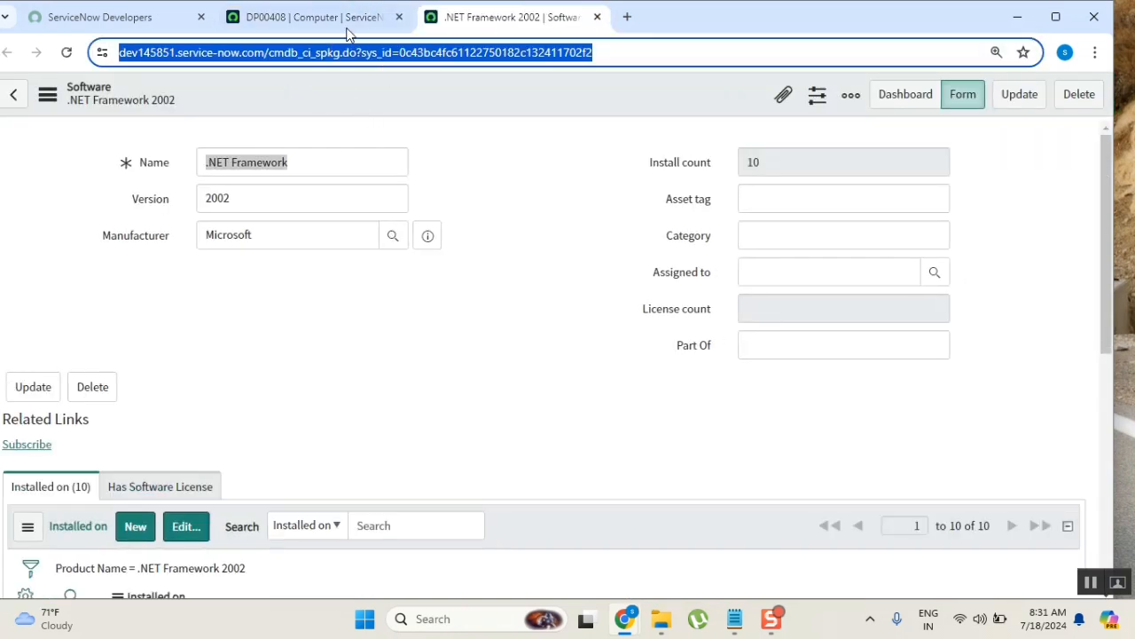
click(310, 18)
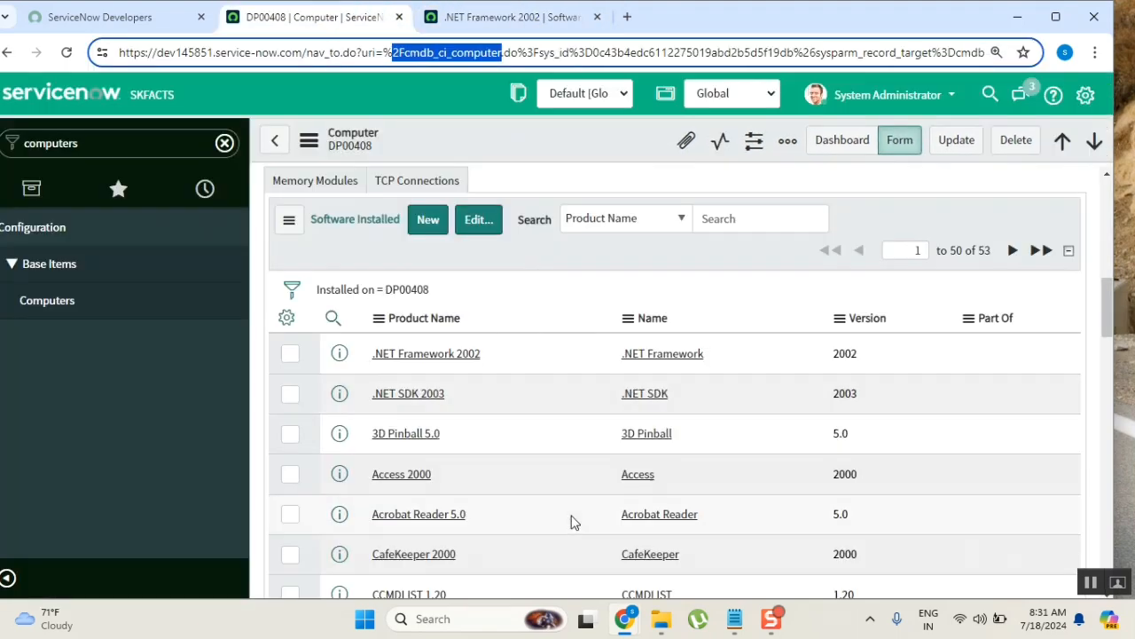
right_click(390, 289)
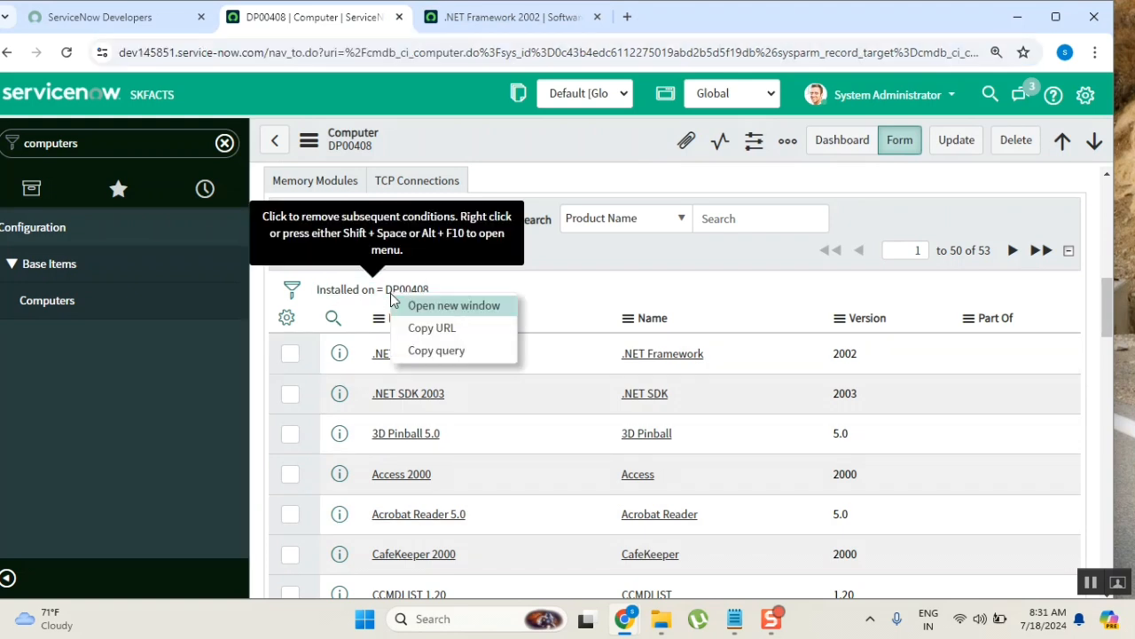
click(454, 305)
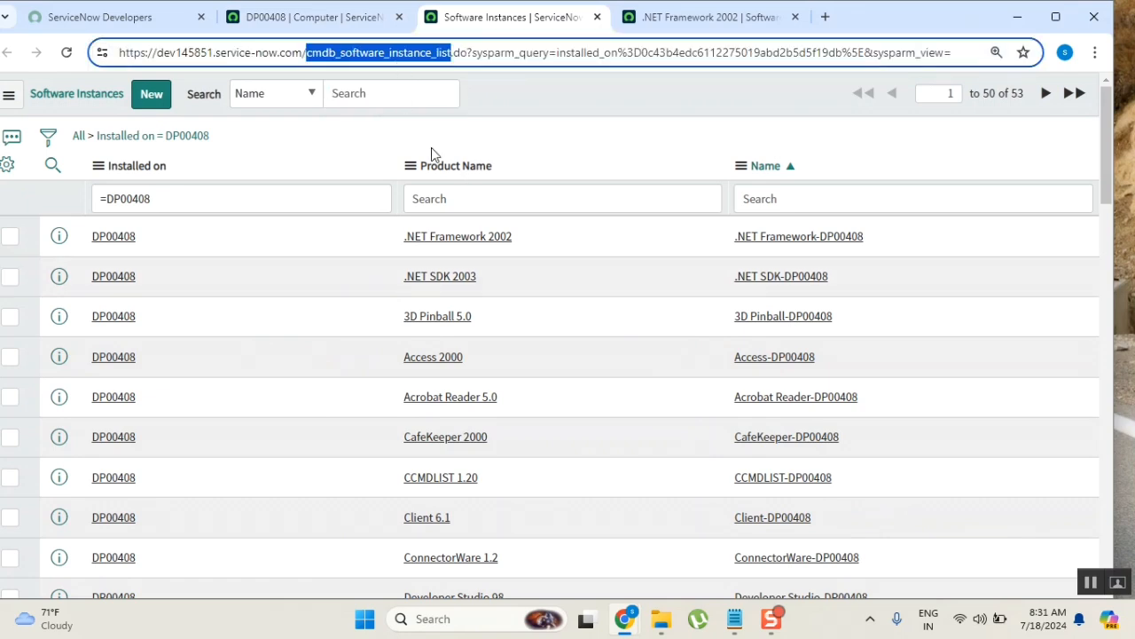
mouse_move(610, 302)
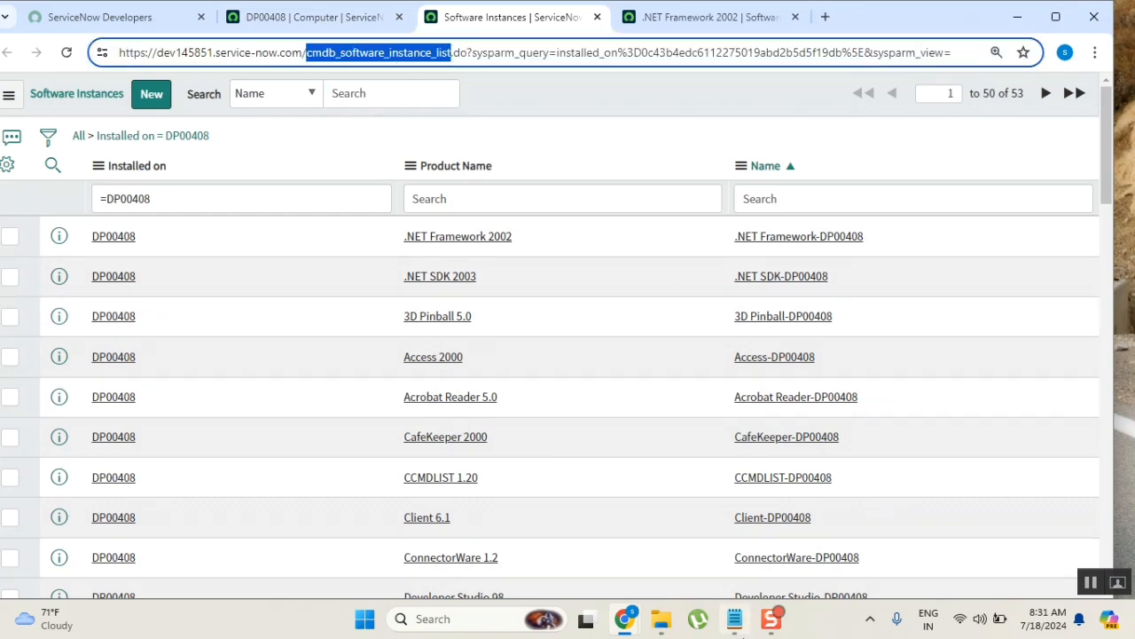
click(735, 617)
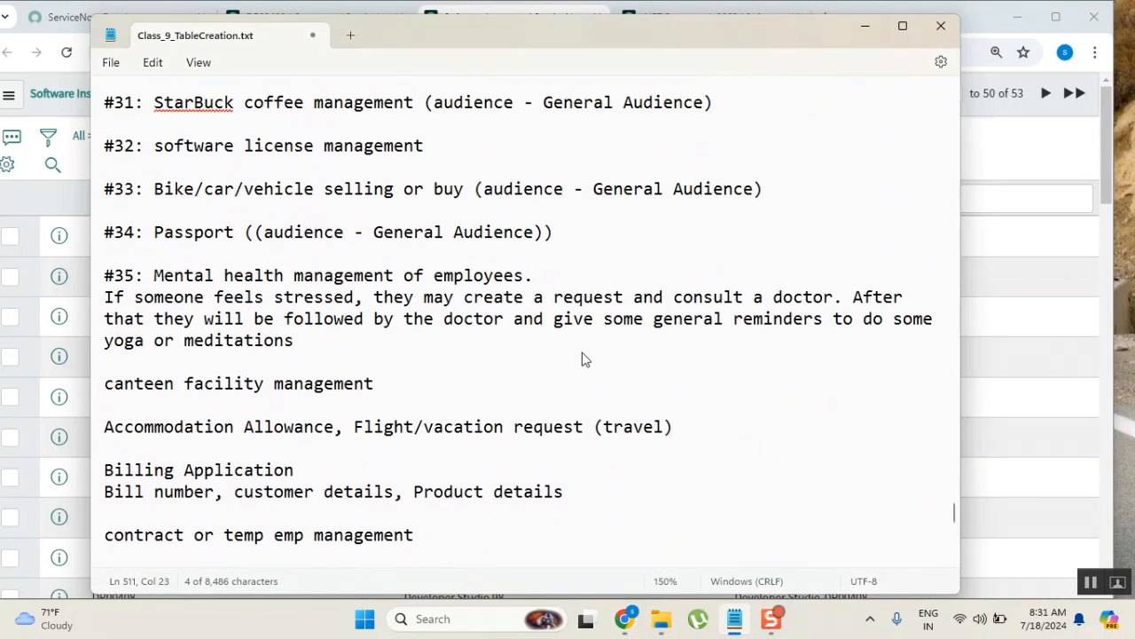
Scroll the Class_9_TableCreation.txt notes to the 18/7/2024 section and highlight the word CMDB
scroll(up, 3)
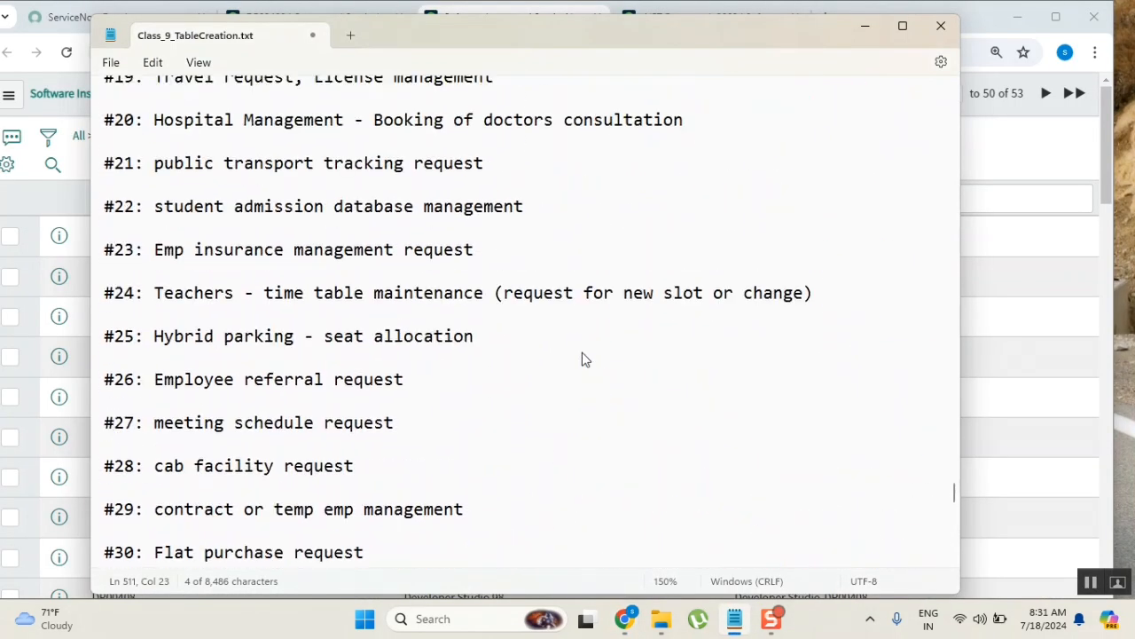
scroll(up, 3)
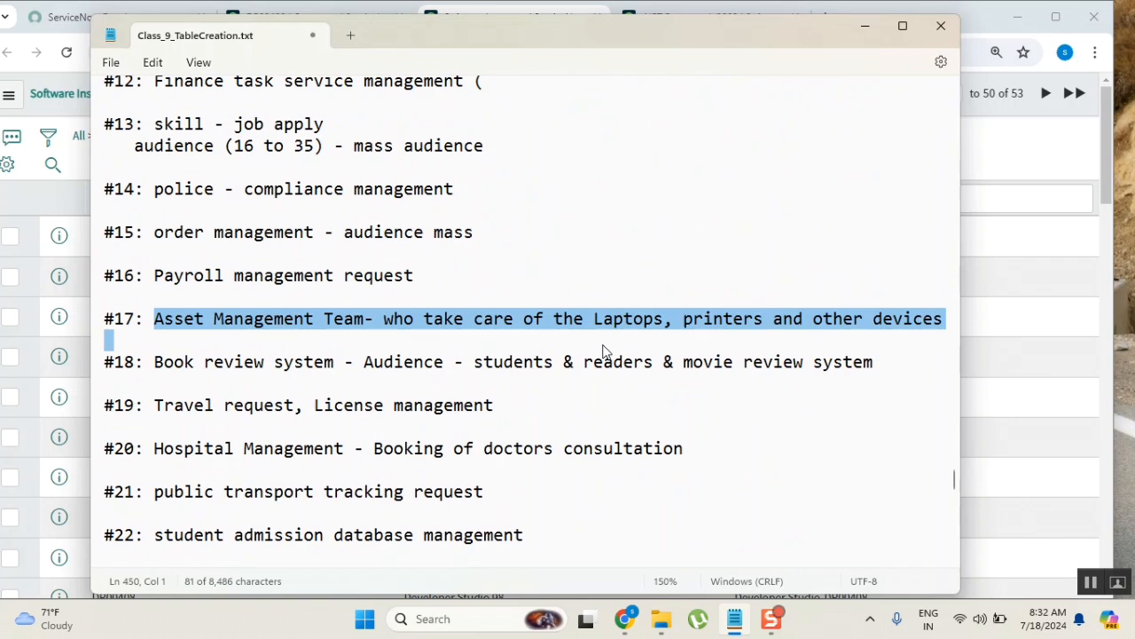
scroll(up, 3)
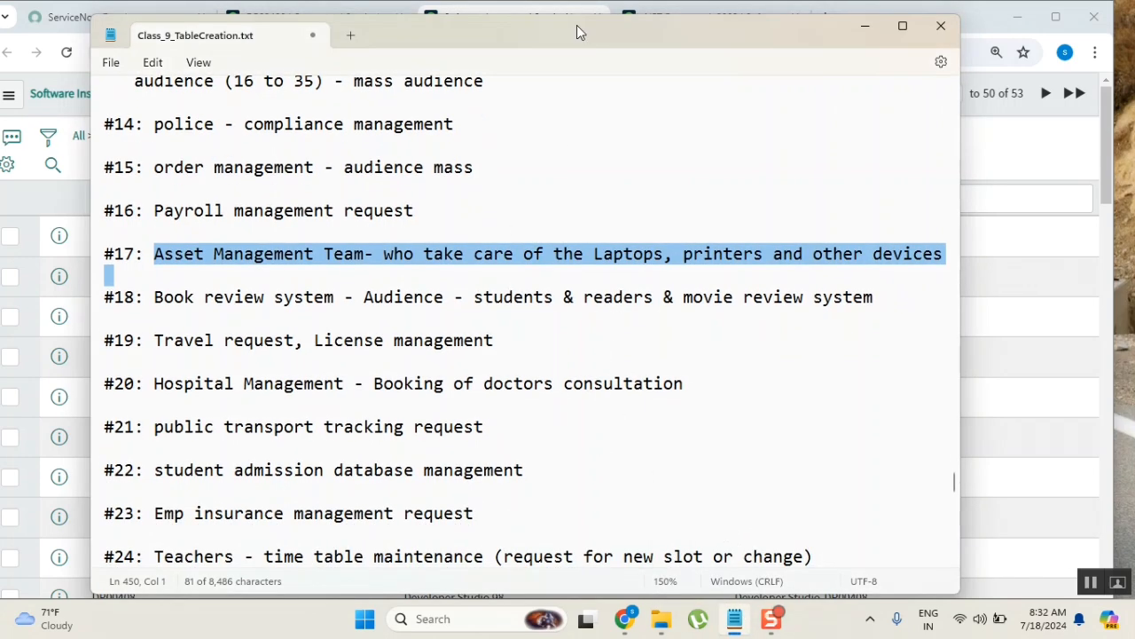
scroll(down, 3)
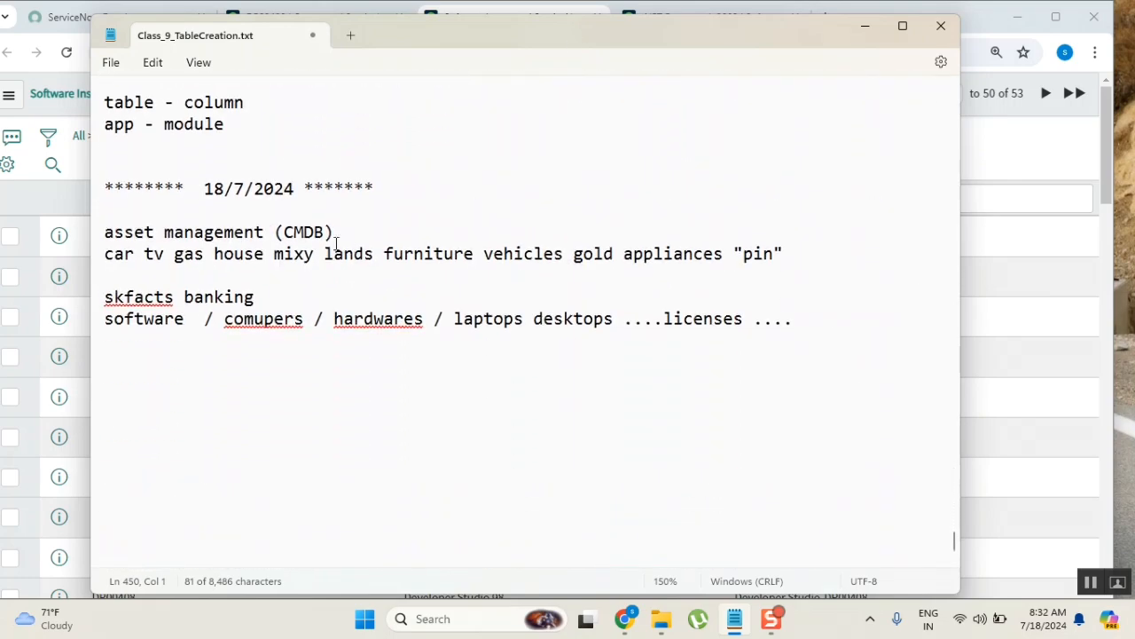
double_click(301, 231)
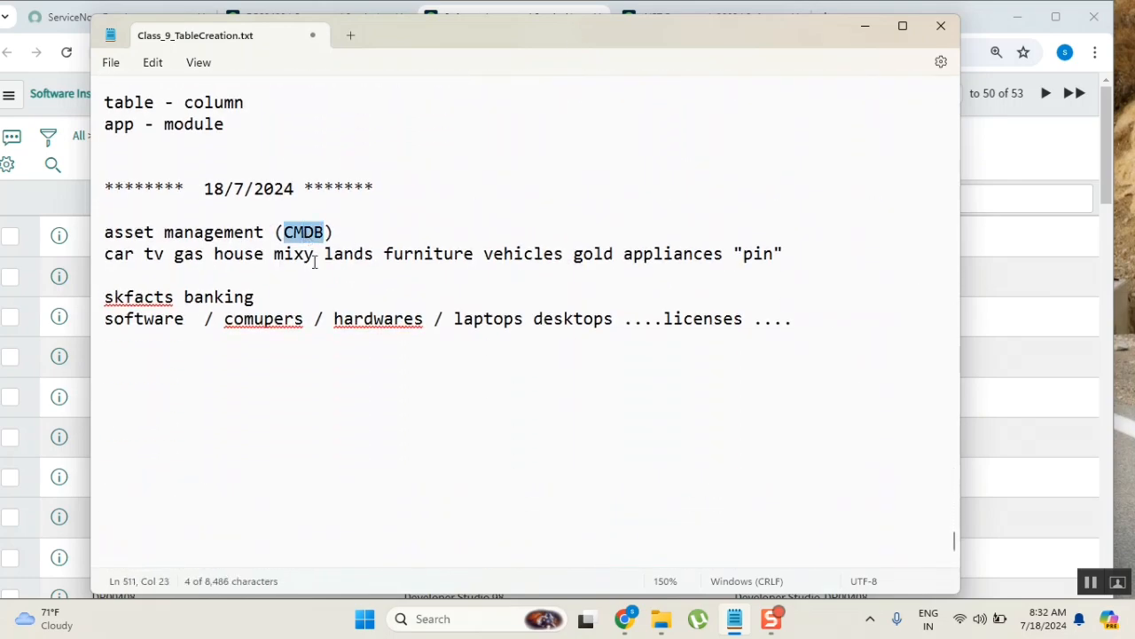
mouse_move(329, 305)
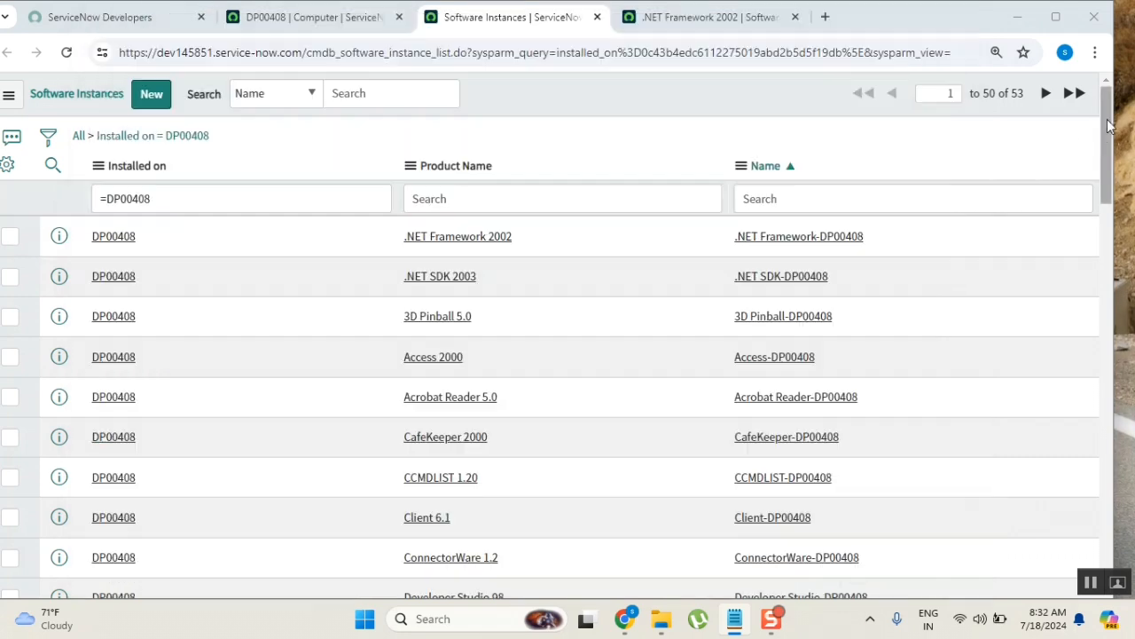
Filter the navigator for tables and check the .NET Framework 2002 software record's table name
click(316, 16)
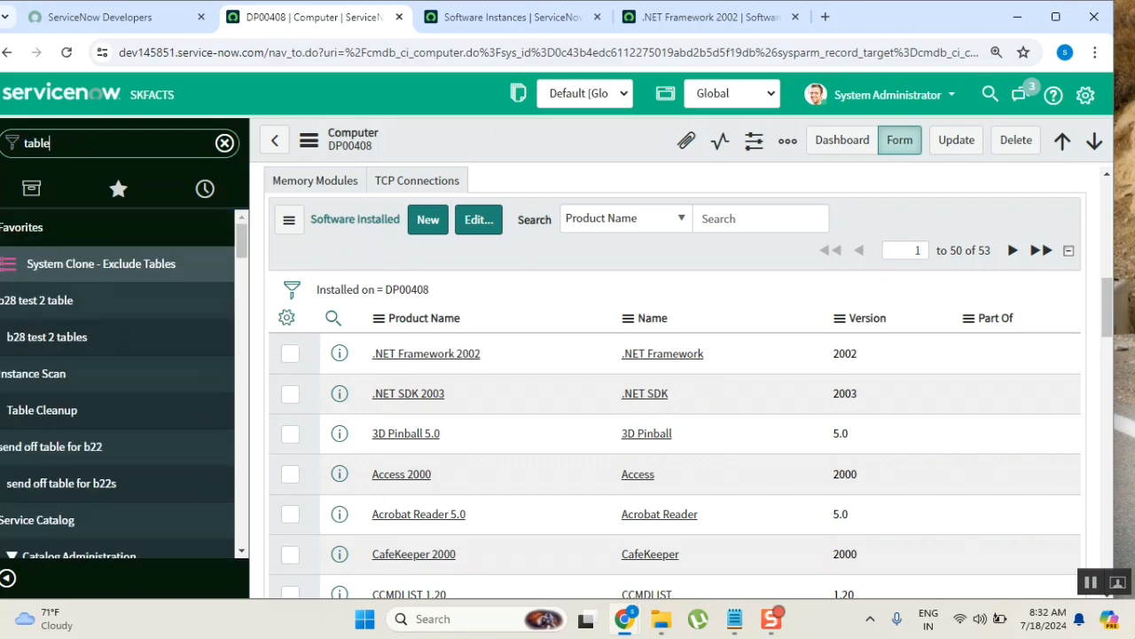
text(s)
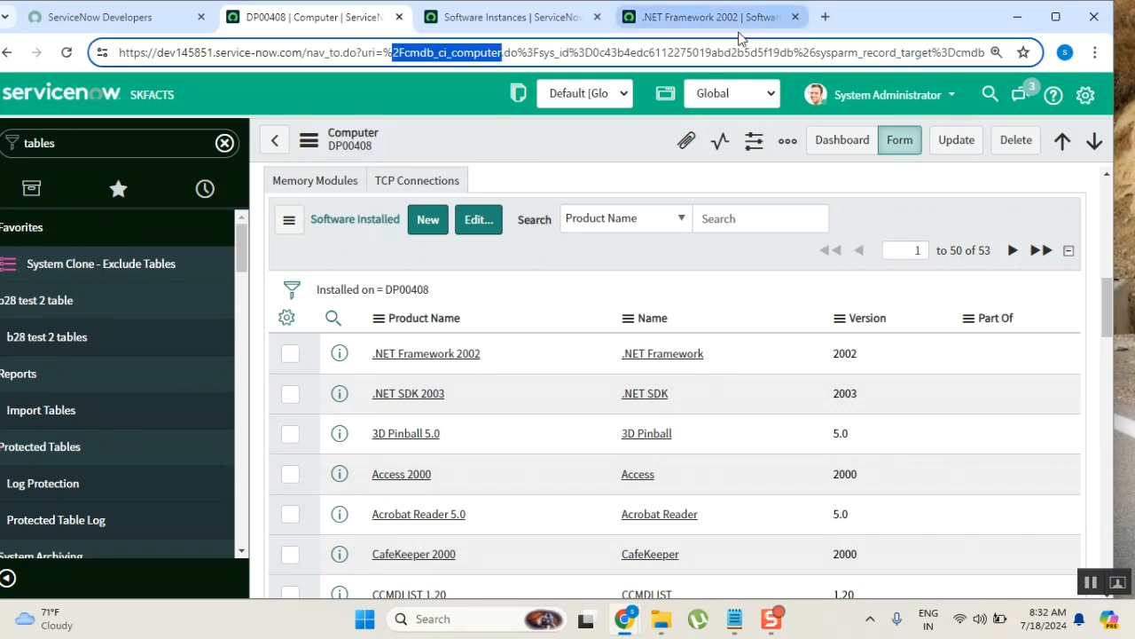
click(426, 353)
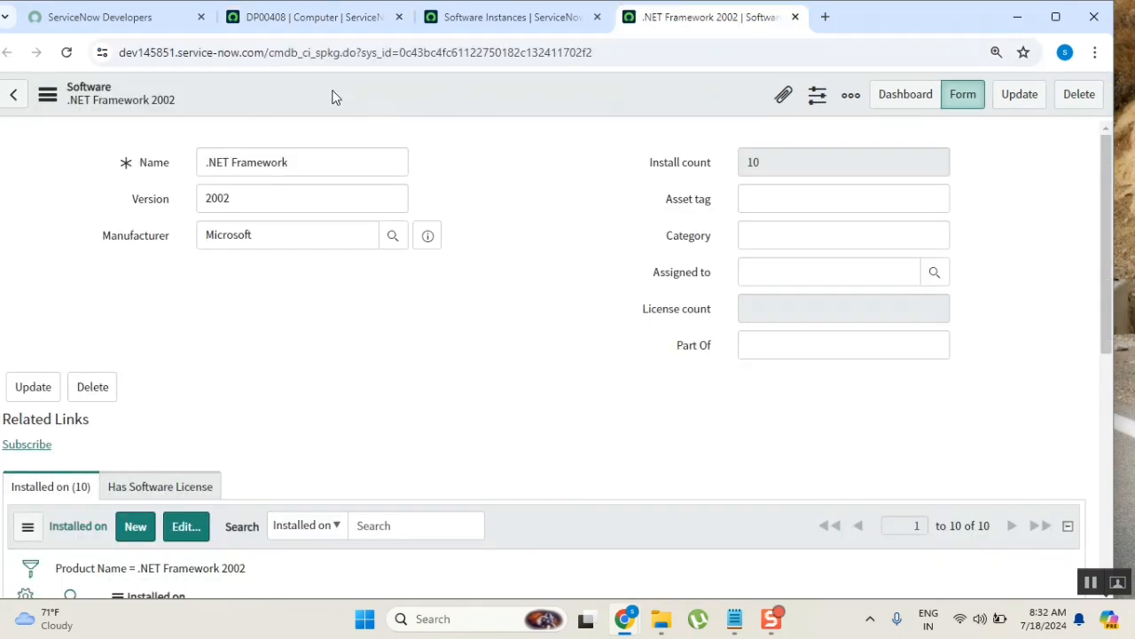
click(355, 51)
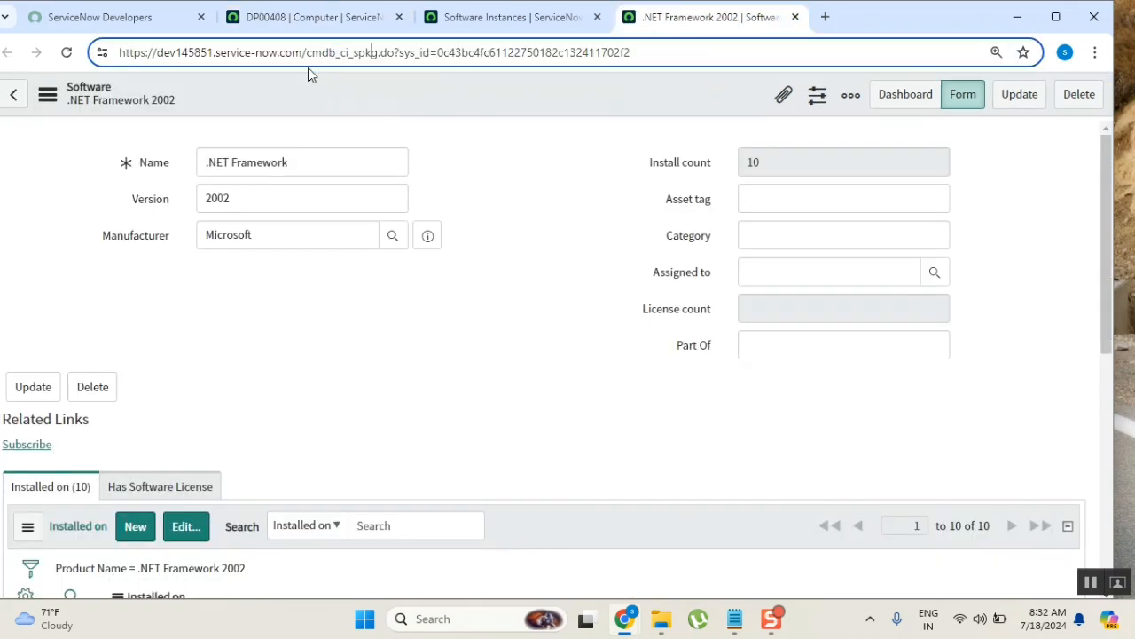
mouse_move(511, 48)
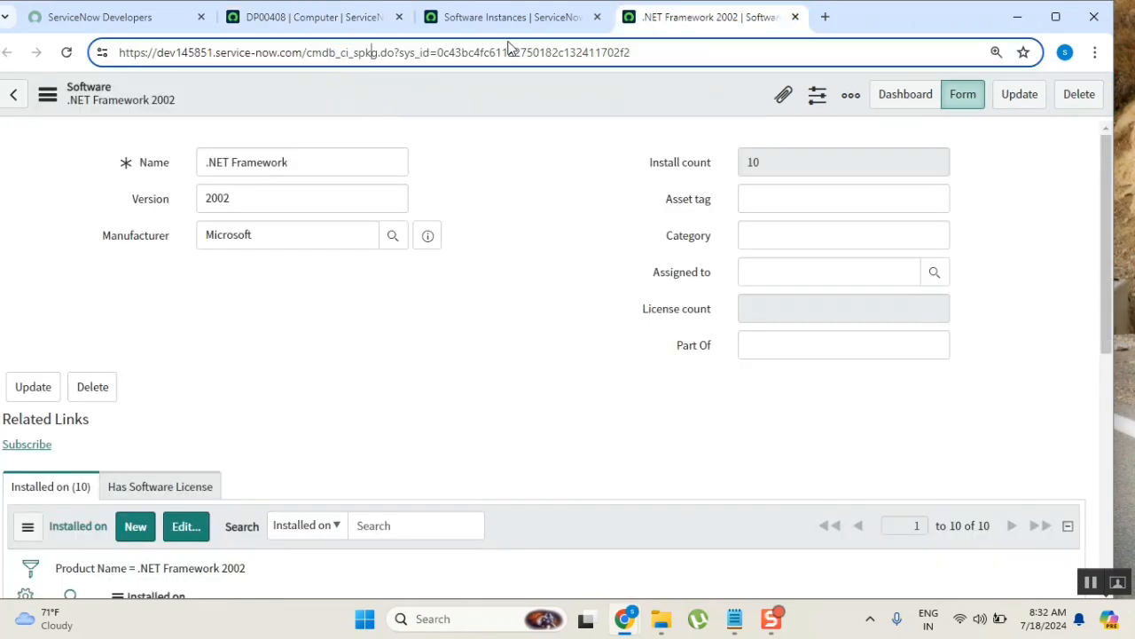
Browse the Software Instances list and DP00408 record, then scroll the navigator toward System Definition > Tables
click(500, 17)
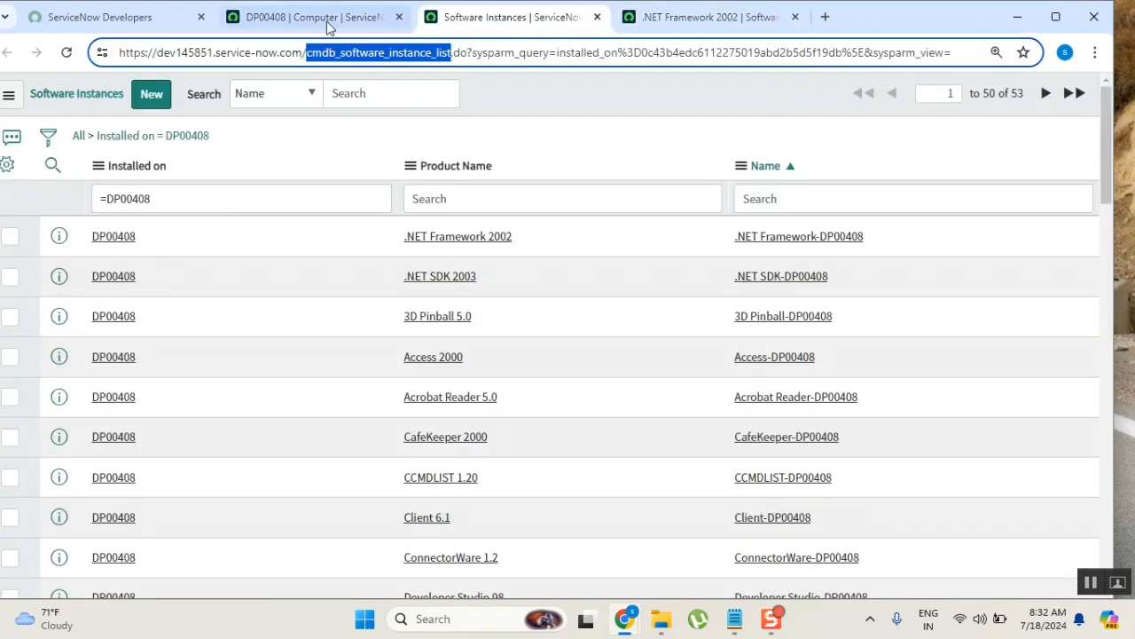
click(316, 16)
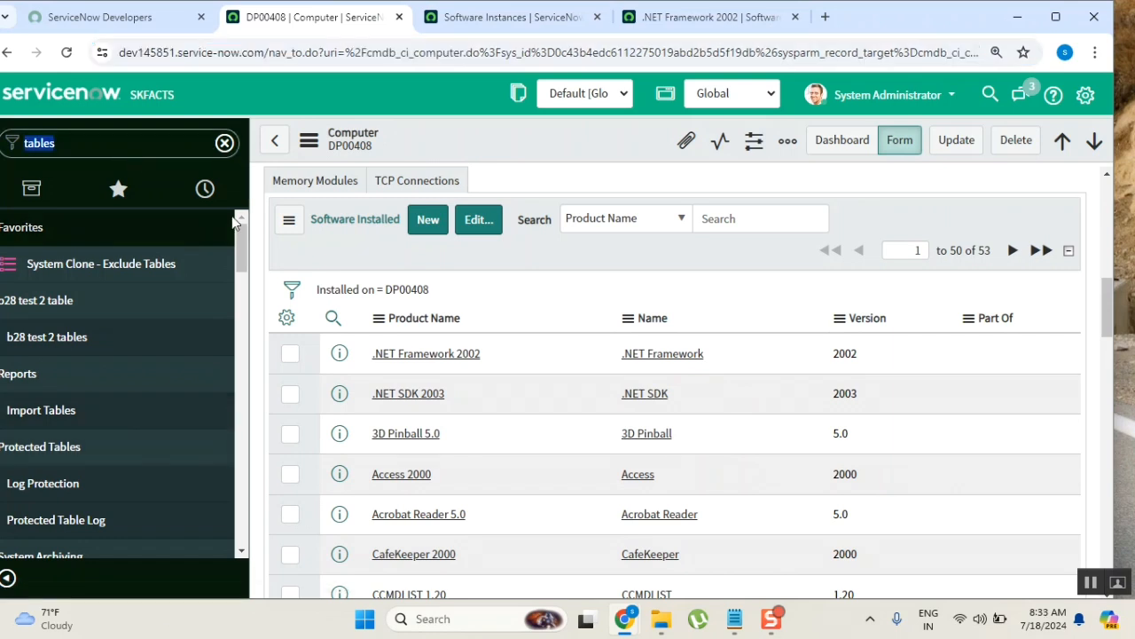
scroll(down, 3)
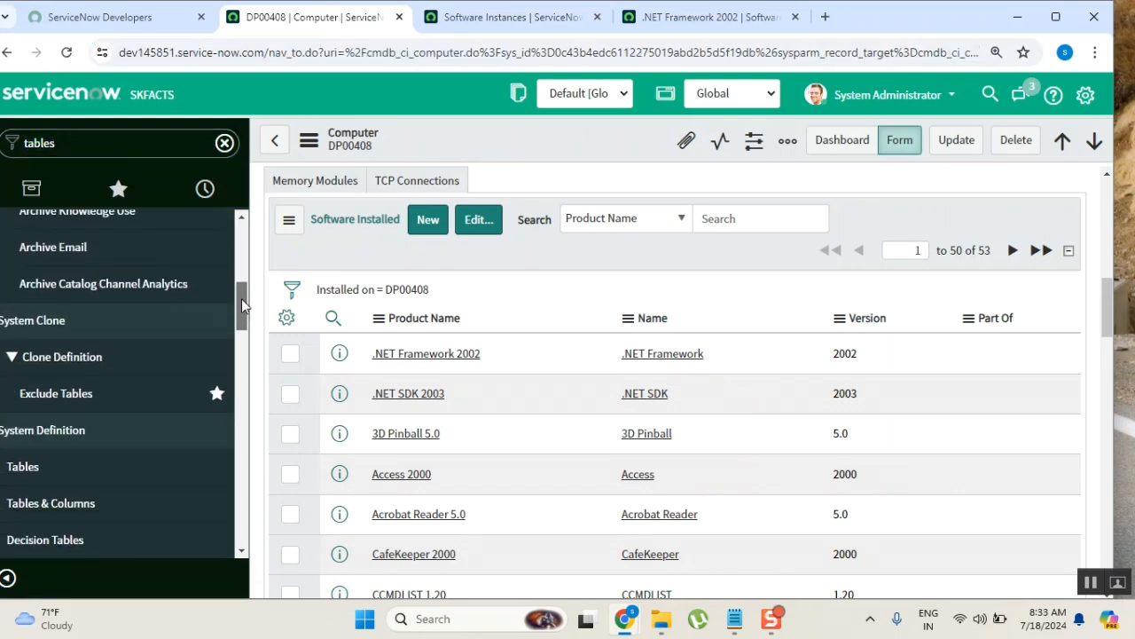
scroll(down, 3)
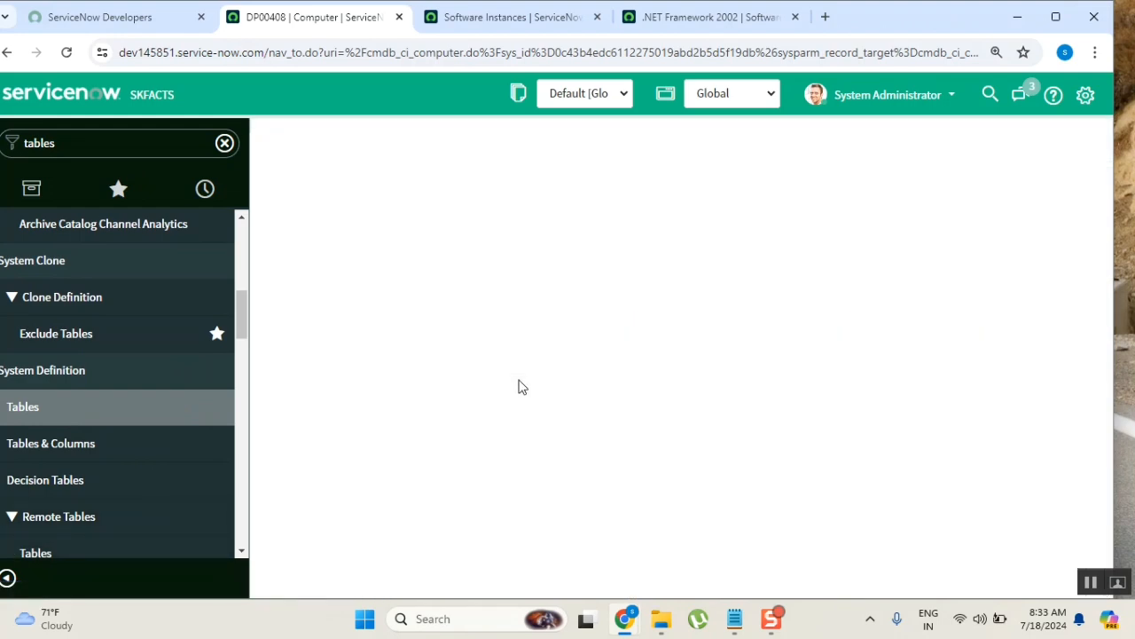
Open the Tables list and filter its Name column to names starting with cmdb_ci (707 tables)
click(23, 407)
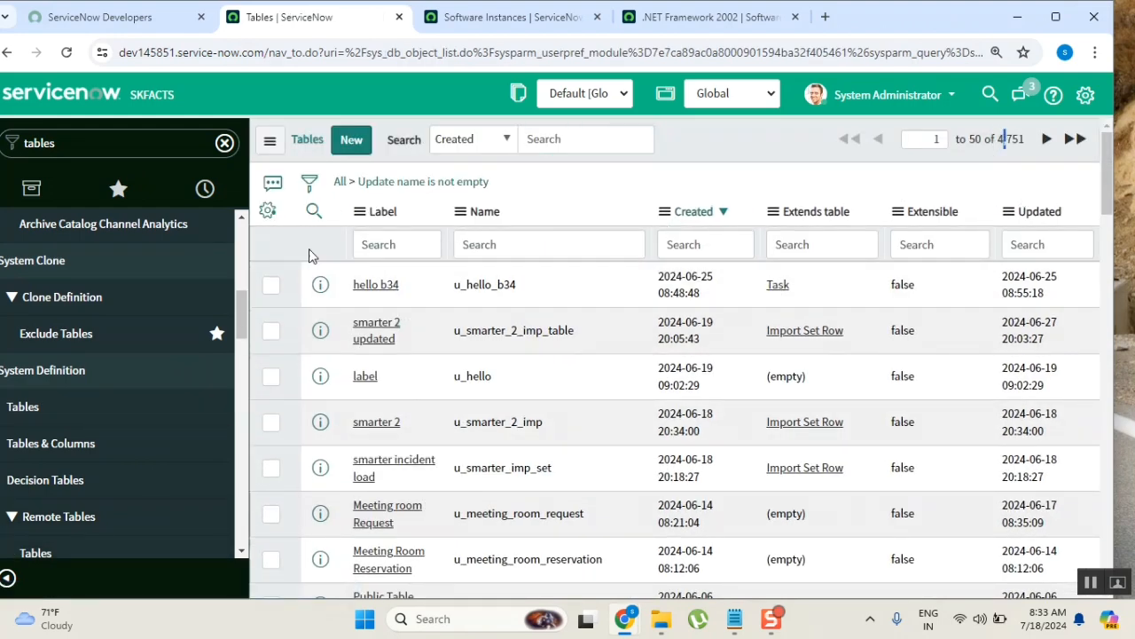
mouse_move(585, 300)
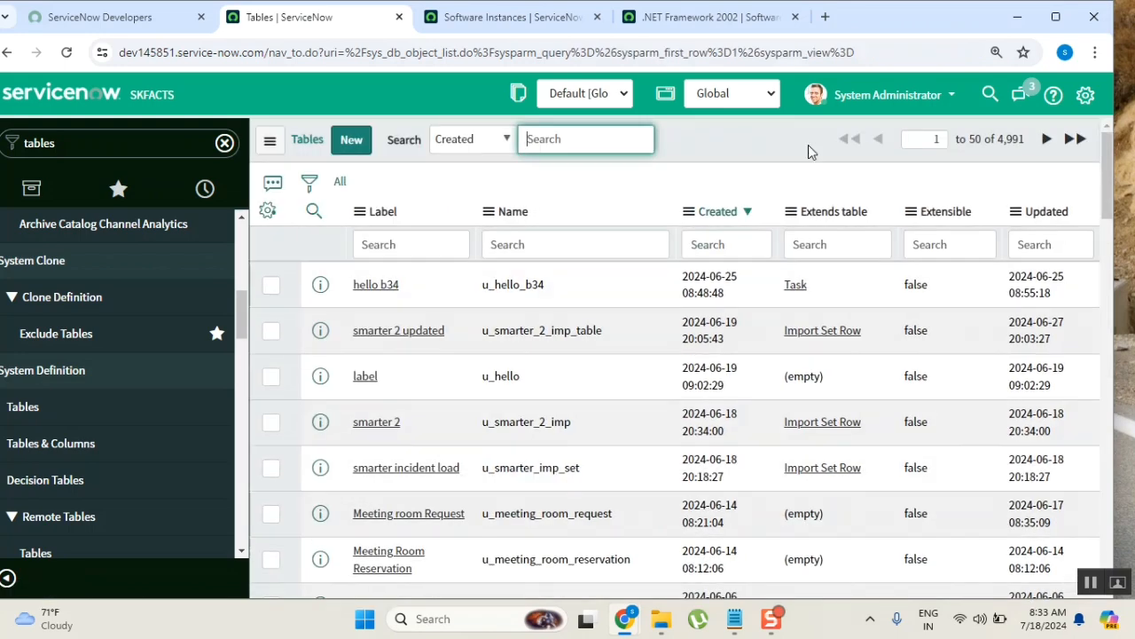
mouse_move(558, 317)
text(c)
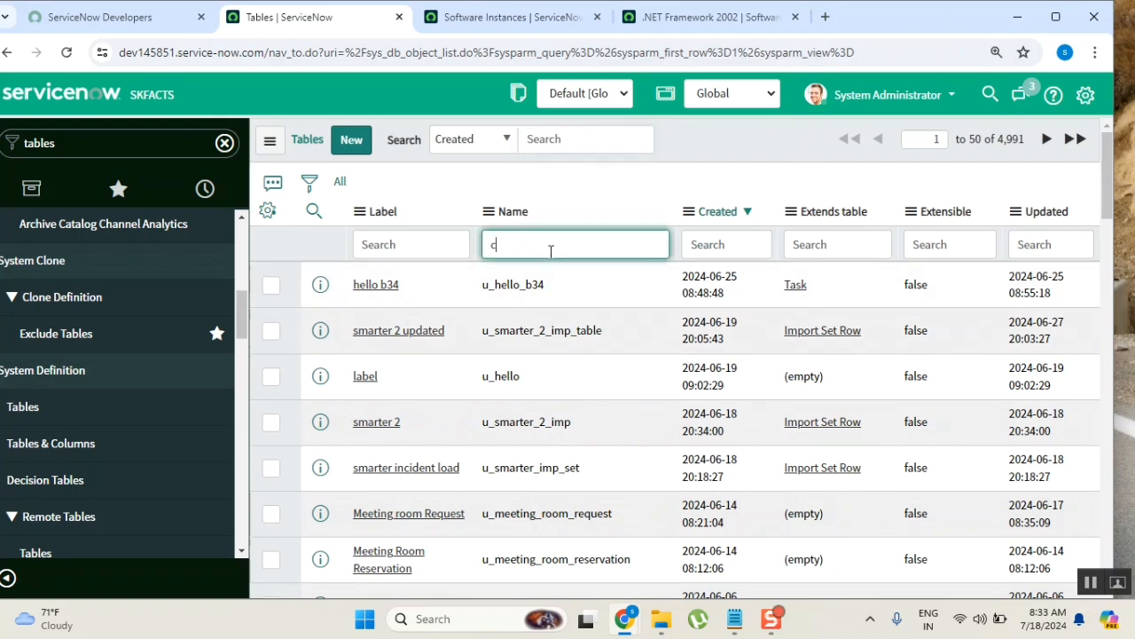
text(mdb)
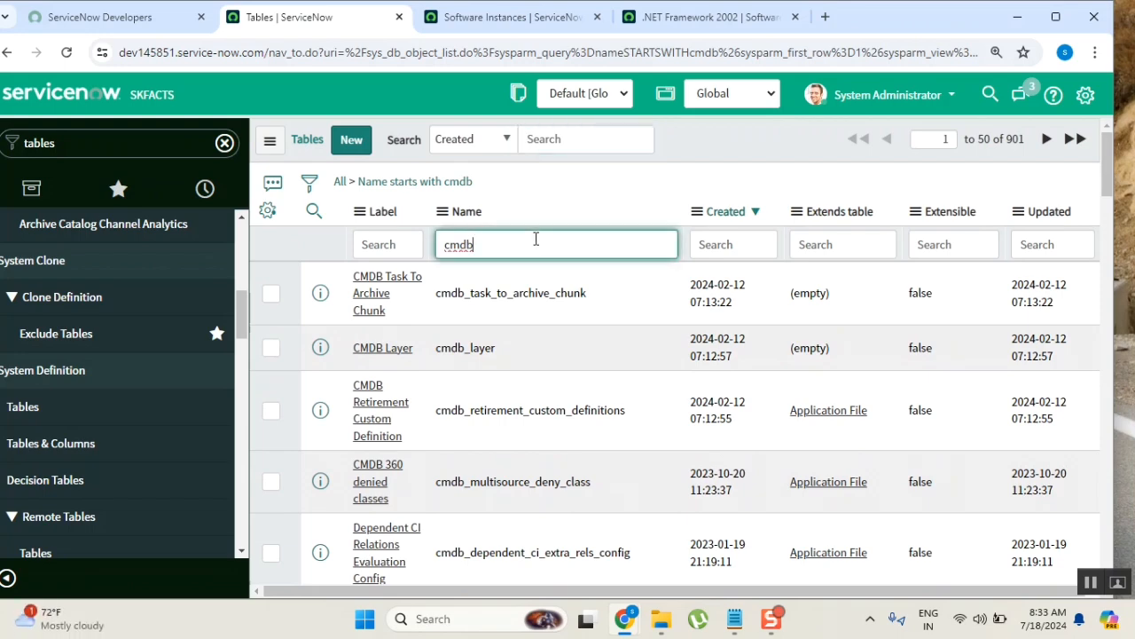
text(_ci)
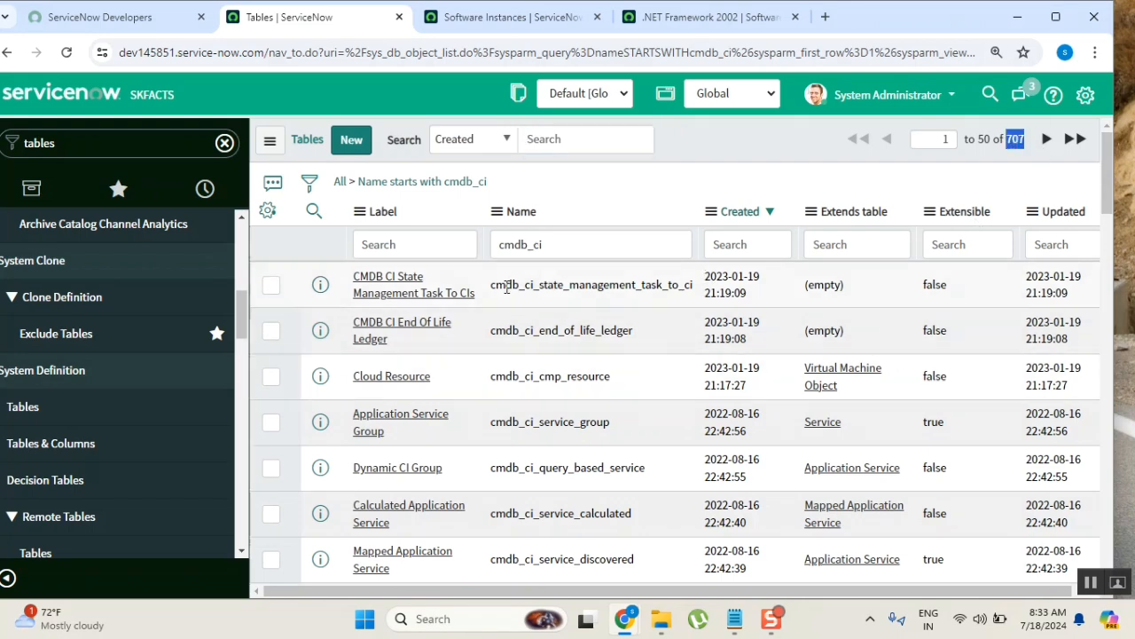
Scroll the cmdb_ci tables down to the end of the first page and back to the top
scroll(down, 3)
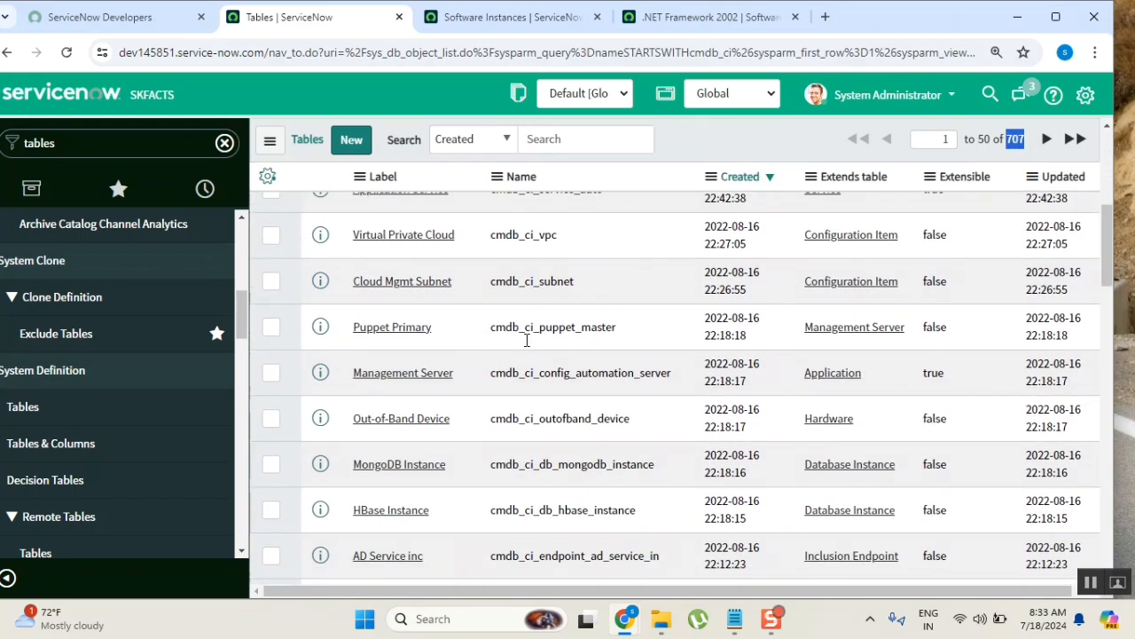
scroll(down, 3)
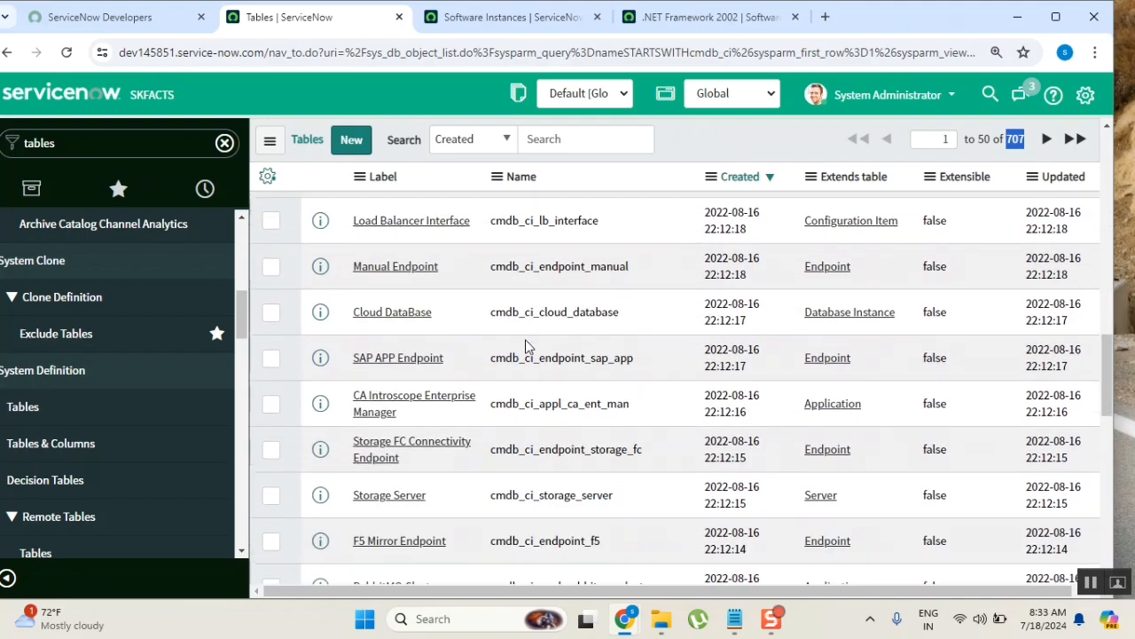
scroll(down, 3)
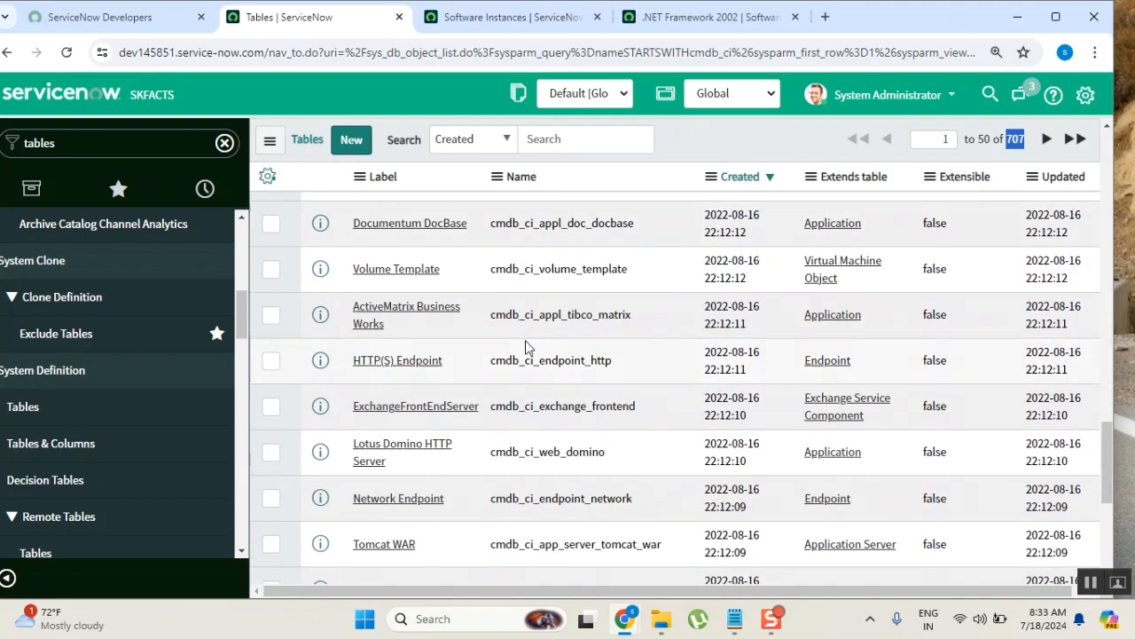
scroll(down, 3)
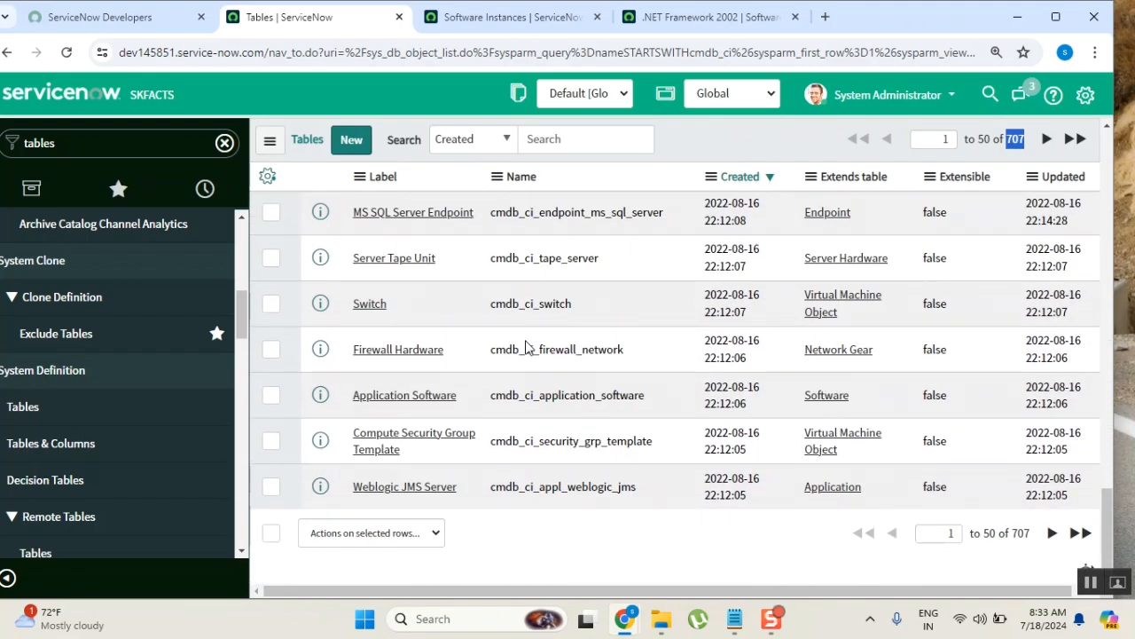
scroll(up, 3)
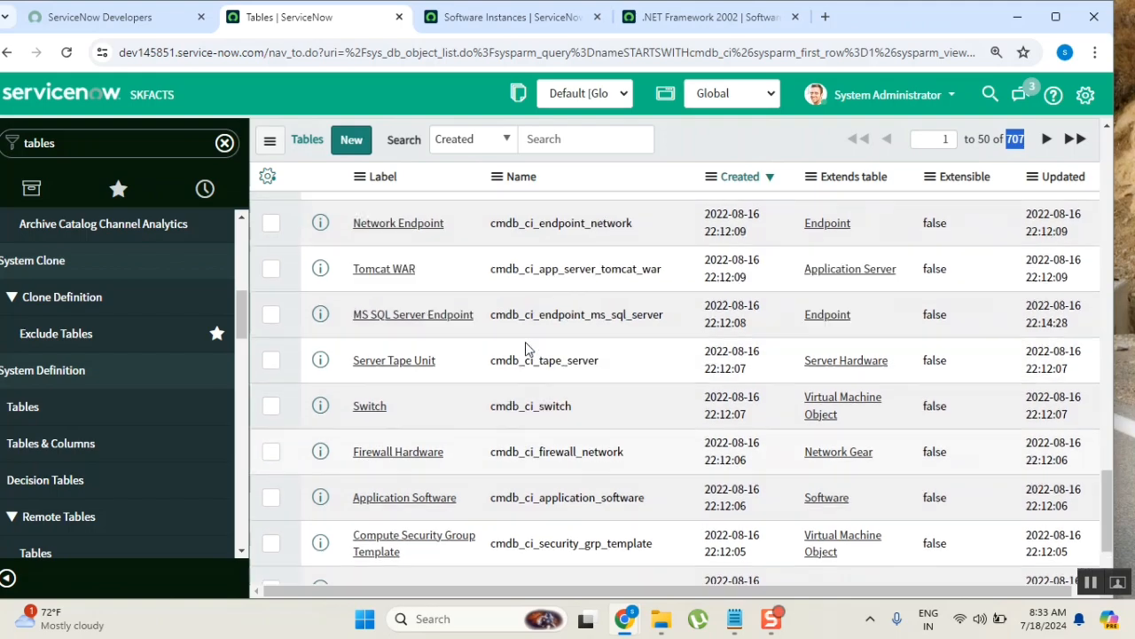
scroll(down, 3)
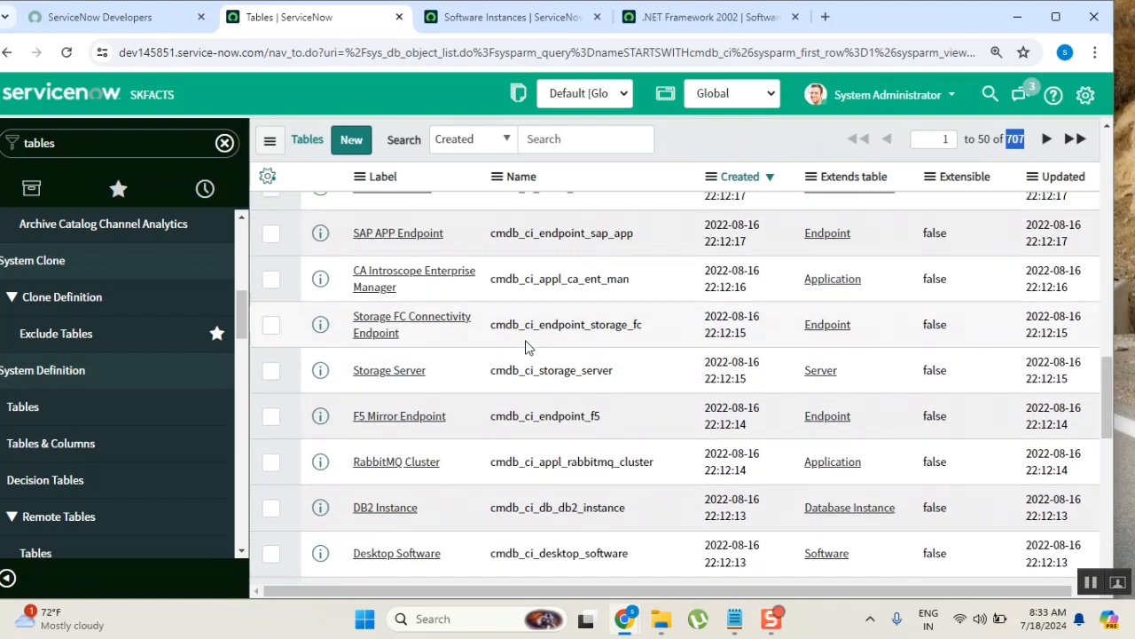
scroll(up, 3)
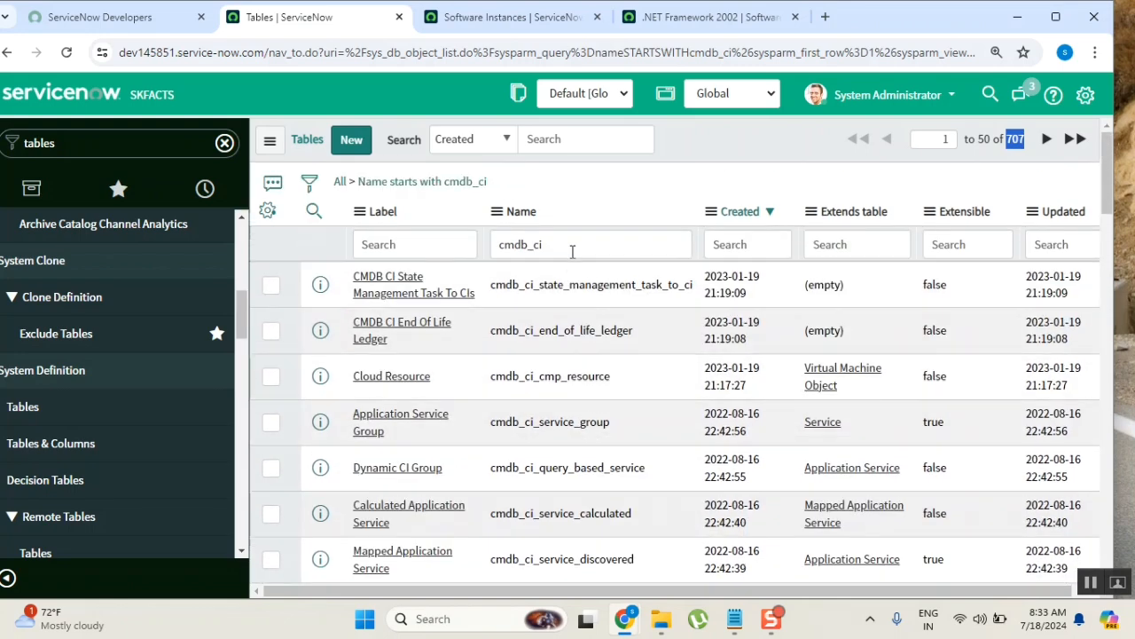
Narrow the Name filter to cmdb_ci_com, note cmdb_ci_computer, then refilter to cmdb_ci_appl (102 tables)
text(_com)
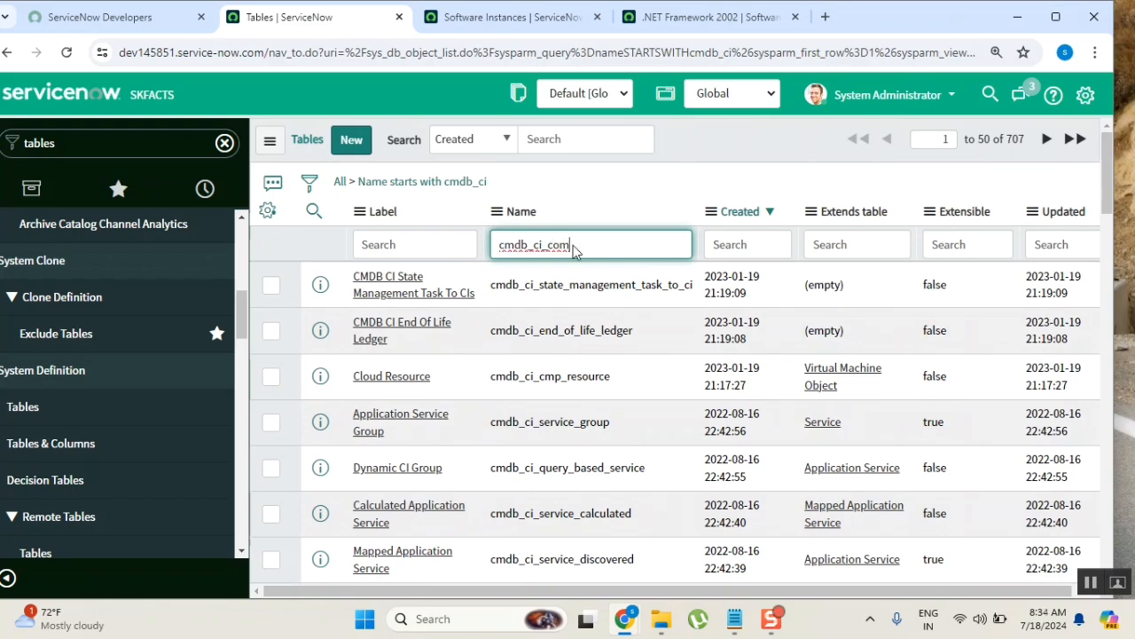
key(Return)
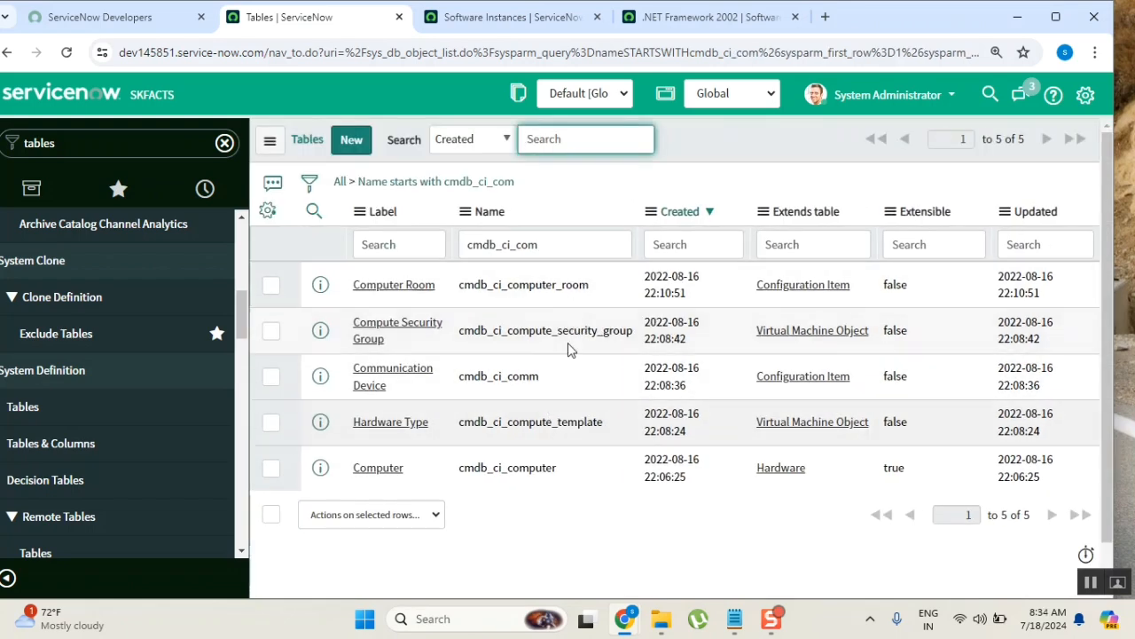
double_click(522, 468)
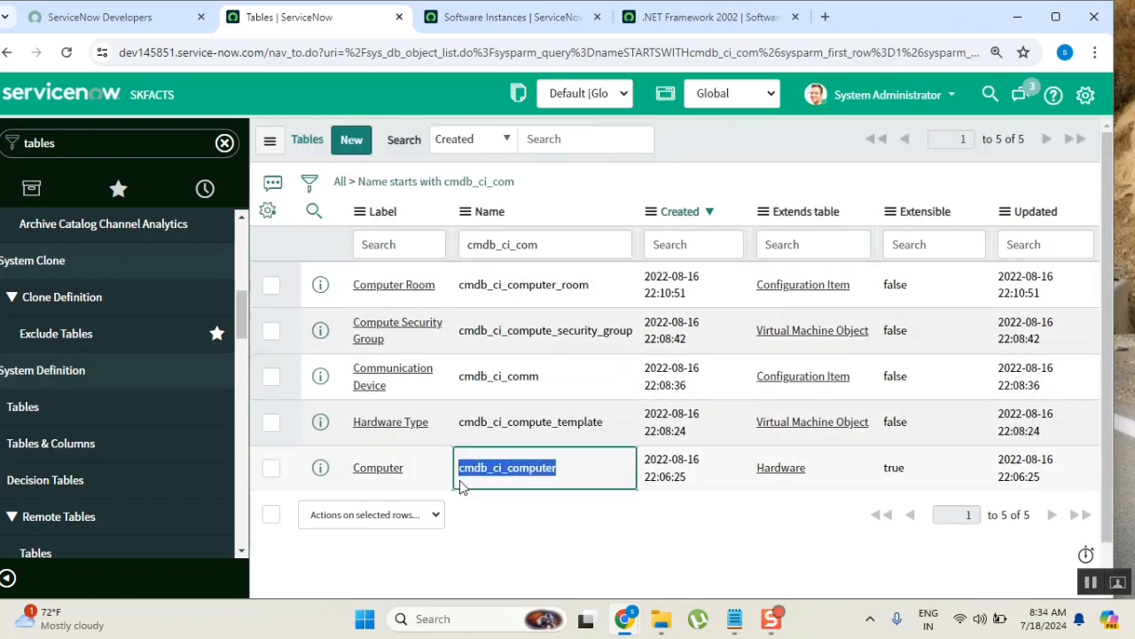
mouse_move(482, 497)
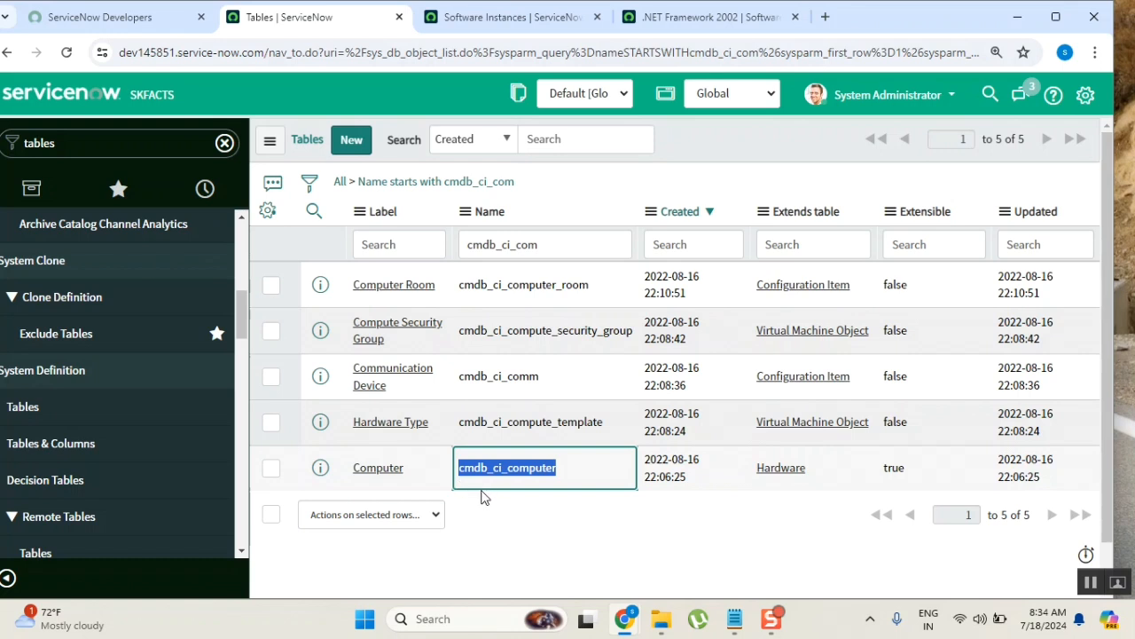
click(545, 244)
text(appl)
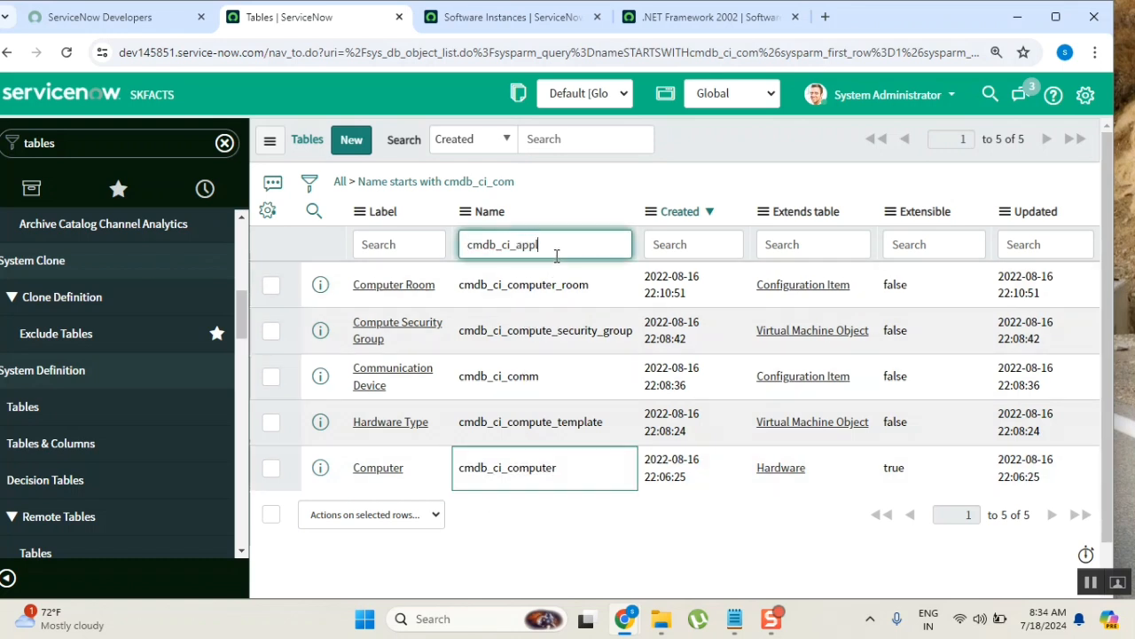
key(Return)
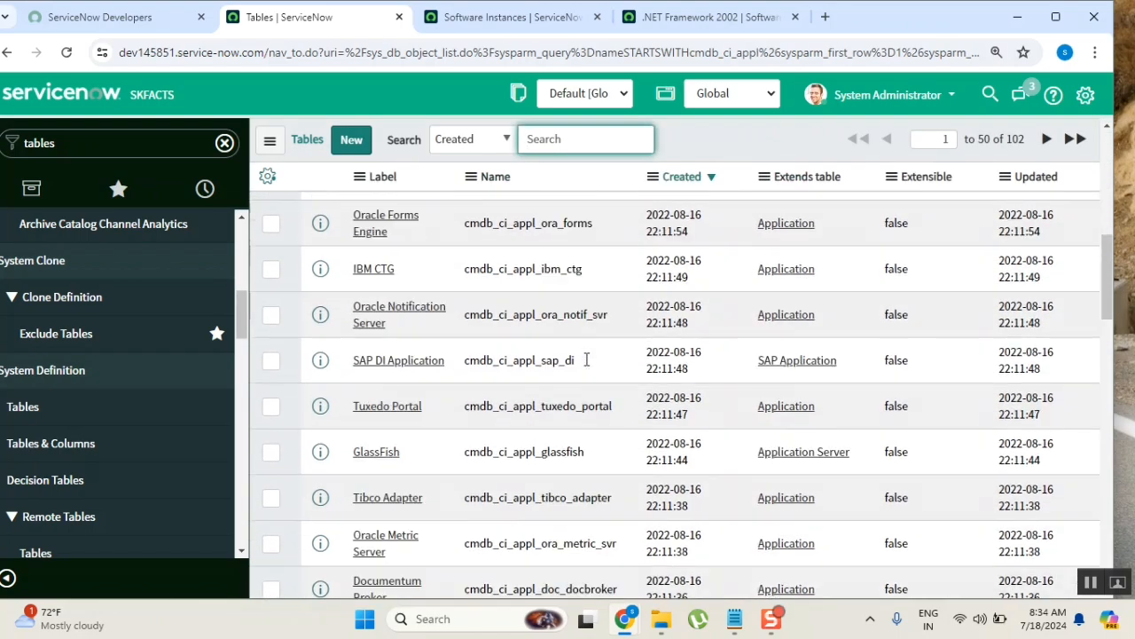
Scroll the cmdb_ci_appl tables and start shortening the Name filter back toward cmdb_ci_
scroll(down, 3)
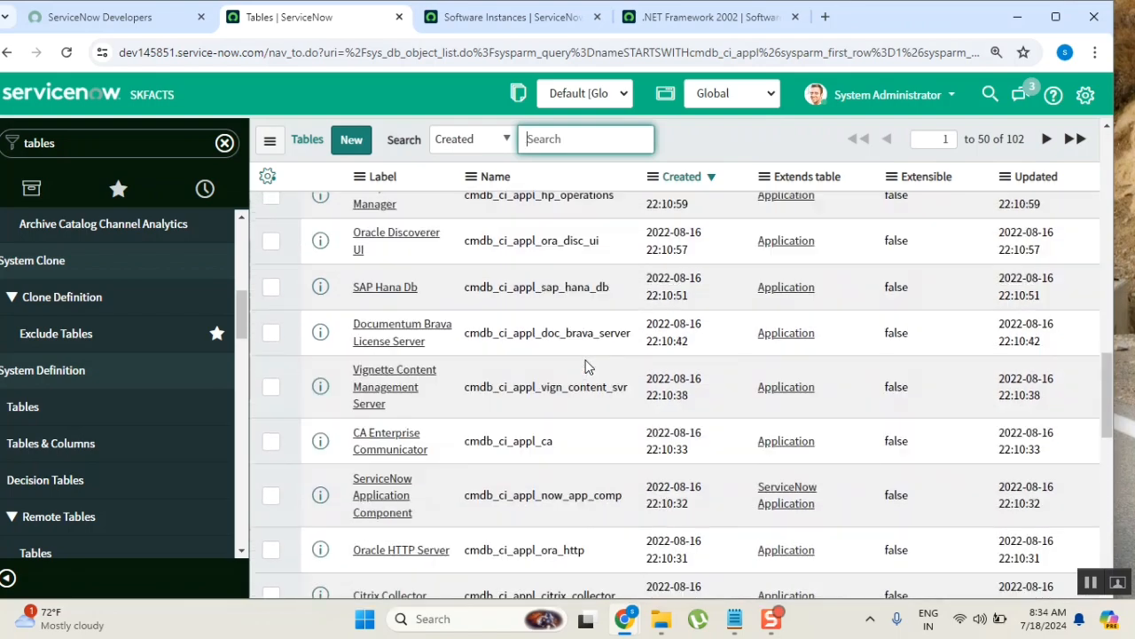
click(308, 181)
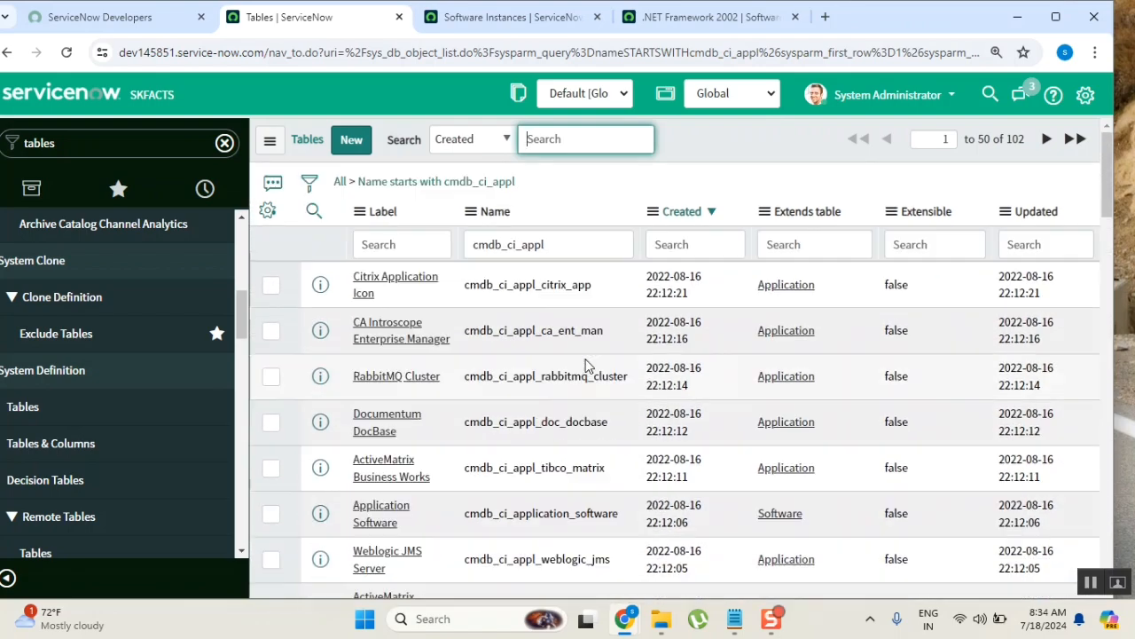
click(546, 245)
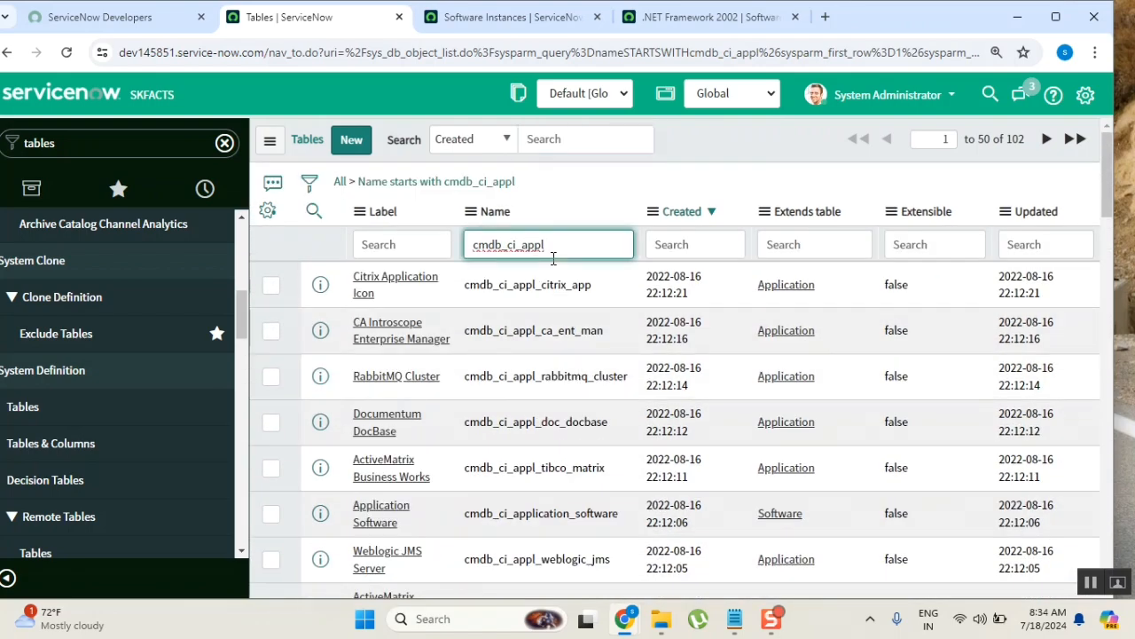
key(Backspace)
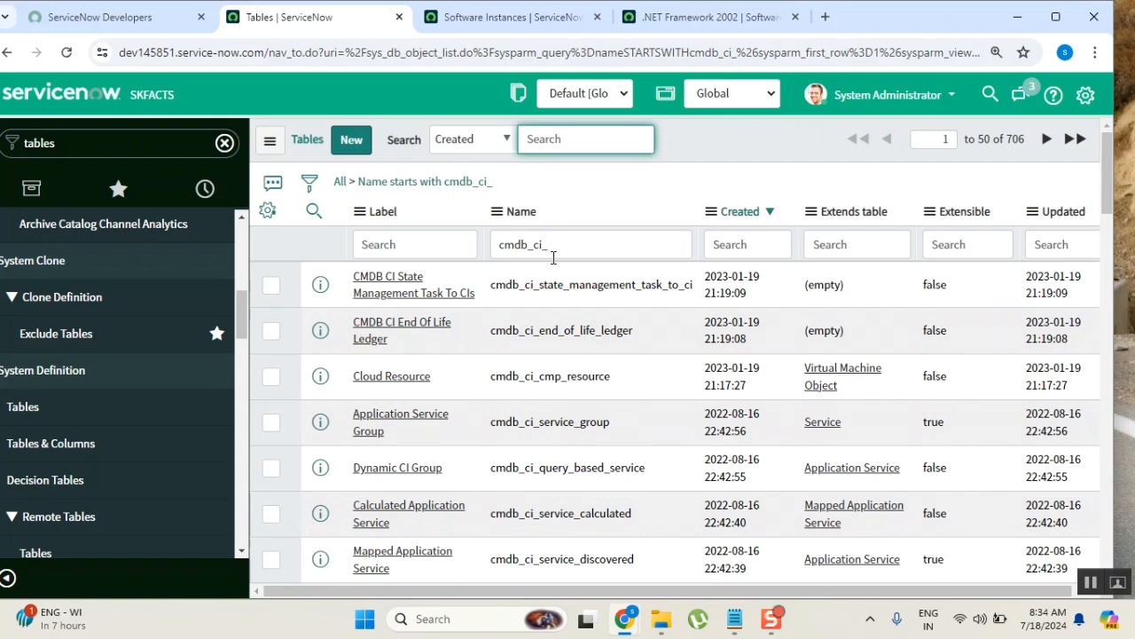
mouse_move(784, 158)
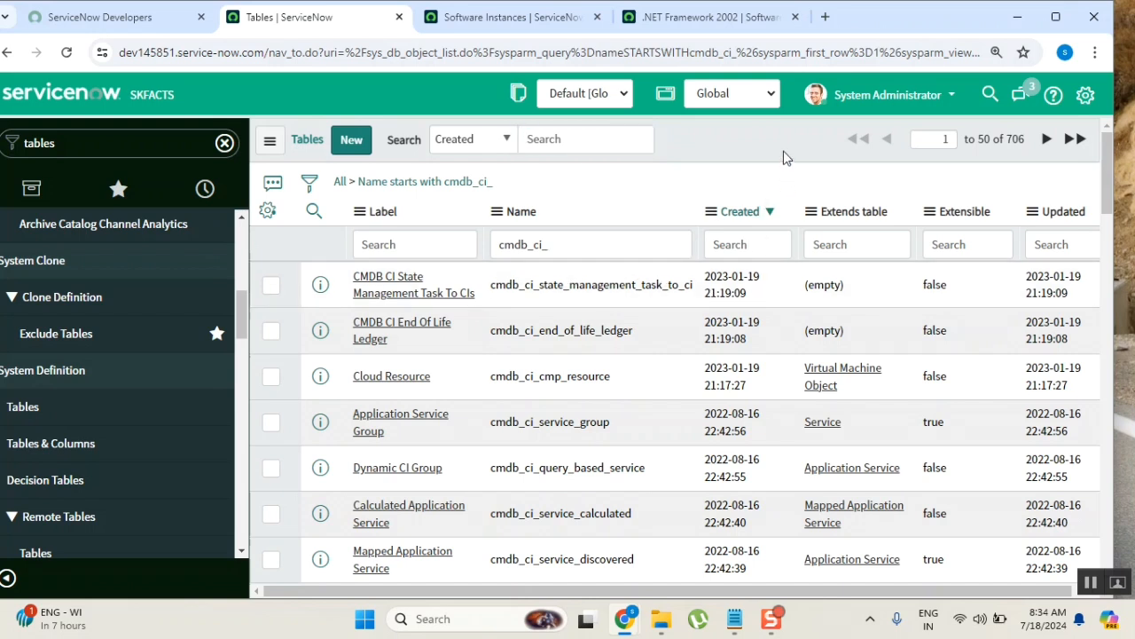
mouse_move(731, 85)
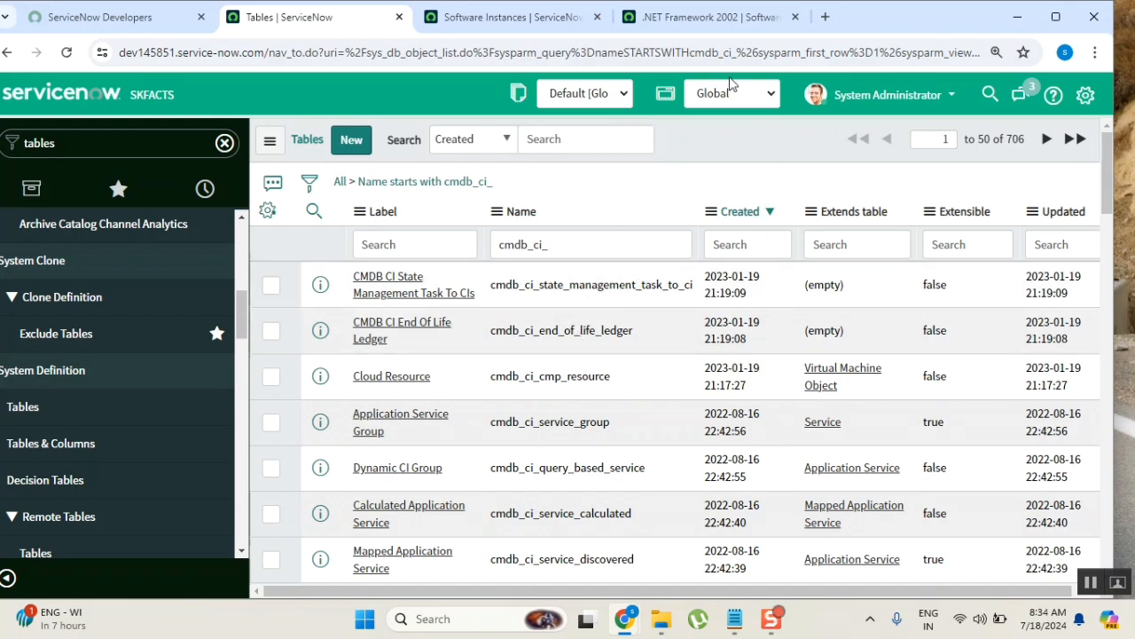
mouse_move(751, 174)
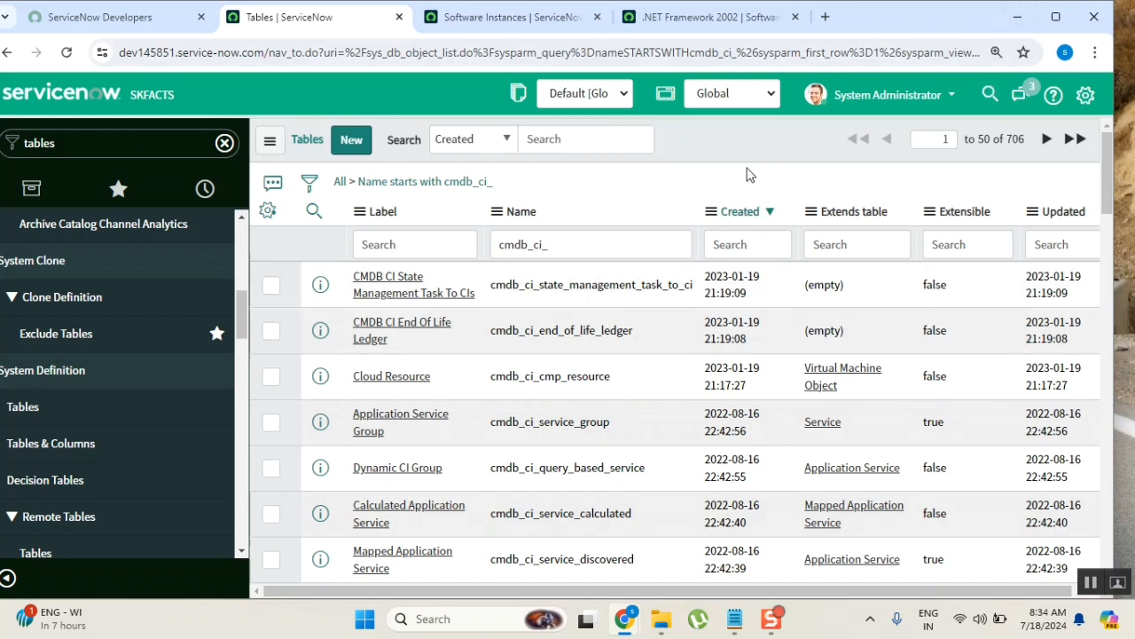
mouse_move(759, 234)
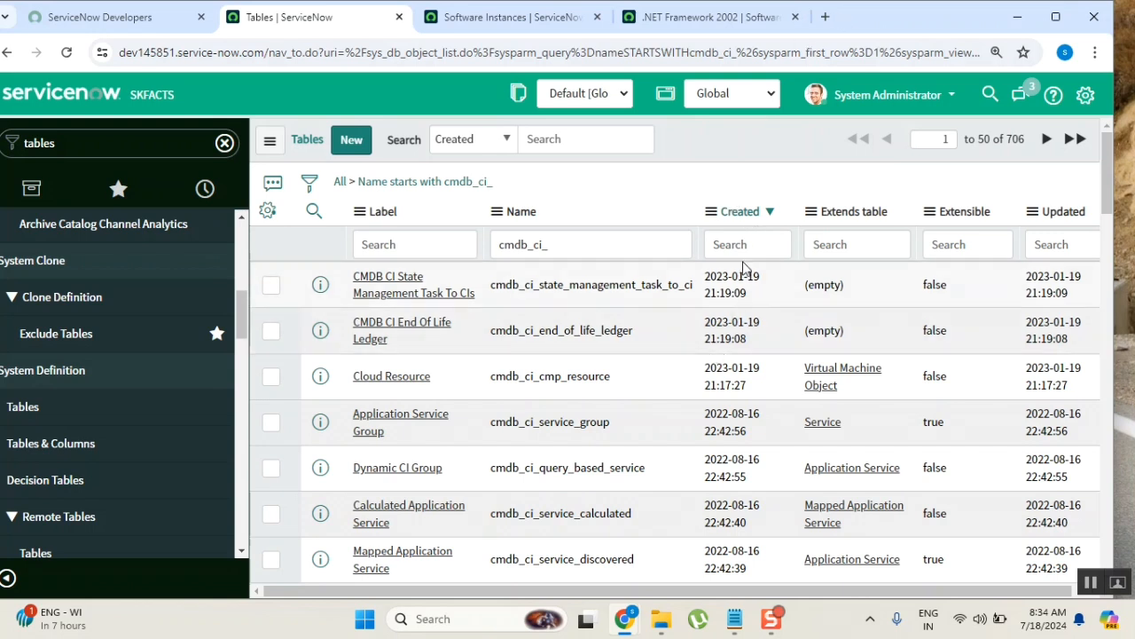
mouse_move(766, 433)
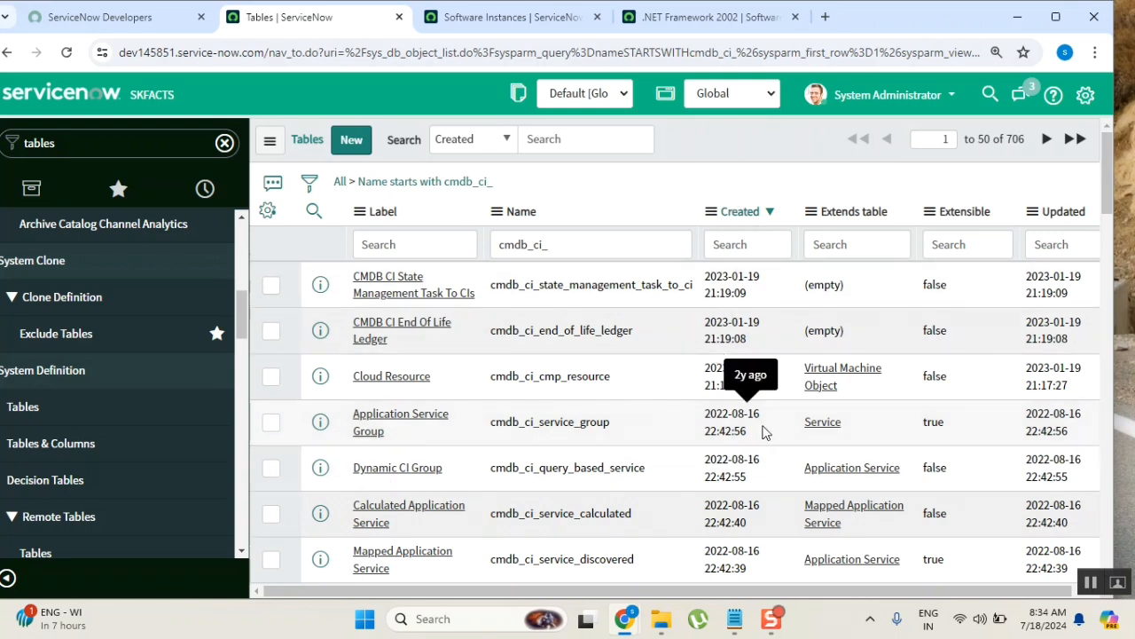
mouse_move(887, 242)
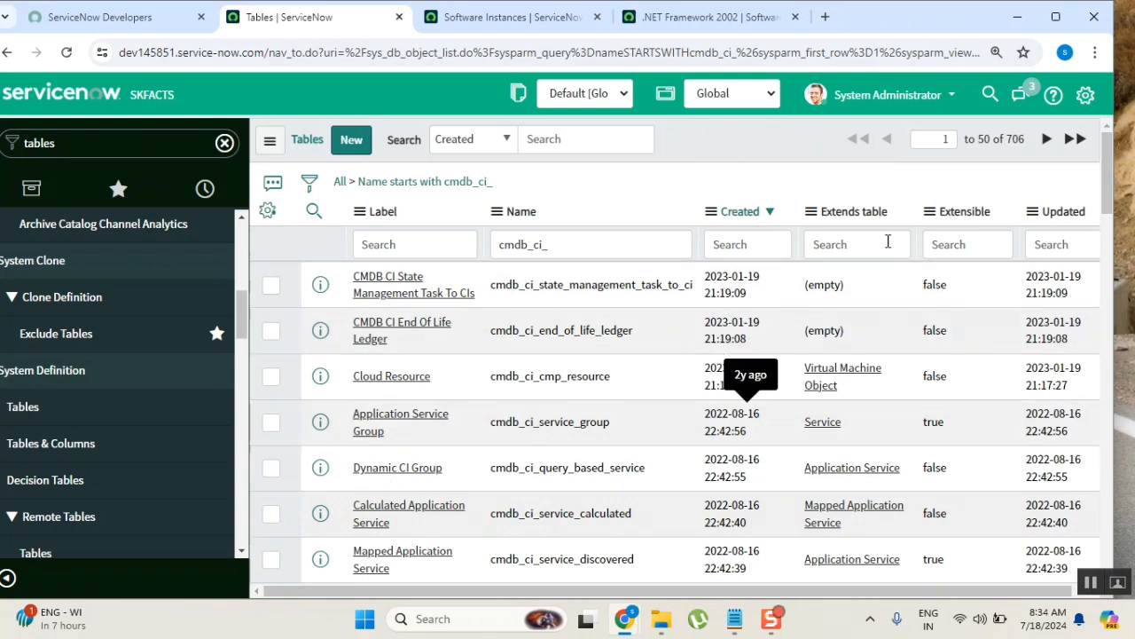
mouse_move(559, 417)
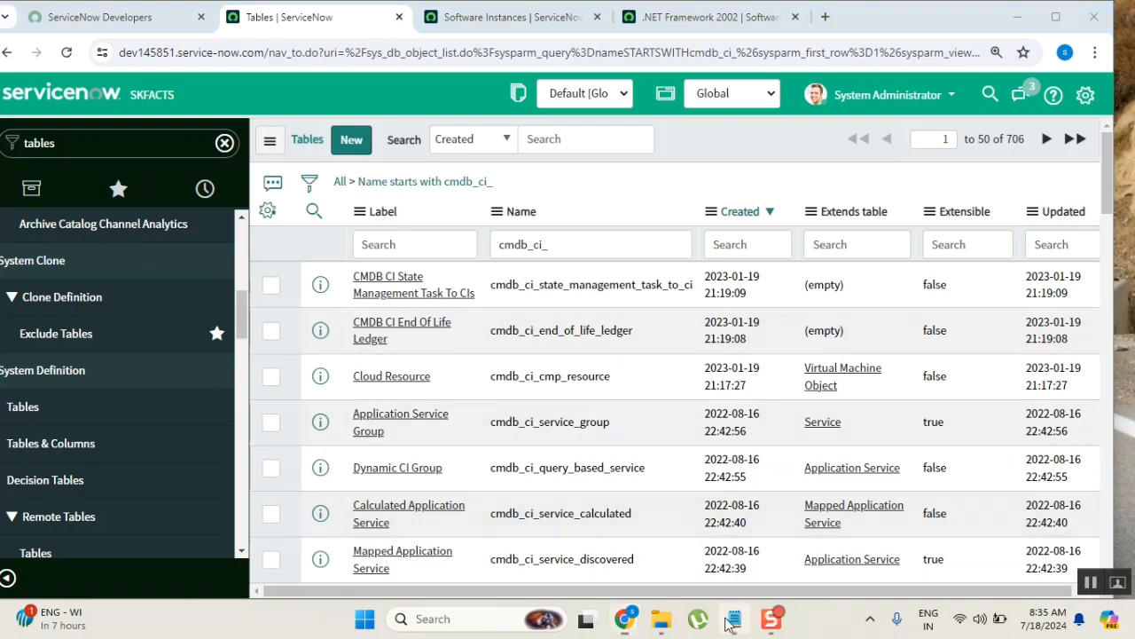
Bring the Notepad class notes back in front showing the project list with item #17
click(734, 618)
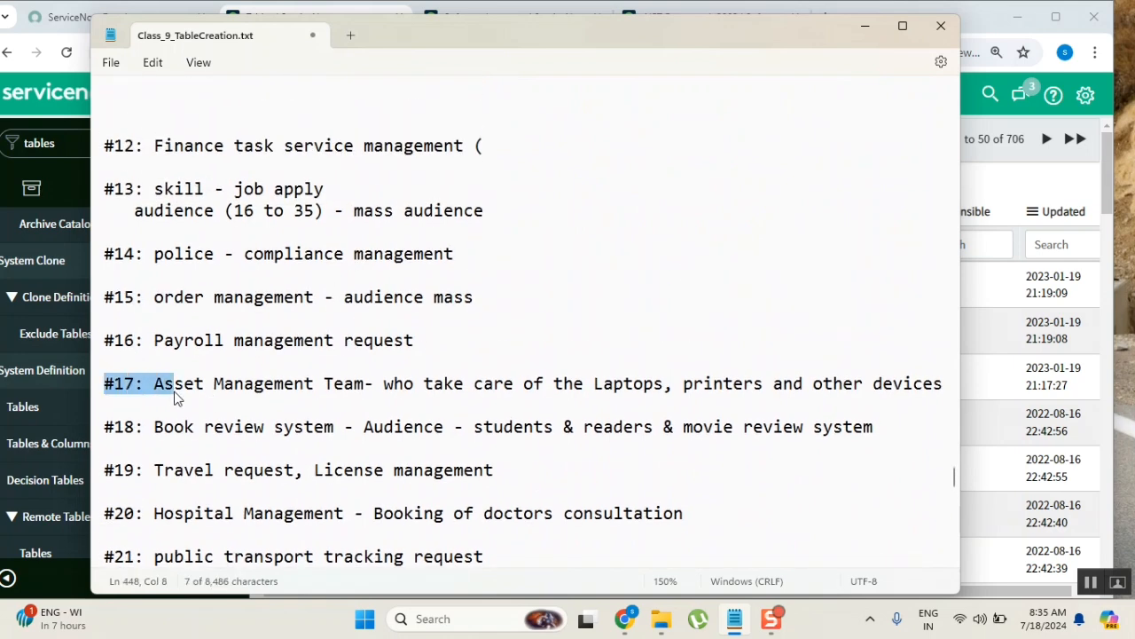
mouse_move(176, 398)
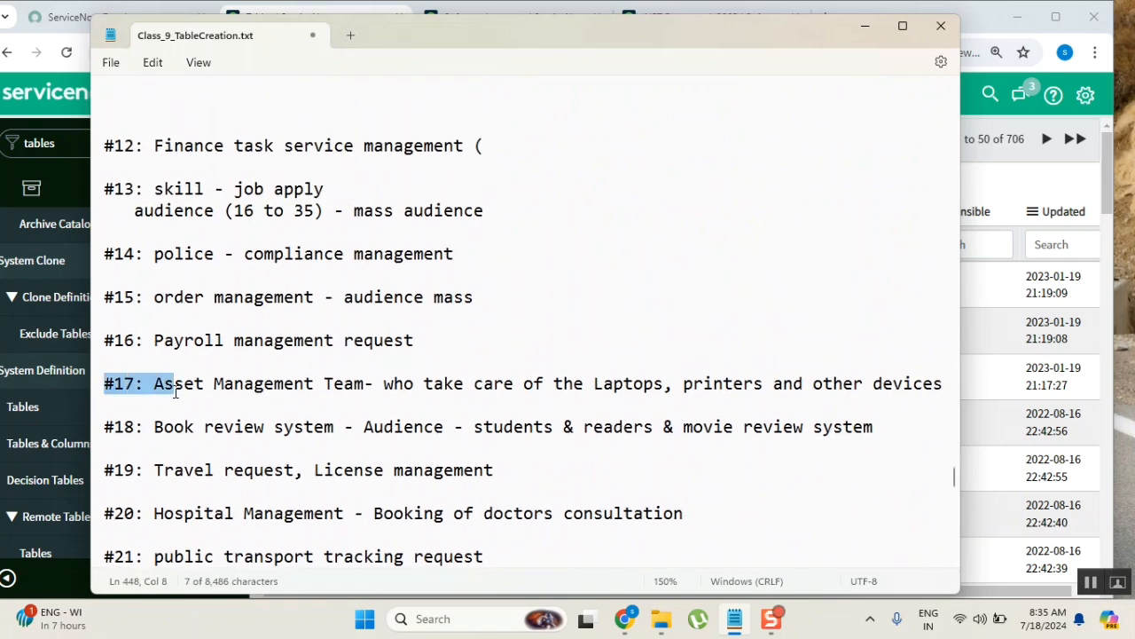
Highlight the word Management in item #17, Asset Management Team
double_click(262, 383)
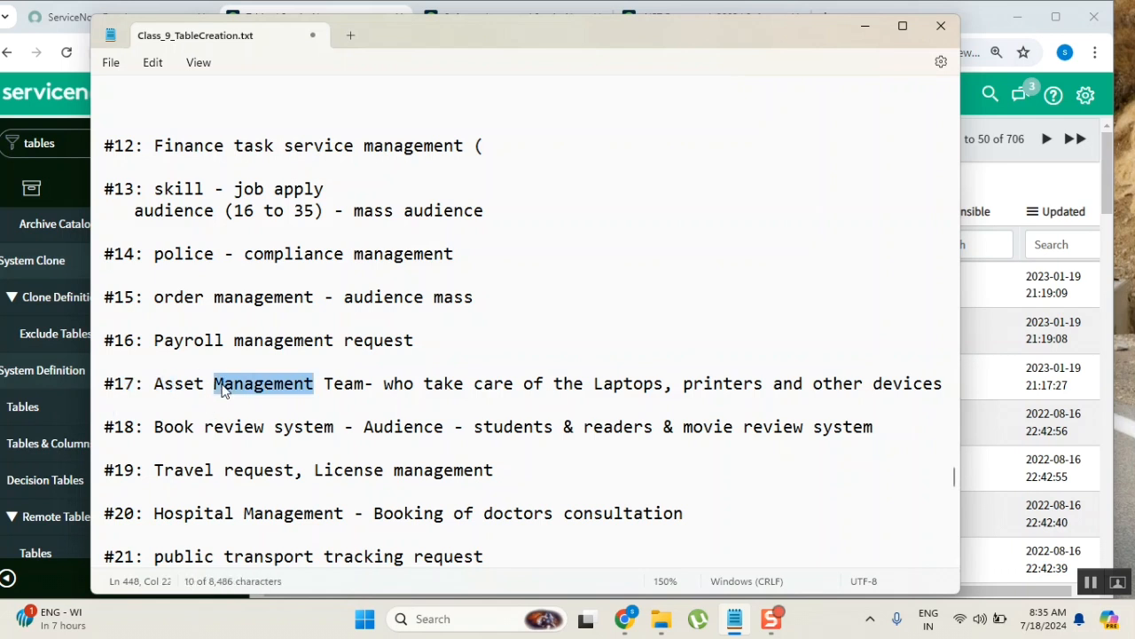